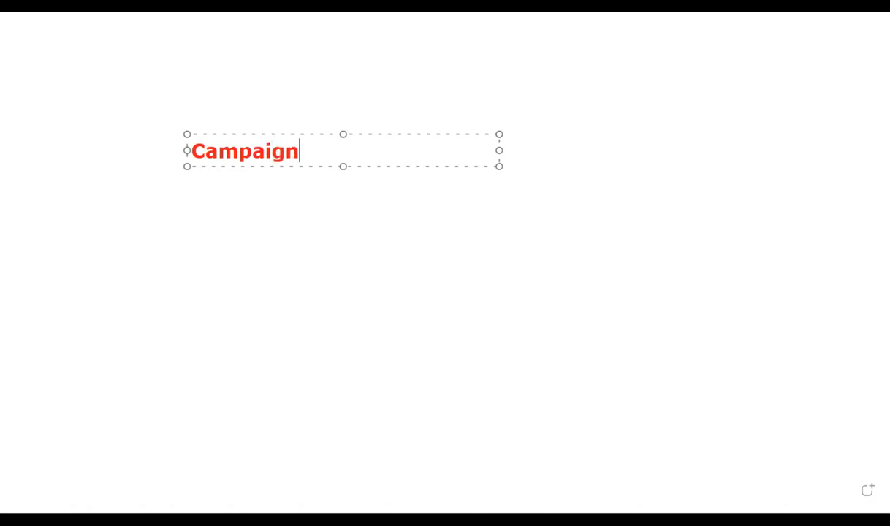
Step: Write the note lines 'Campaign - 7-9 Oct', 'Resume Writing Boot Camp.' and '~250 Attend that boot camp.'
{"action": "type", "text": "- 7-9 Oct"}
{"action": "type", "text": "Resume"}
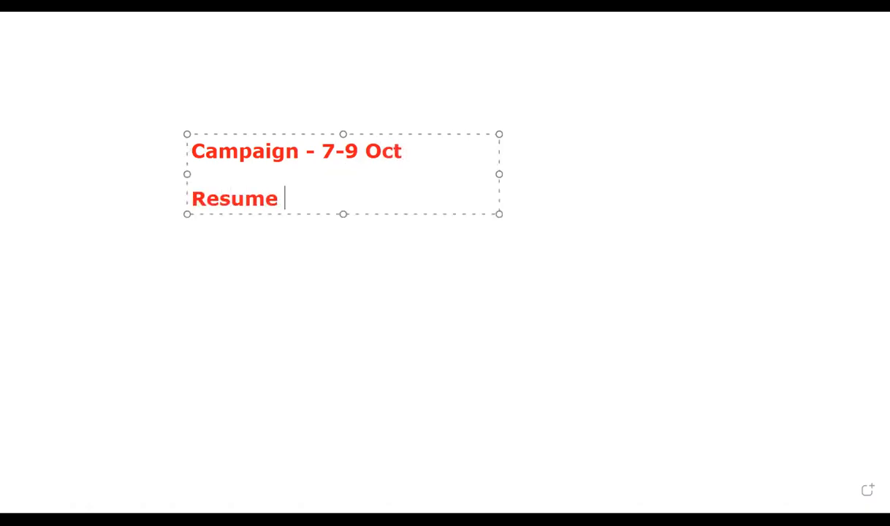
{"action": "type", "text": "Writing Boot Camp."}
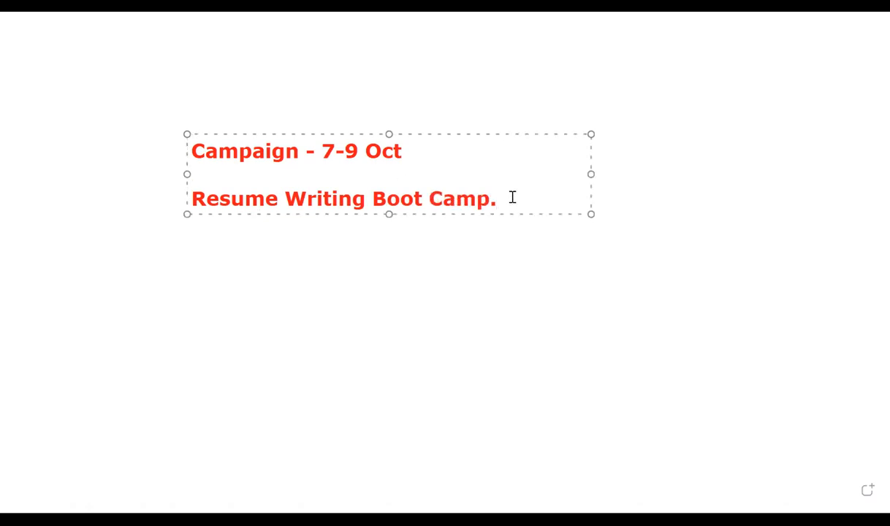
{"action": "type", "text": "250"}
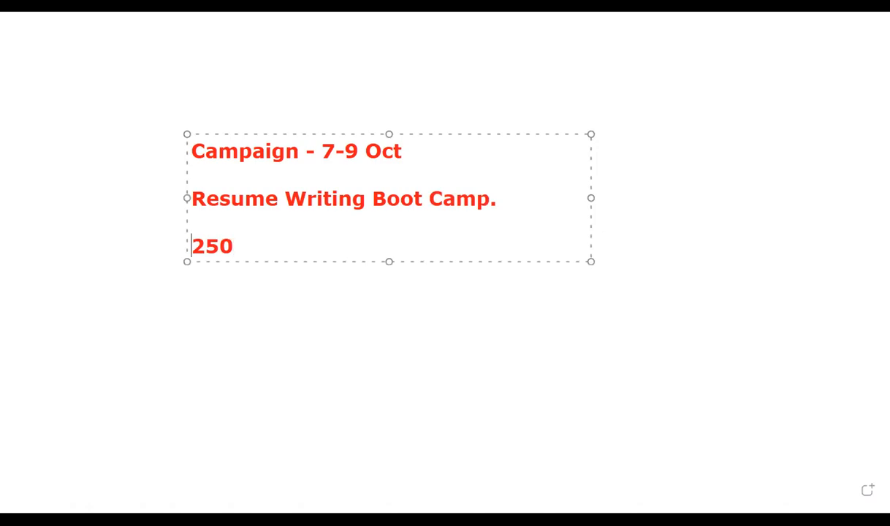
{"action": "type", "text": "~"}
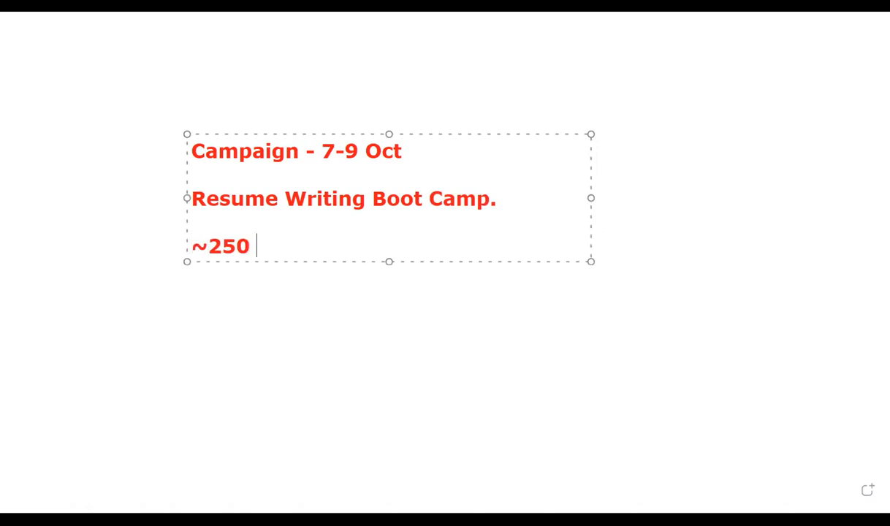
{"action": "type", "text": "Attend that boot c"}
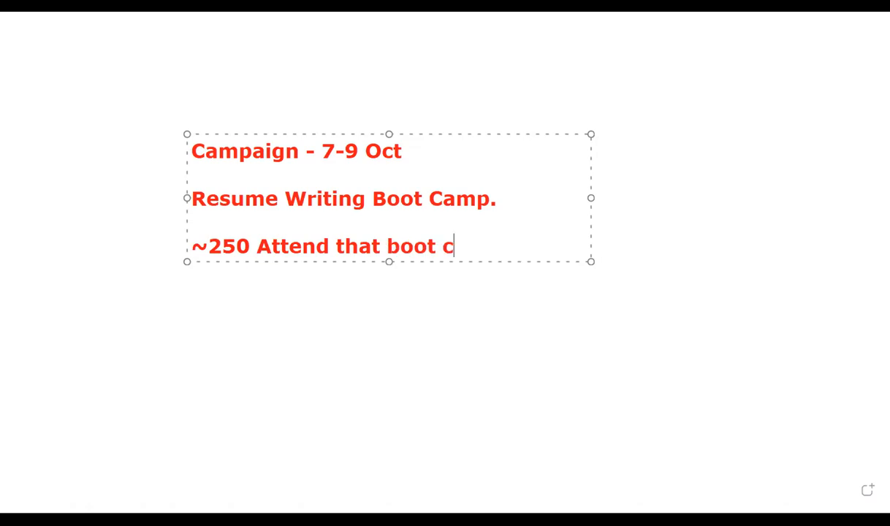
{"action": "type", "text": "amp."}
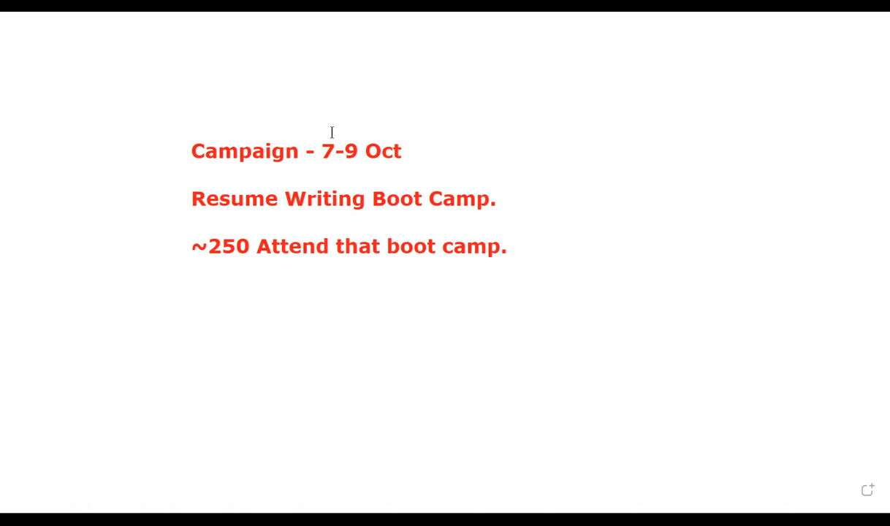
Step: Drag a translucent red highlight across the '~250 Attend that boot camp.' line
{"action": "left_click_drag", "start_coordinate": [190, 245], "coordinate": [504, 263]}
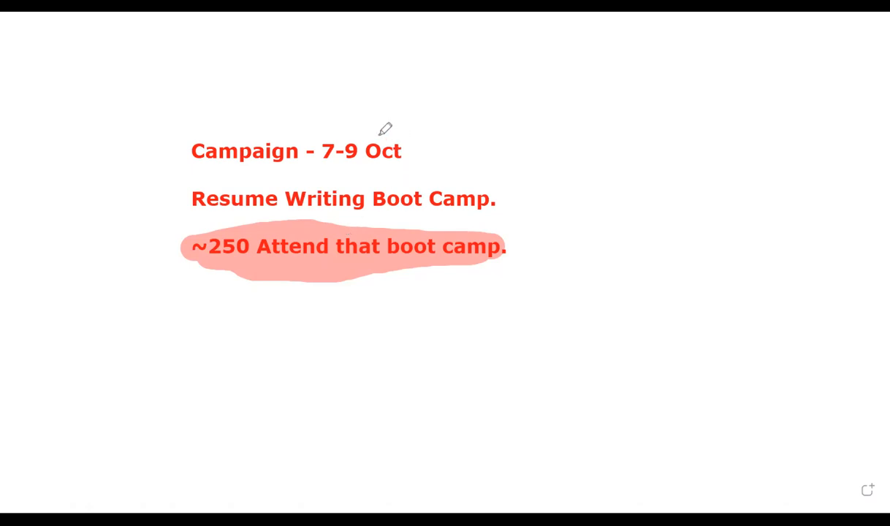
{"action": "mouse_move", "coordinate": [302, 114]}
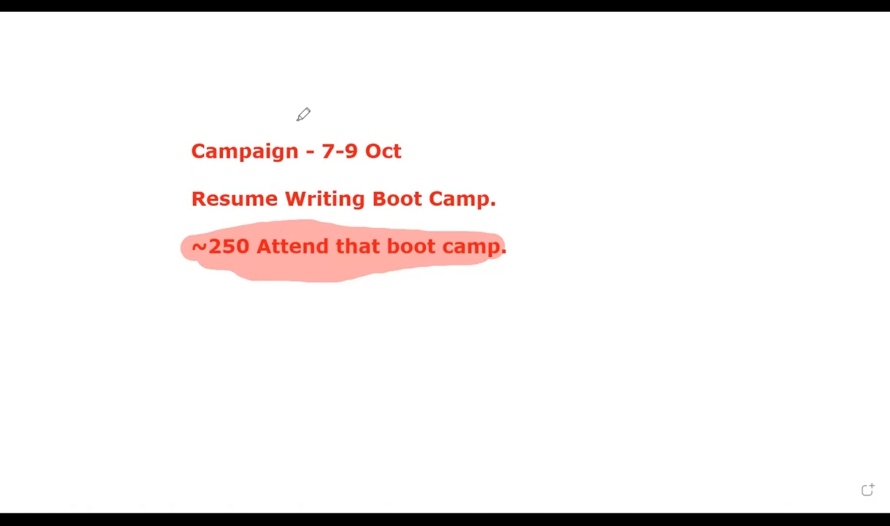
{"action": "mouse_move", "coordinate": [342, 94]}
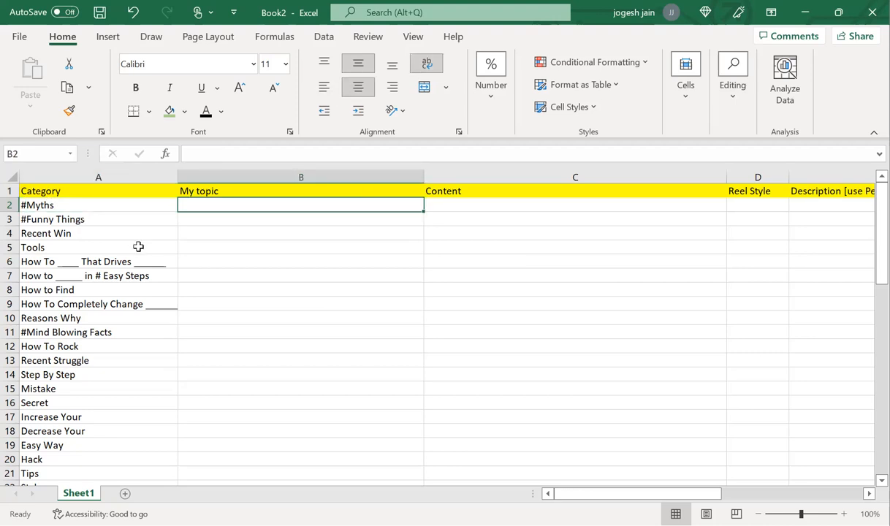
Step: Enter '3 myths about Resume Writing' in B2 and the Adi 7-job-opportunities resume hack topic in B4
{"action": "type", "text": "3 myths about"}
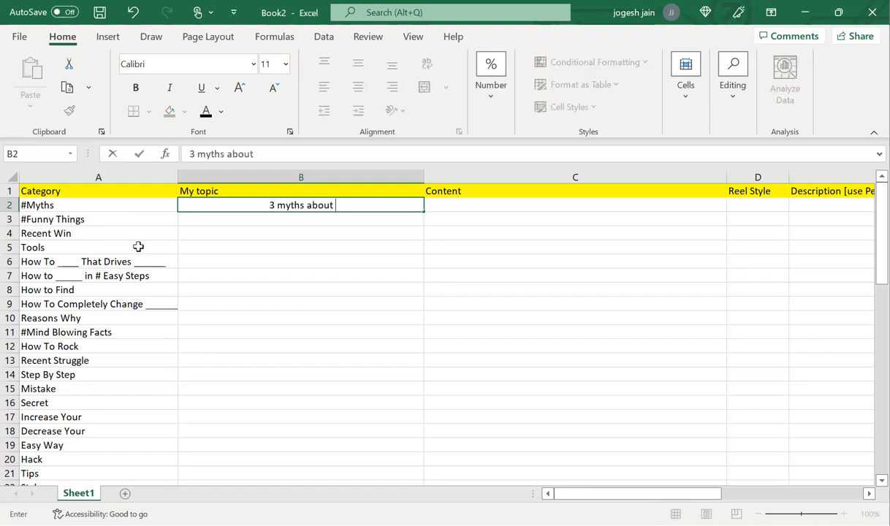
{"action": "type", "text": "Resume Writing"}
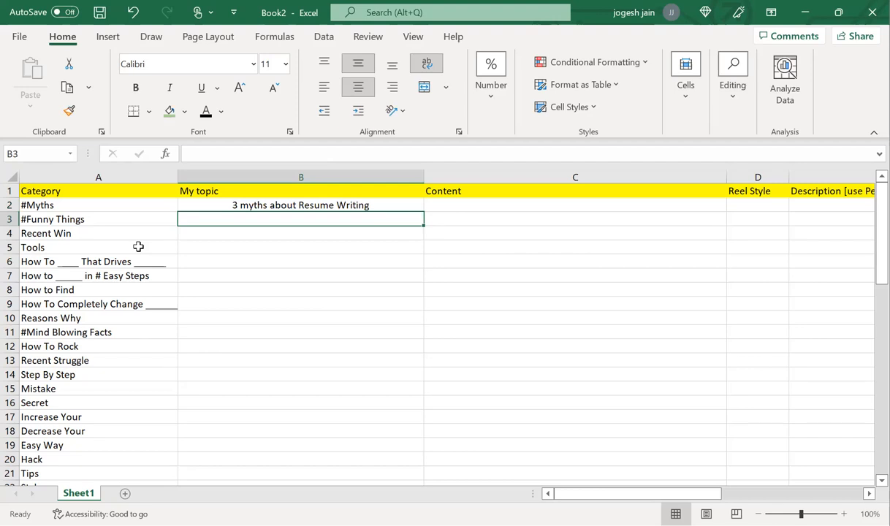
{"action": "type", "text": "How Adi g"}
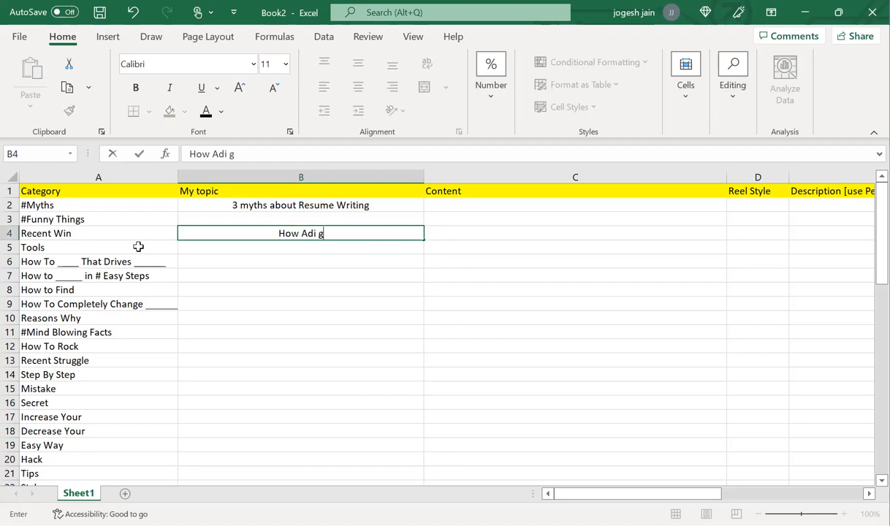
{"action": "type", "text": "ot"}
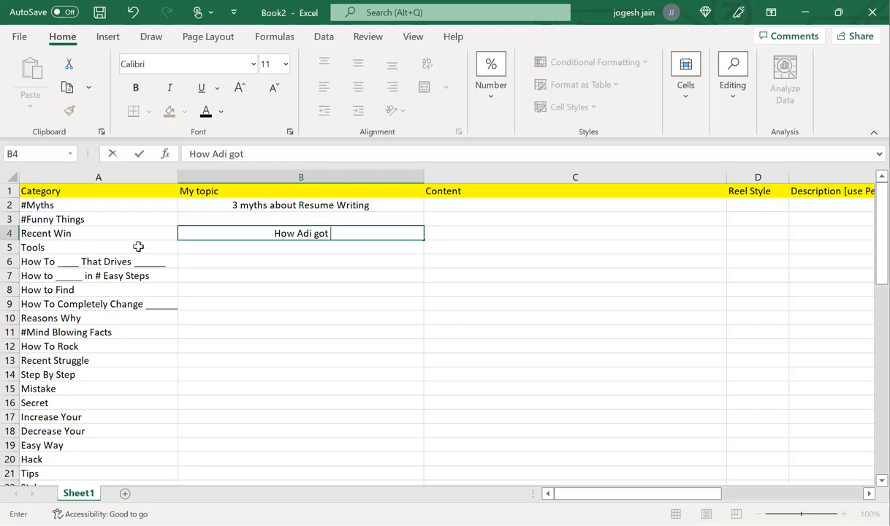
{"action": "type", "text": "7 different Job Opportunities"}
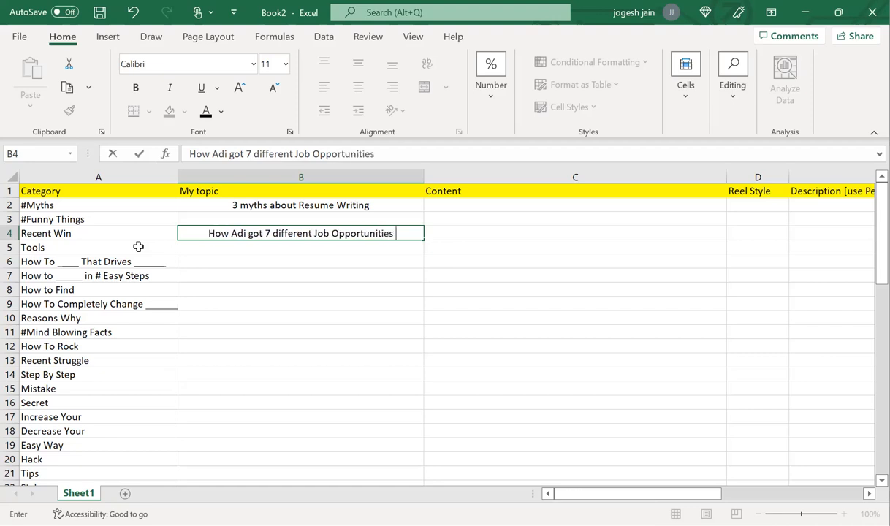
{"action": "type", "text": "by using"}
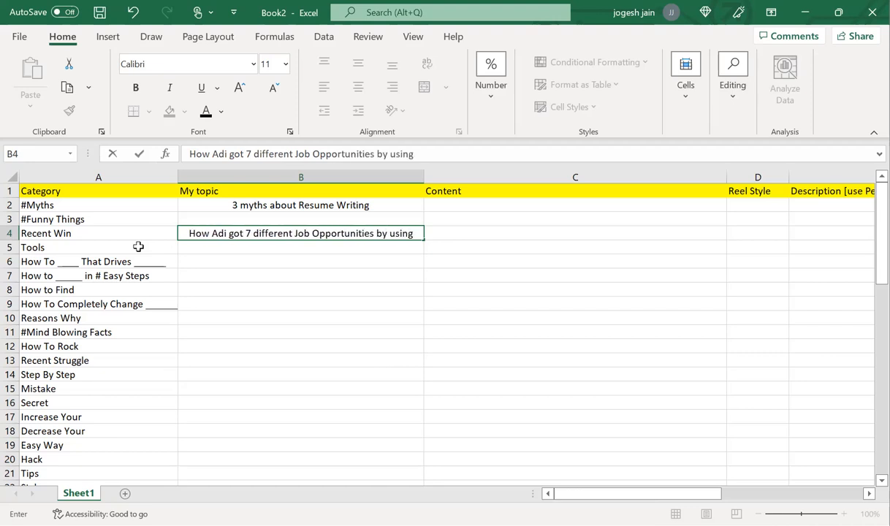
{"action": "type", "text": "this Resume Hack."}
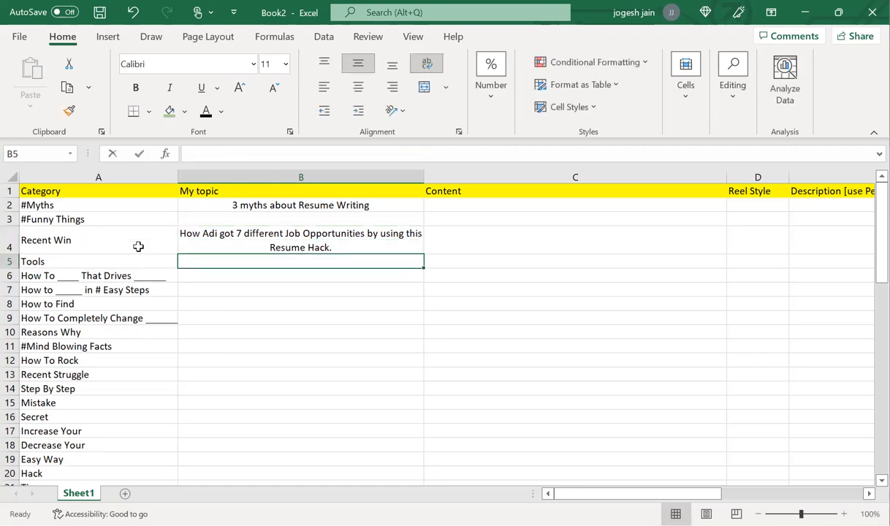
Step: Enter the How To topic '3 Tools that will make you ... from others' in B6
{"action": "type", "text": "3 Tools t"}
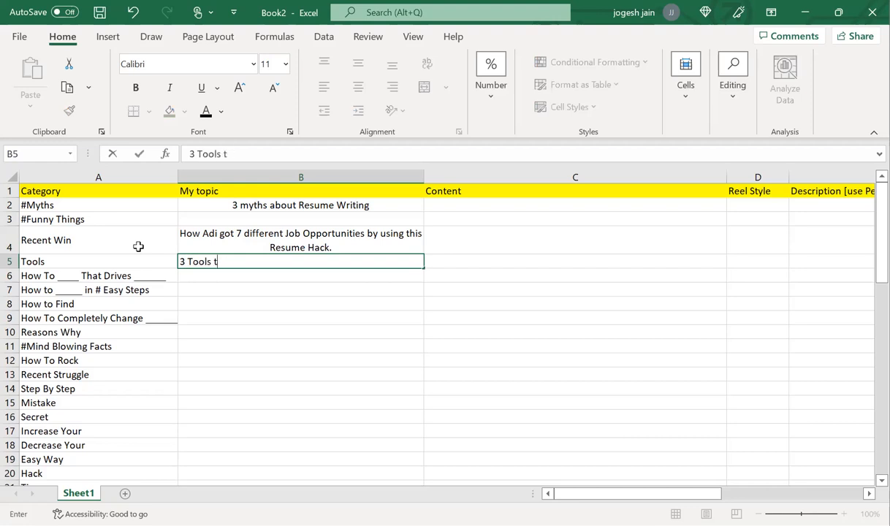
{"action": "type", "text": "hat will make your resume stand out"}
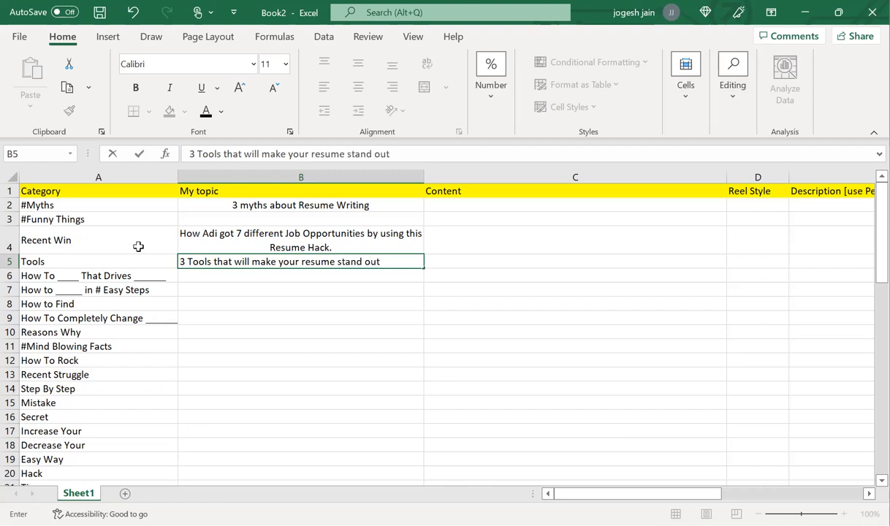
{"action": "type", "text": "from"}
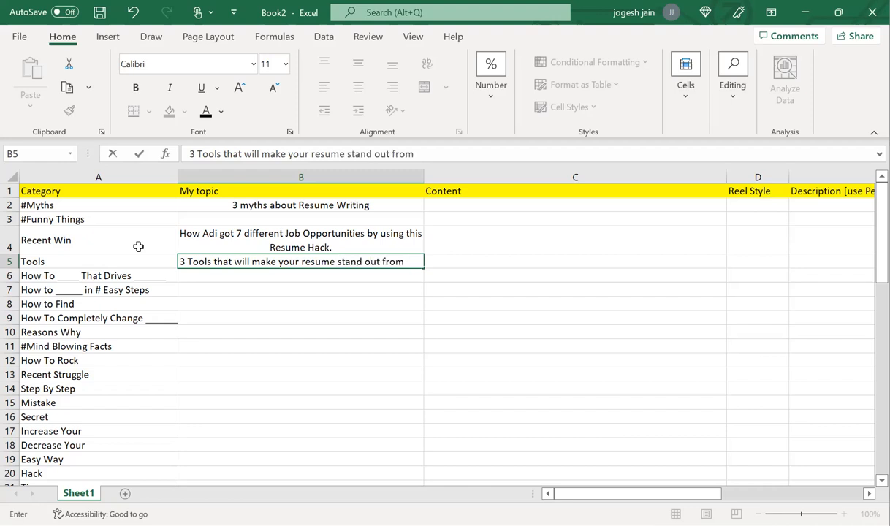
{"action": "type", "text": "others"}
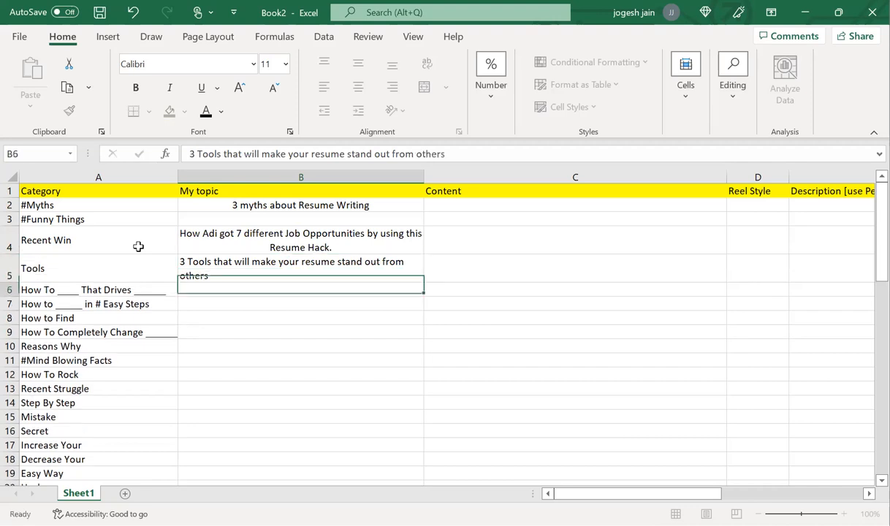
Step: Enter the topic on getting more visibility for your resume that drives more interviews
{"action": "type", "text": "How to"}
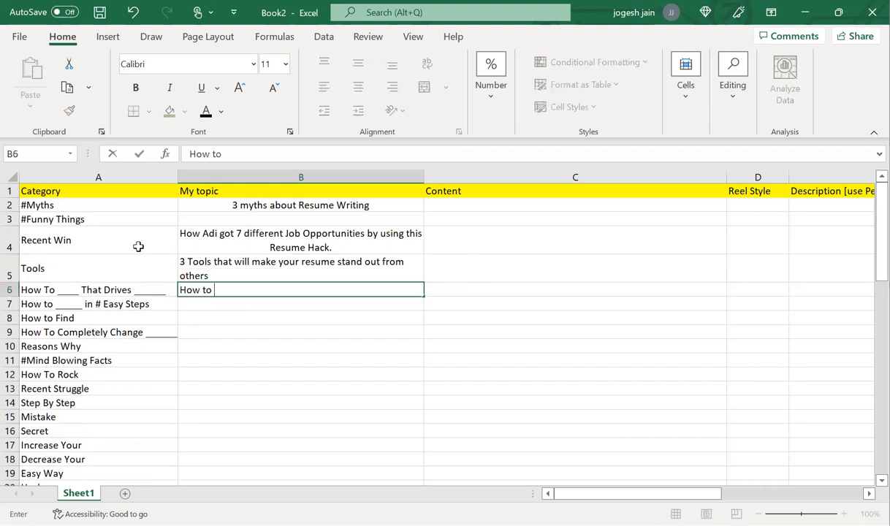
{"action": "type", "text": "get"}
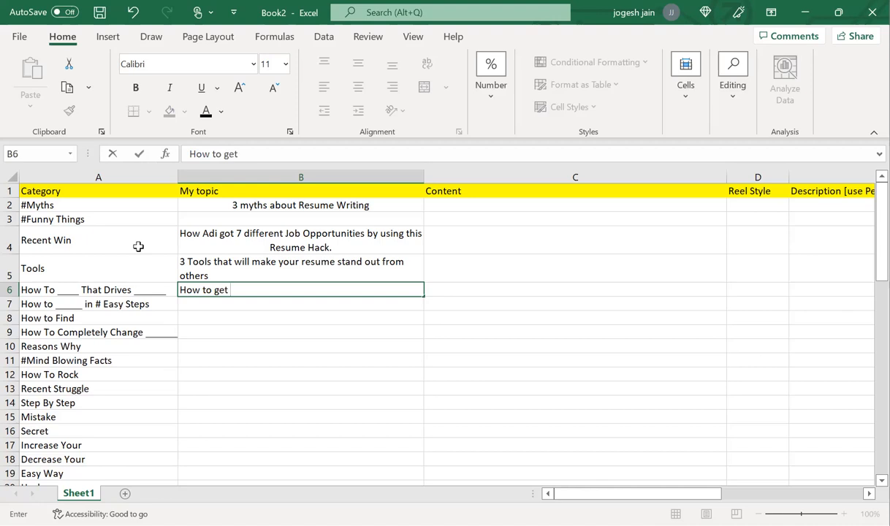
{"action": "type", "text": "mo"}
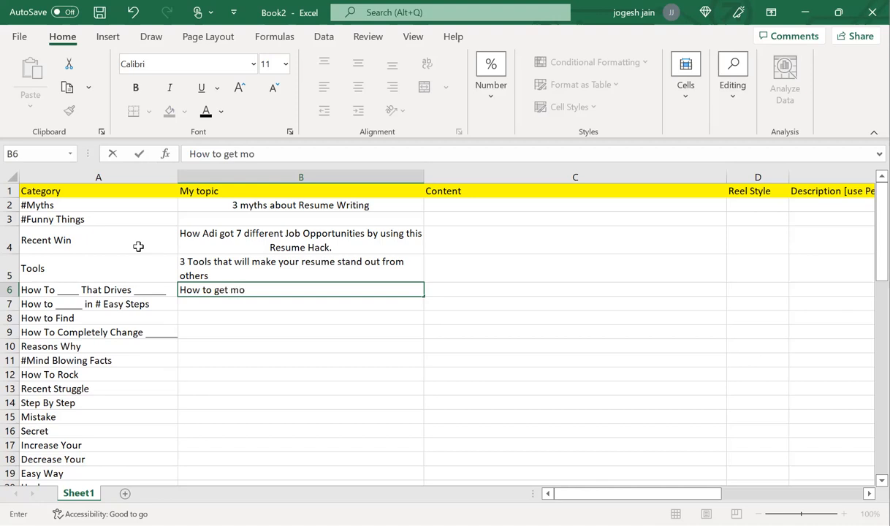
{"action": "type", "text": "re visibility to"}
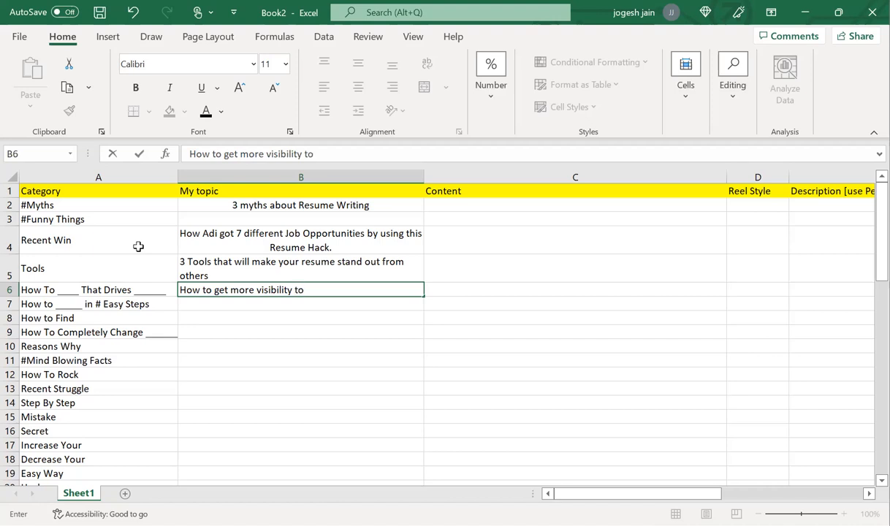
{"action": "type", "text": "your resume"}
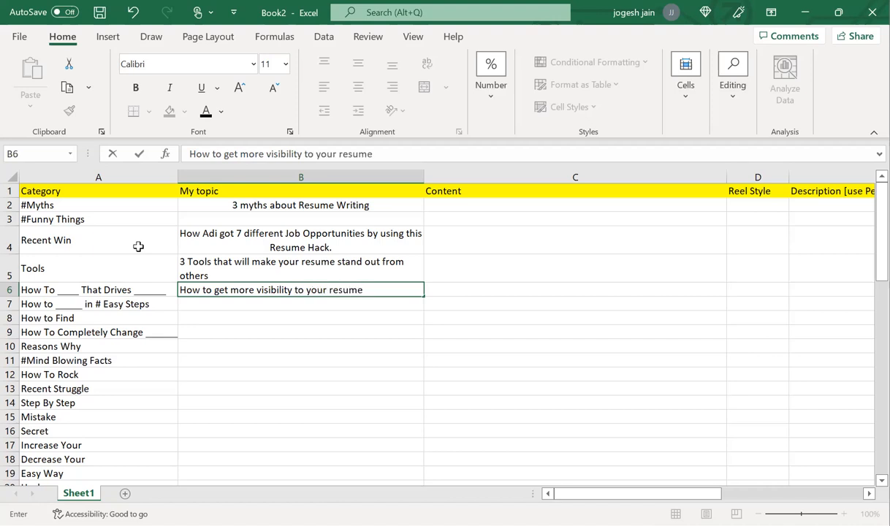
{"action": "type", "text": "that dri"}
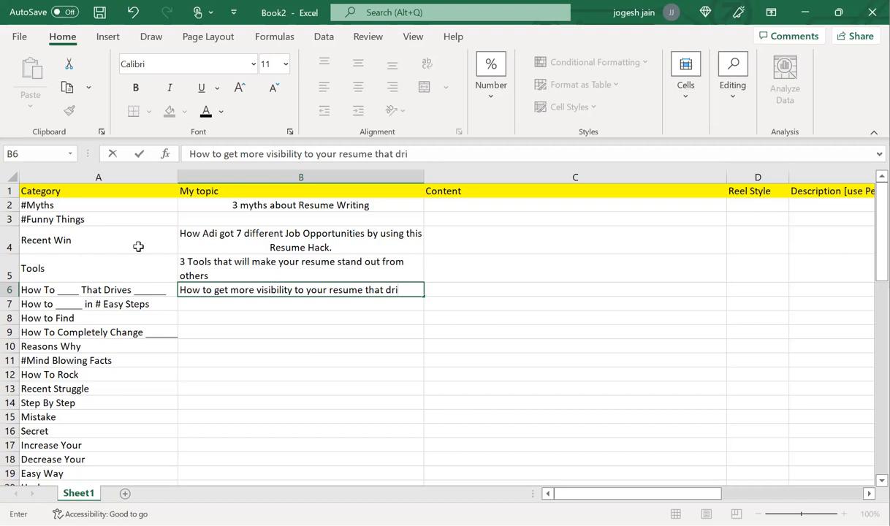
{"action": "type", "text": "ve"}
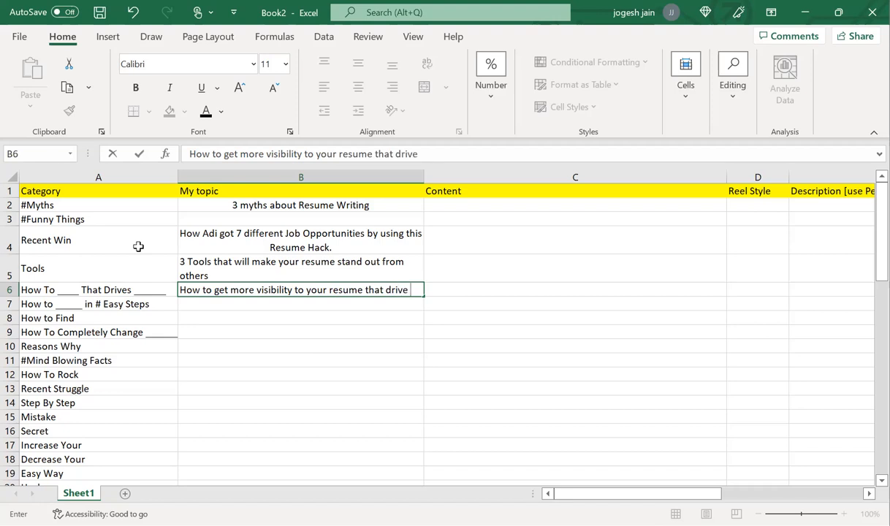
{"action": "type", "text": "mr"}
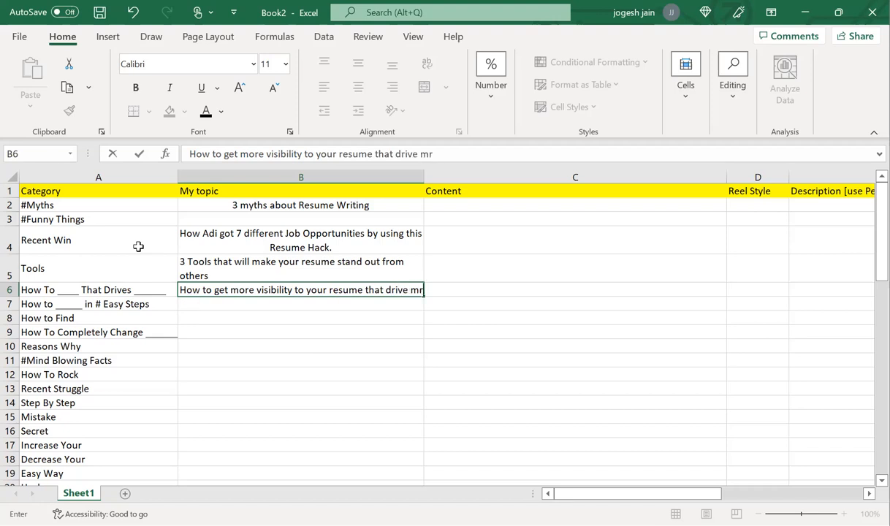
{"action": "type", "text": "int"}
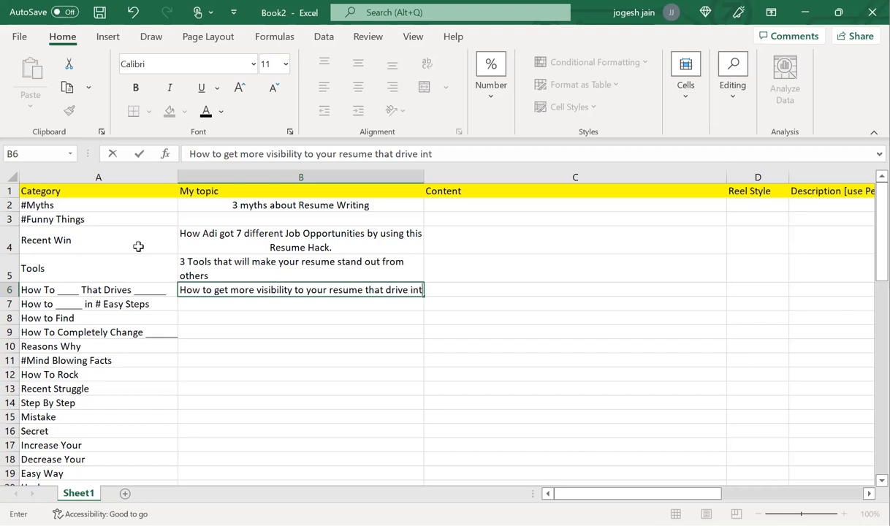
{"action": "type", "text": "erview calls"}
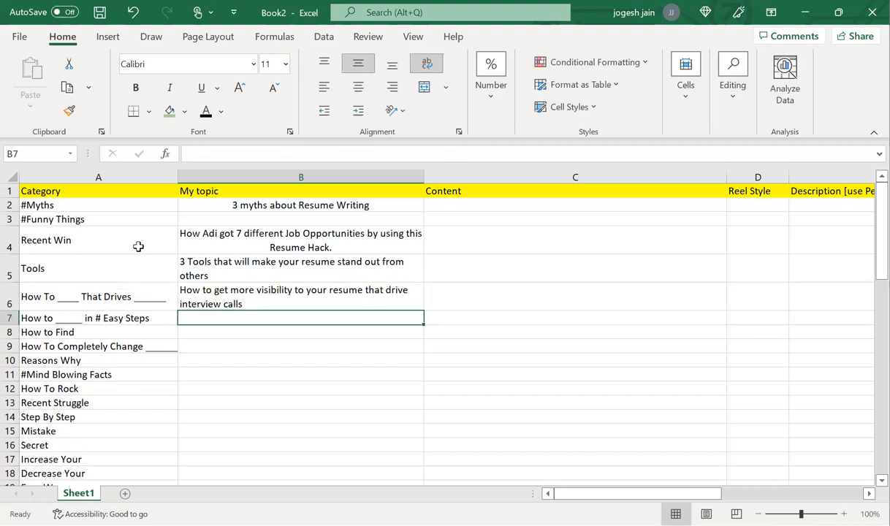
Step: Enter the right-opportunities-that-fit-your-role topic and 'Reasons why you are not getting job interview'
{"action": "type", "text": "How to find"}
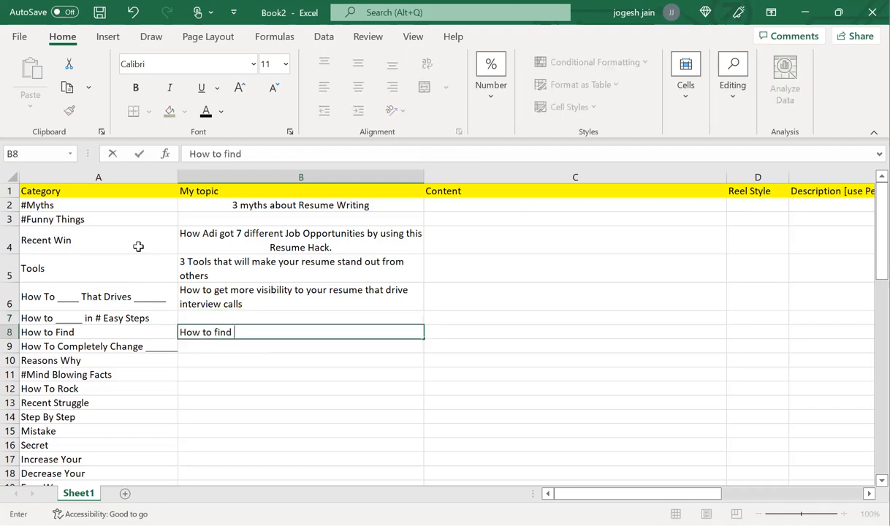
{"action": "type", "text": "the right oppo"}
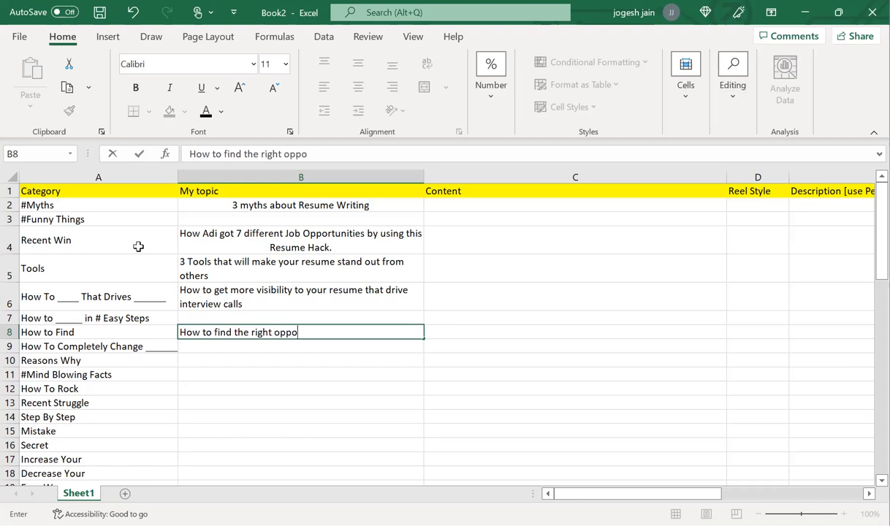
{"action": "type", "text": "rt"}
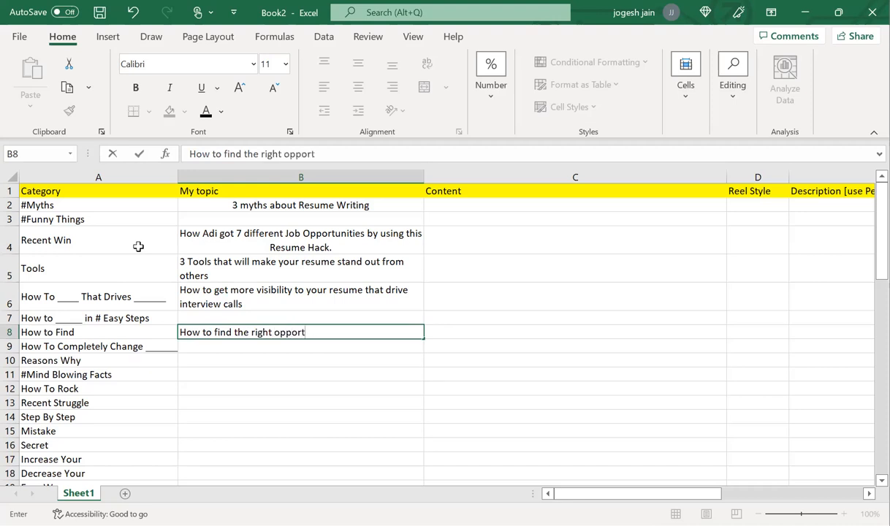
{"action": "type", "text": "unities that tj"}
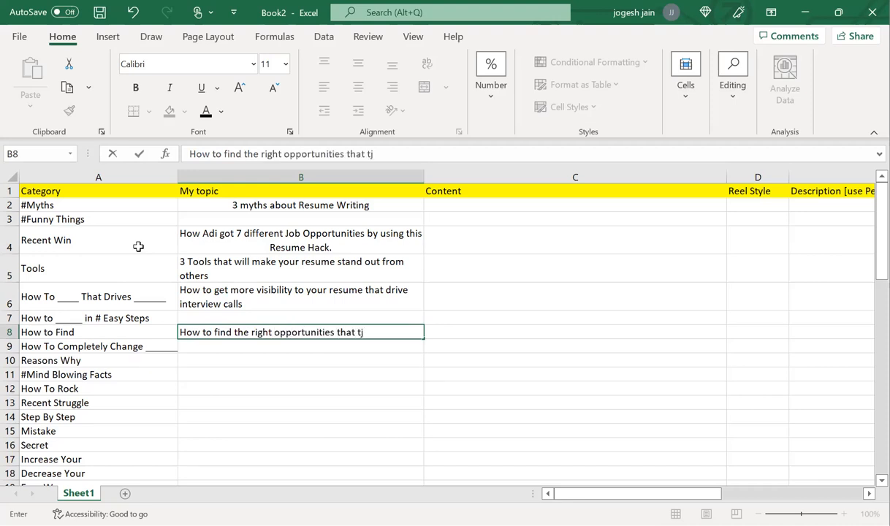
{"action": "type", "text": "ust fits"}
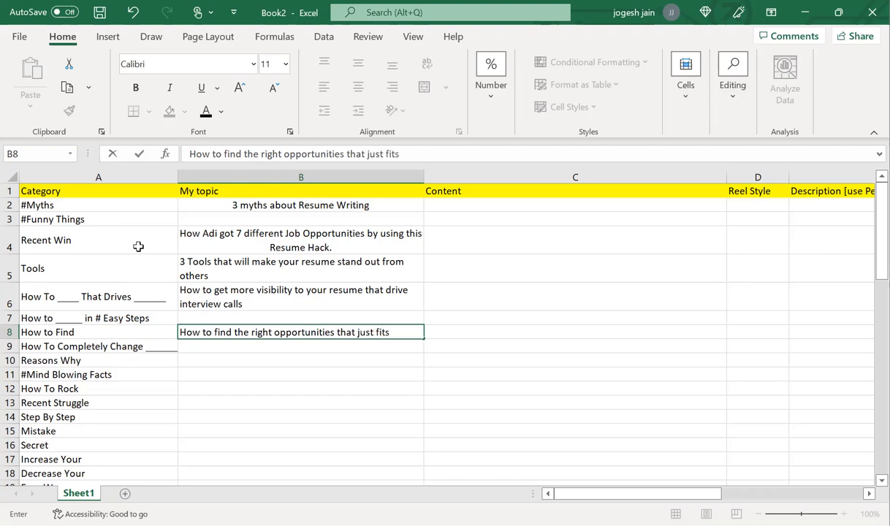
{"action": "type", "text": "your role"}
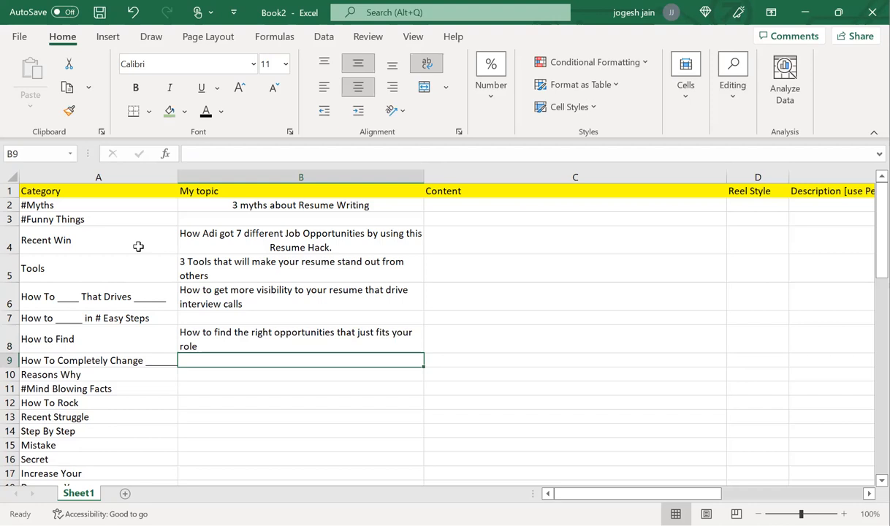
{"action": "type", "text": "Resons w"}
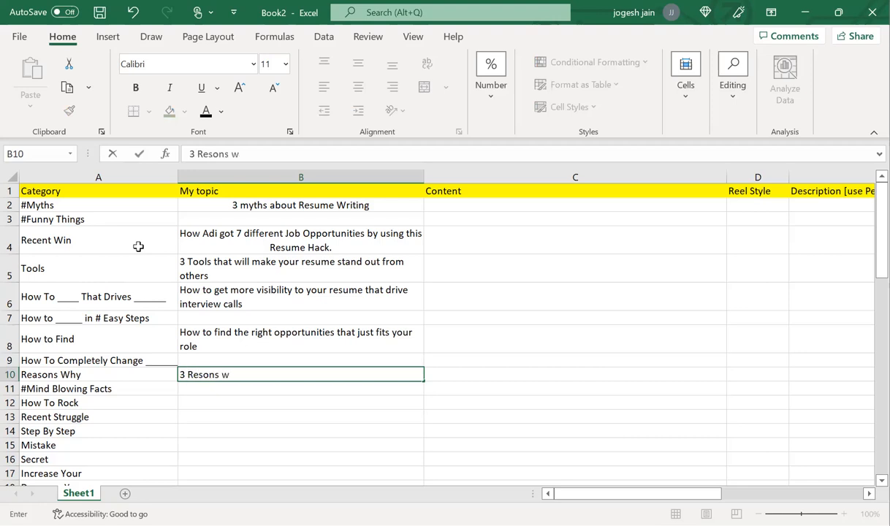
{"action": "type", "text": "hy you"}
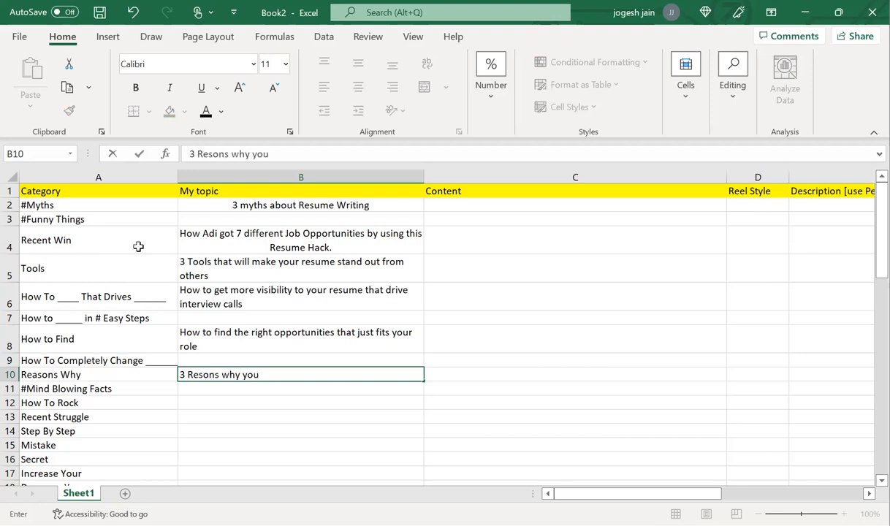
{"action": "type", "text": "are not getting any calls for a j"}
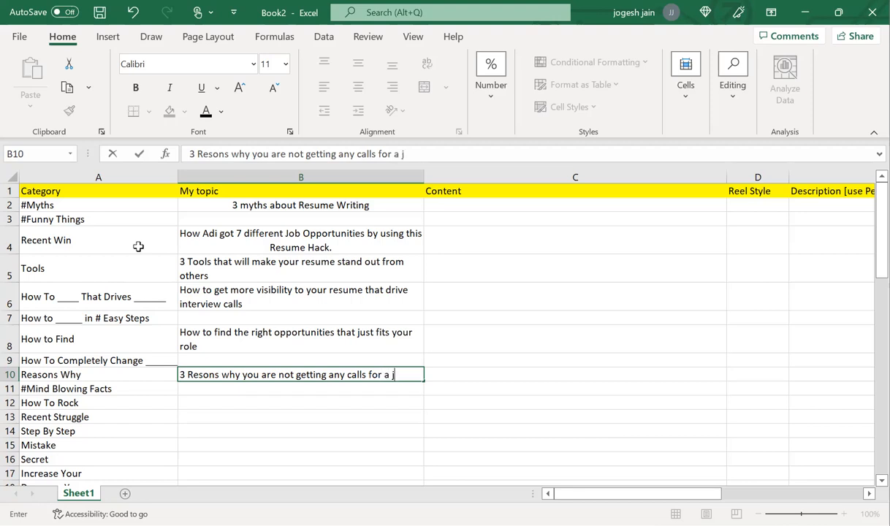
{"action": "type", "text": "ob interview"}
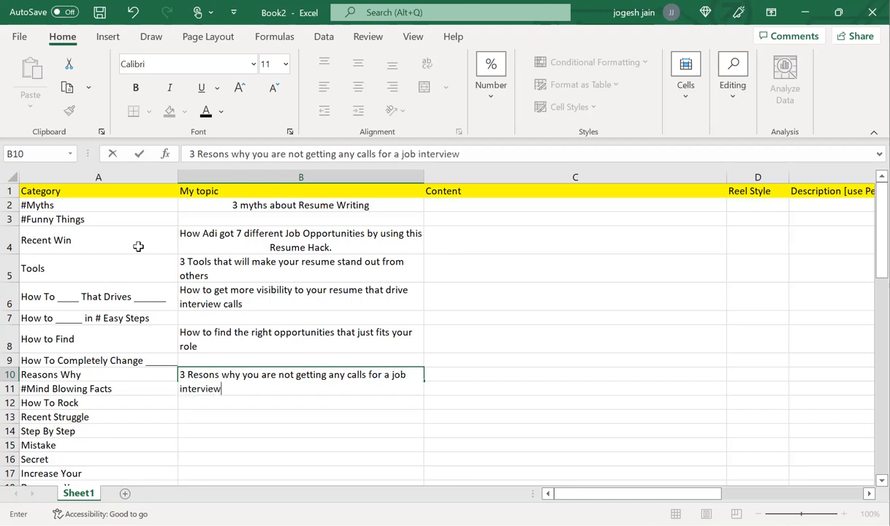
{"action": "key", "text": "enter"}
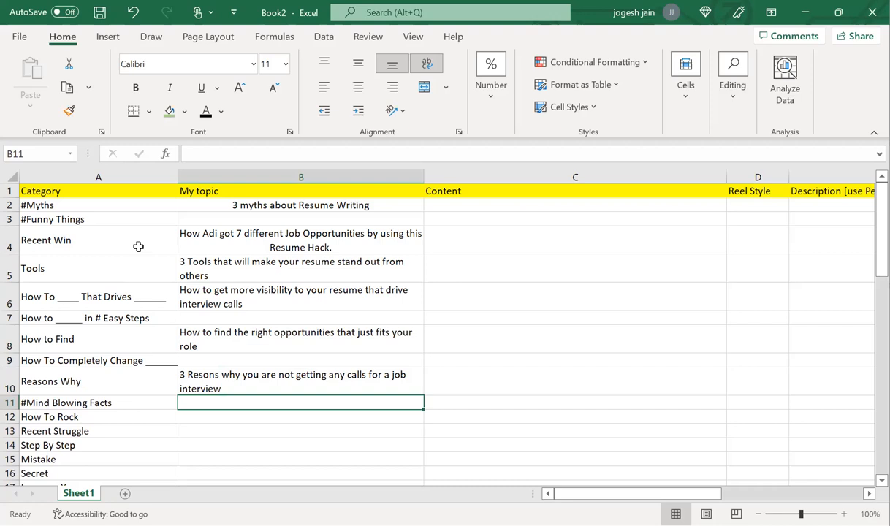
Step: Enter '2 Mind Blowing facts about resume' and 'How to ROCK your 1st tele call' topics
{"action": "type", "text": "2 Mind"}
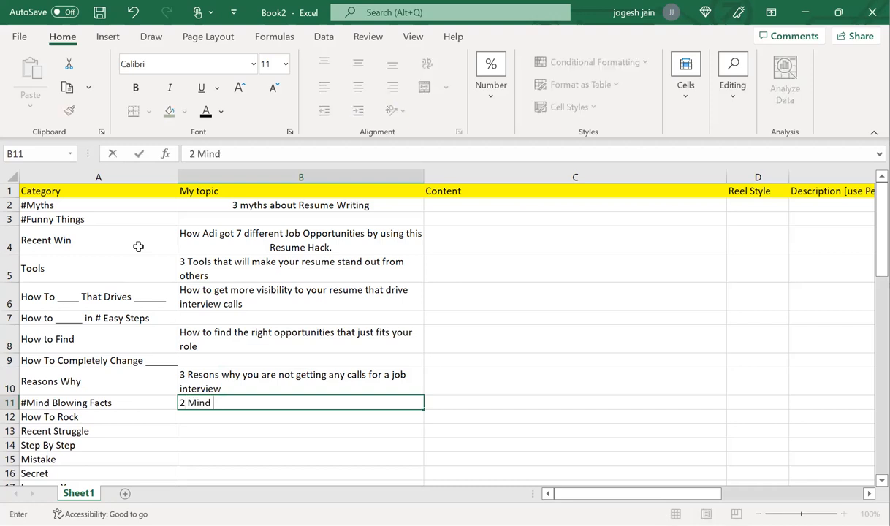
{"action": "type", "text": "Blowing fac"}
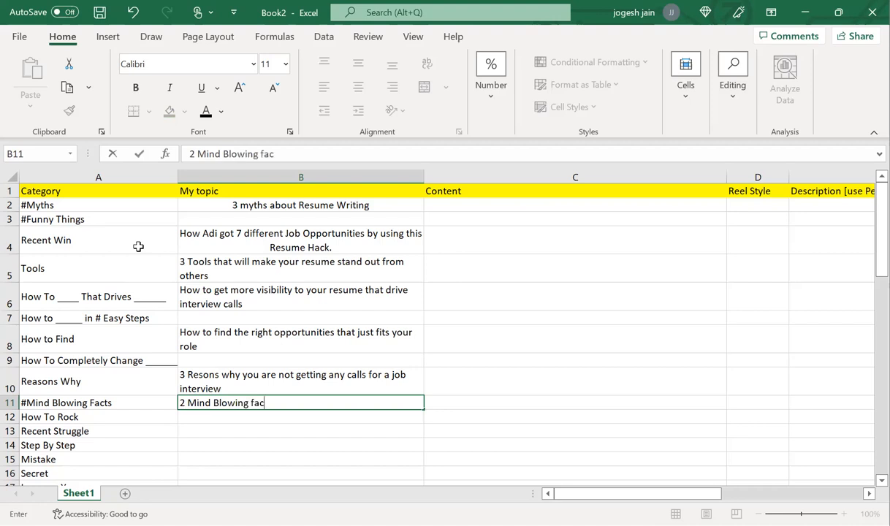
{"action": "type", "text": "ts about resu"}
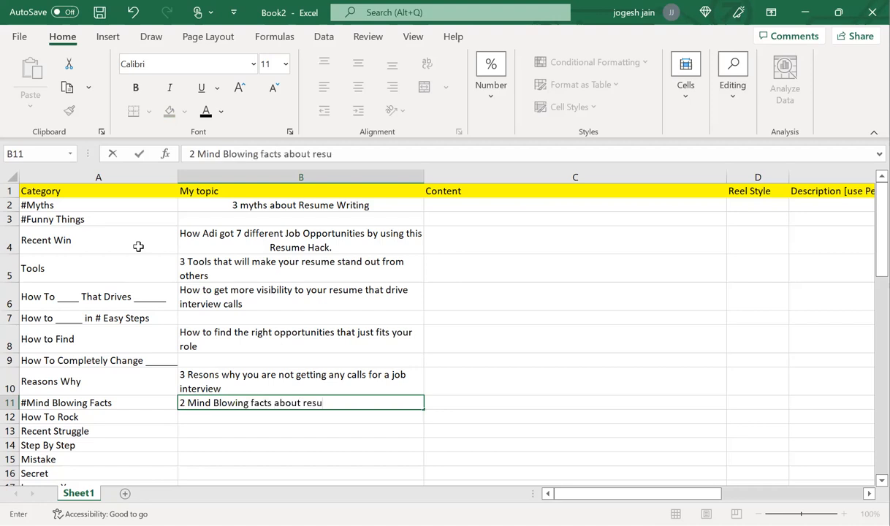
{"action": "type", "text": "me"}
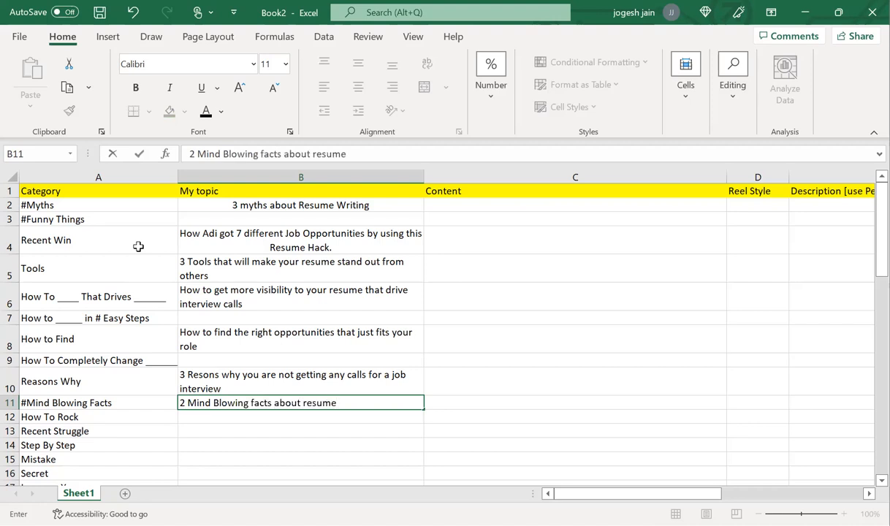
{"action": "type", "text": "H"}
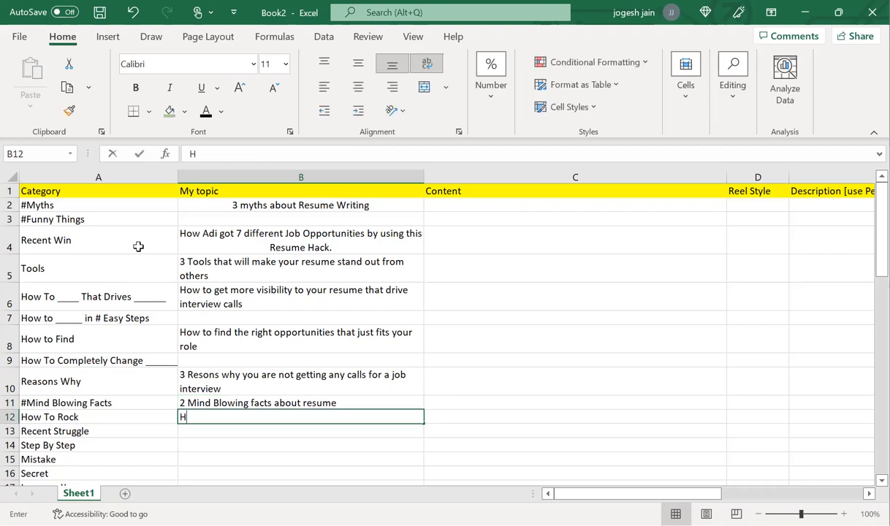
{"action": "type", "text": "ow to ROCK your"}
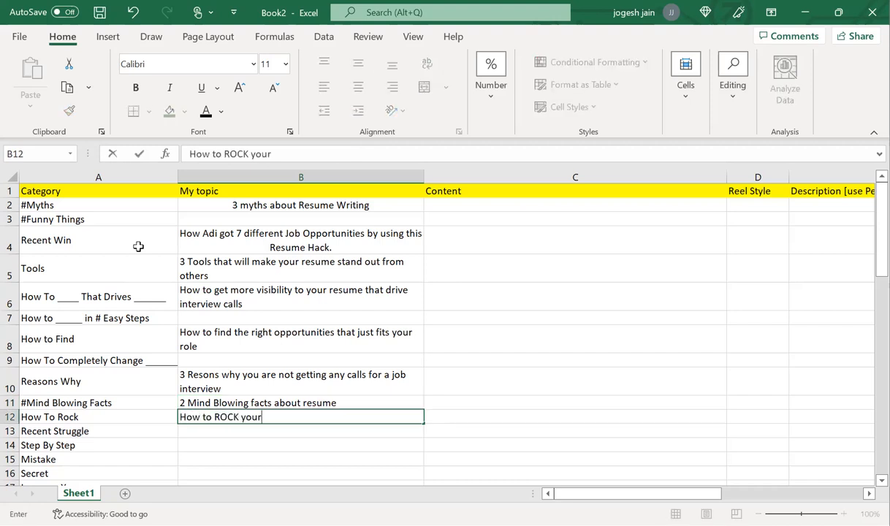
{"action": "type", "text": "1st t"}
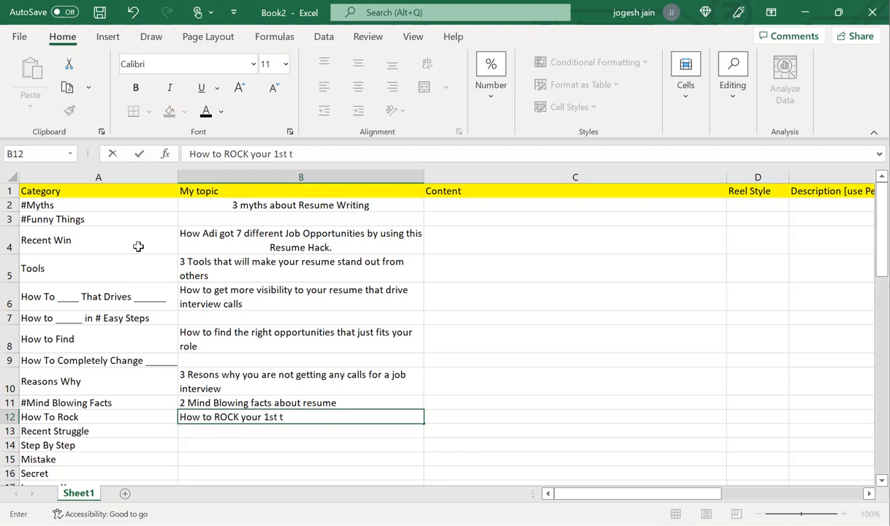
{"action": "type", "text": "tele call that you get immediately after"}
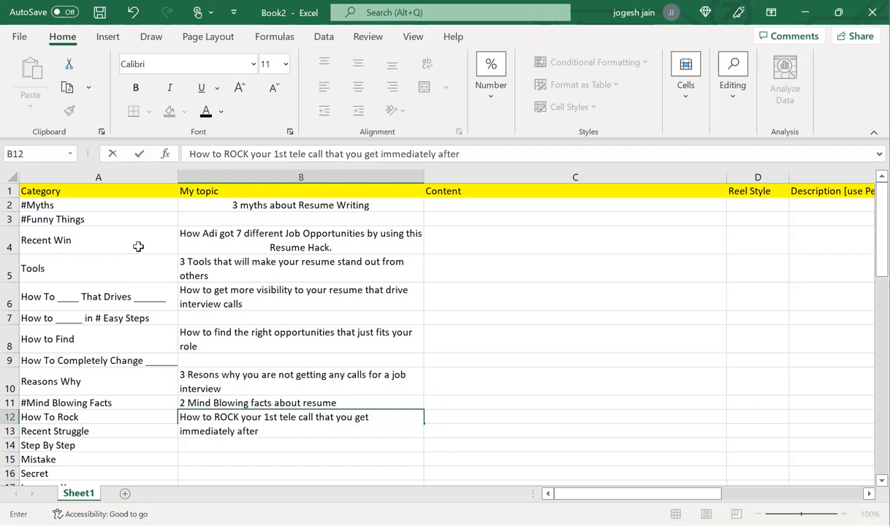
{"action": "type", "text": "you post your resume"}
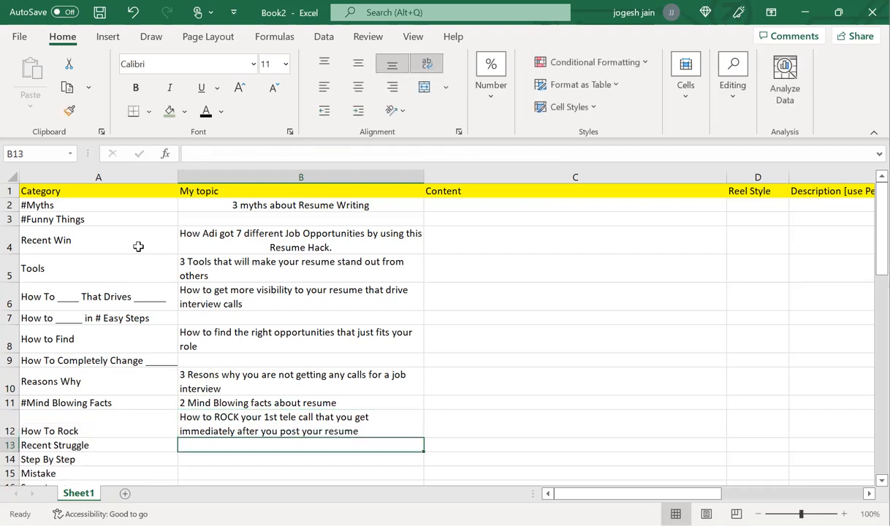
{"action": "left_click_drag", "start_coordinate": [299, 374], "coordinate": [299, 431]}
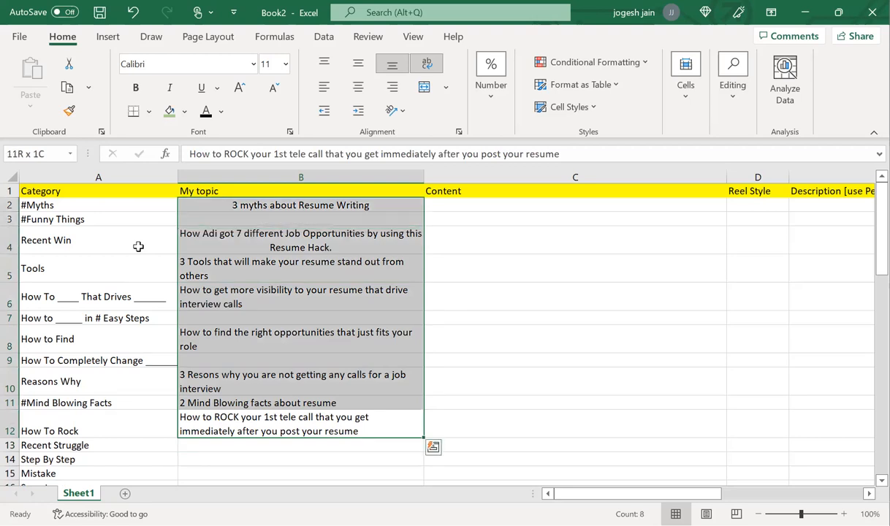
{"action": "left_click", "coordinate": [299, 444]}
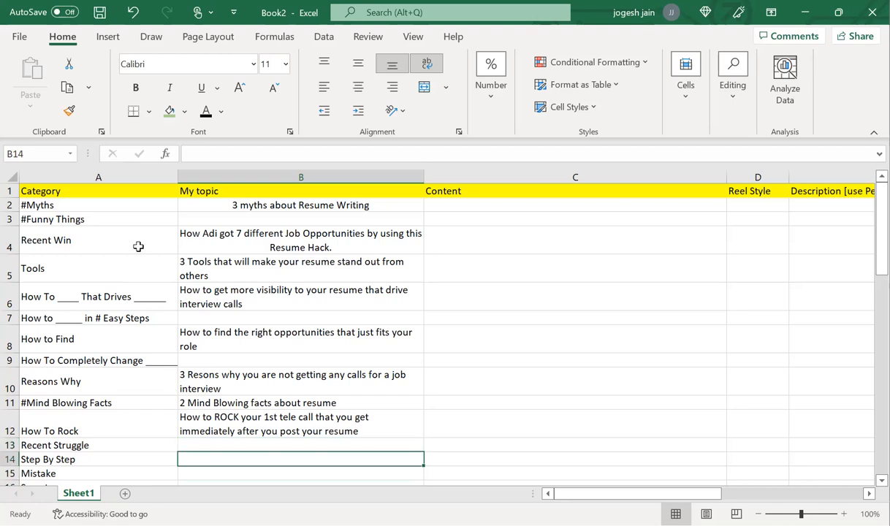
Step: Enter the step-by-step process to design your resume topic in B14
{"action": "type", "text": "step by ste"}
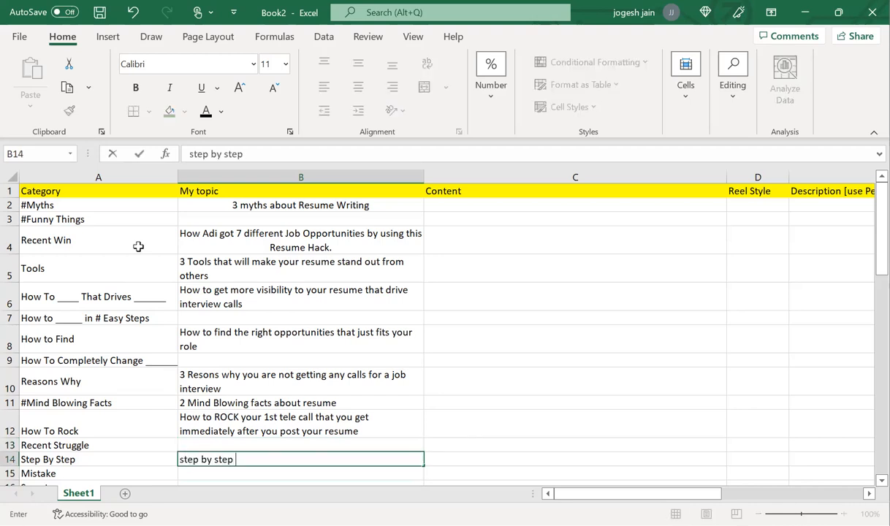
{"action": "type", "text": "process to"}
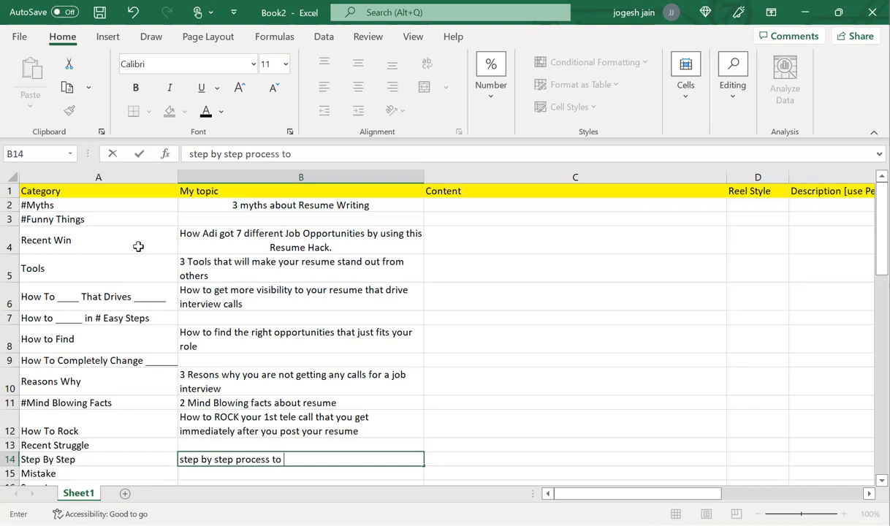
{"action": "type", "text": "design you"}
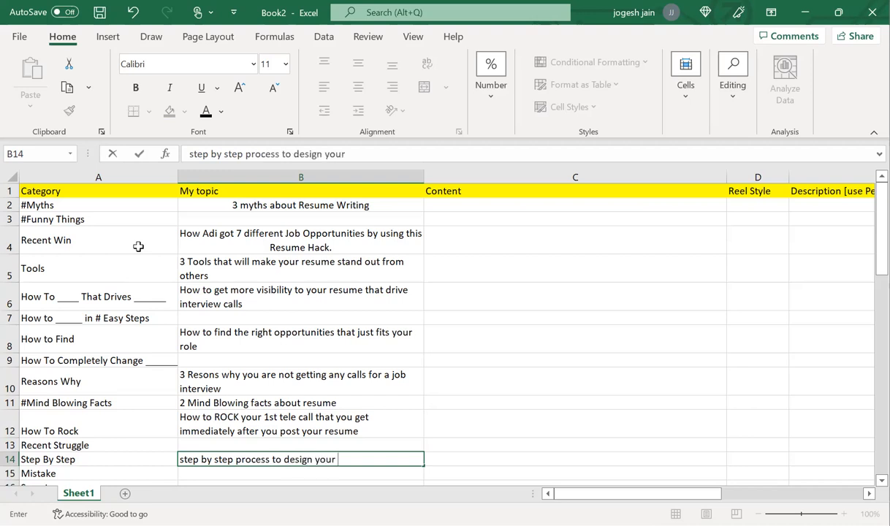
{"action": "type", "text": "resume"}
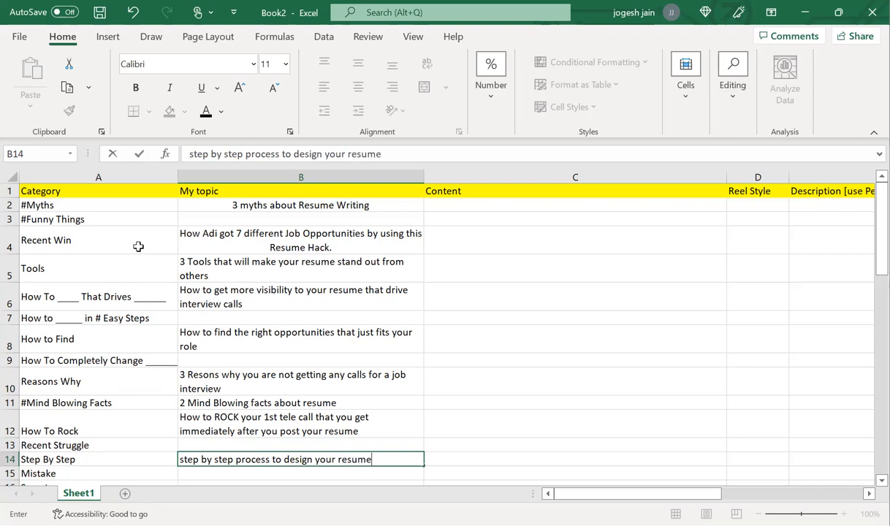
{"action": "key", "text": "enter"}
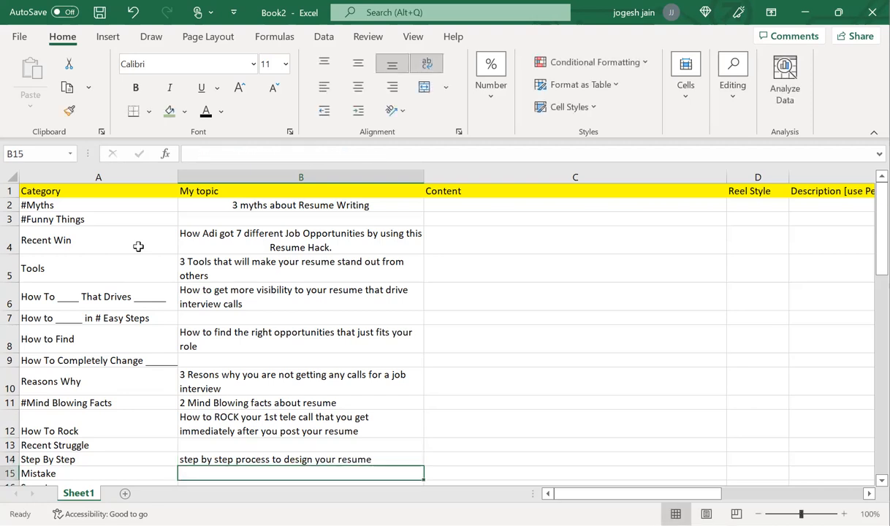
Step: Enter '3 Common mistakes to avoide in your resume design' in B15
{"action": "type", "text": "3"}
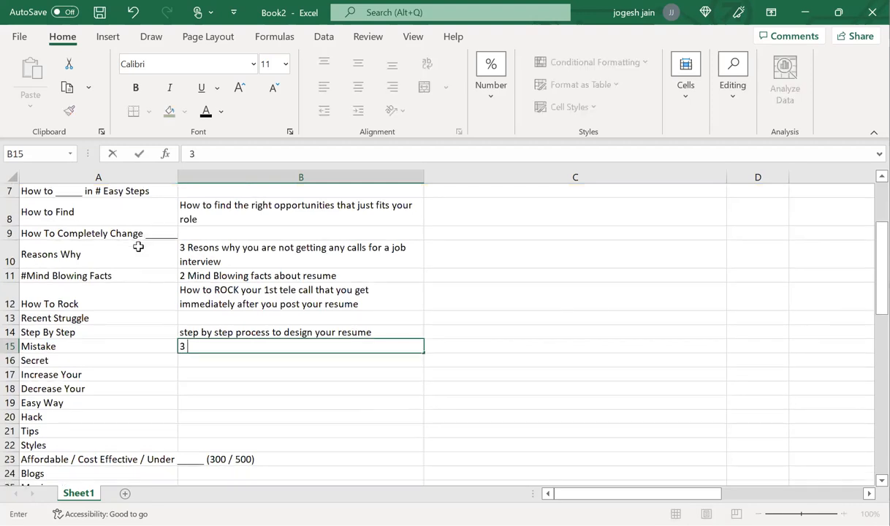
{"action": "type", "text": "Common mins"}
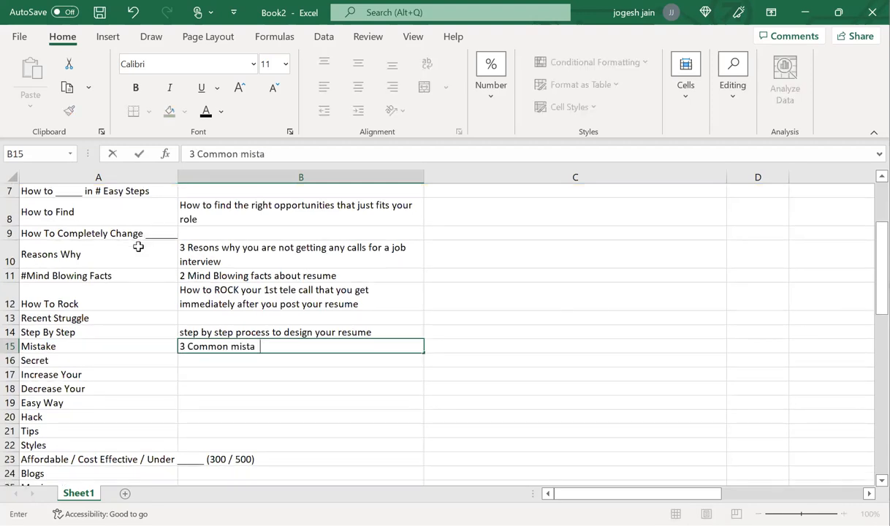
{"action": "type", "text": "kes to avoide i"}
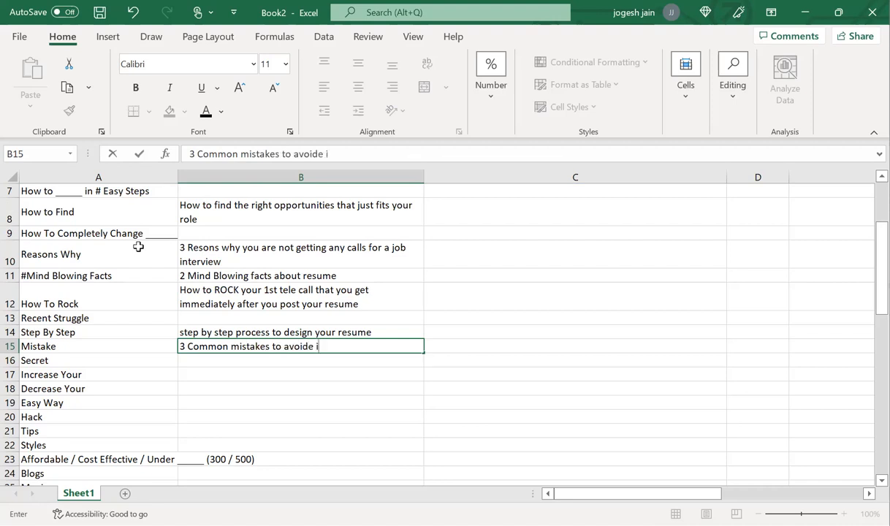
{"action": "type", "text": "in your"}
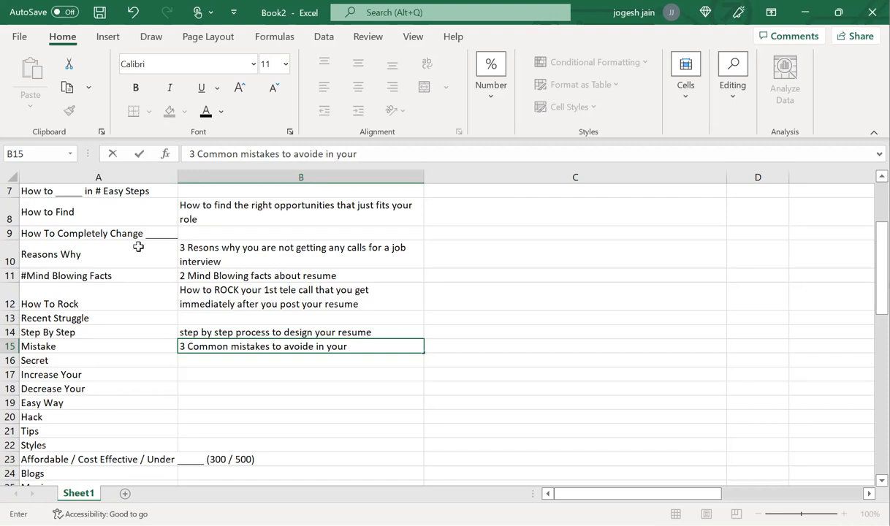
{"action": "type", "text": "r"}
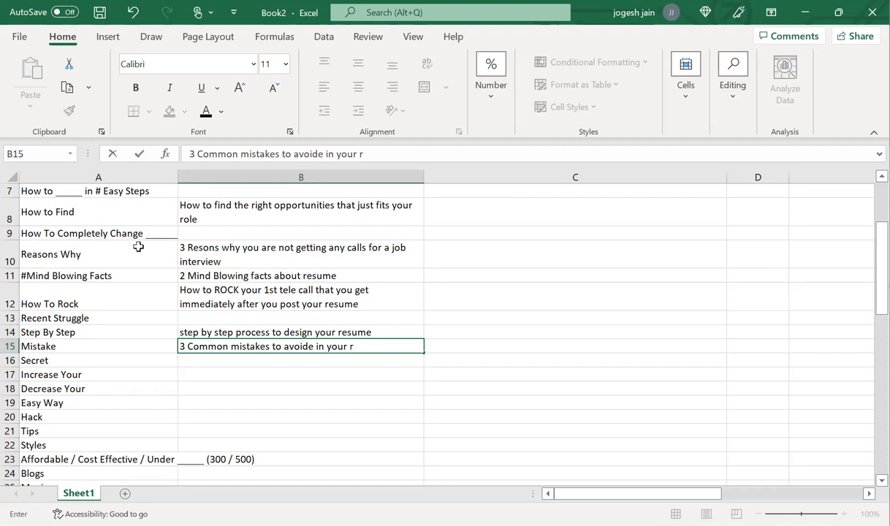
{"action": "type", "text": "esume design"}
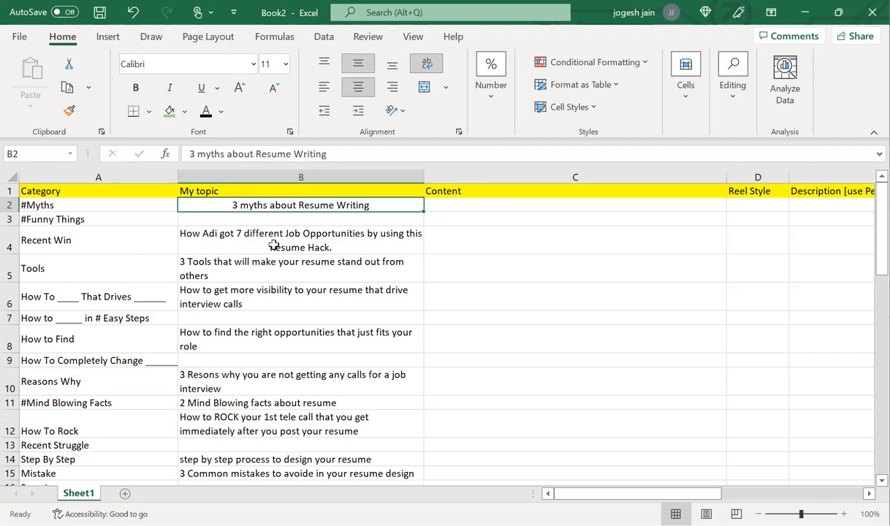
Step: Start the myths Content cell C2 with myth 1 about opportunities
{"action": "left_click", "coordinate": [575, 204]}
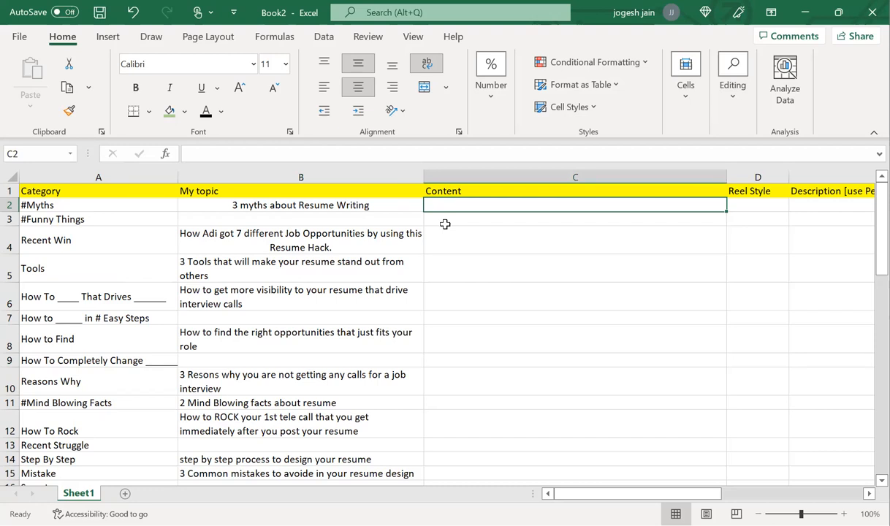
{"action": "type", "text": "1."}
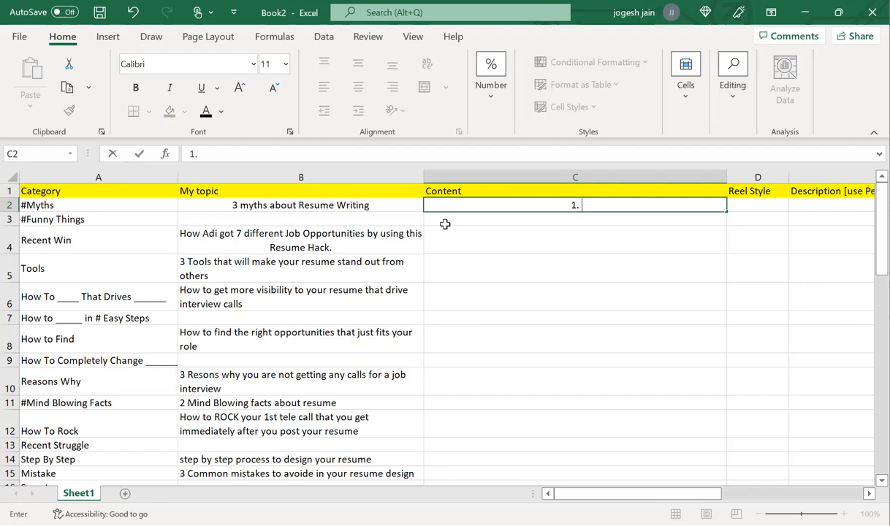
{"action": "type", "text": "O"}
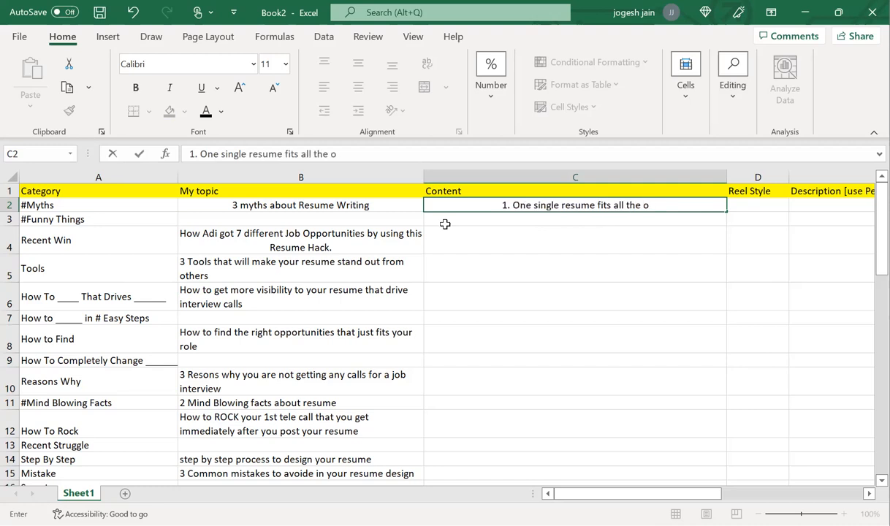
{"action": "type", "text": "pportunities that one applies to."}
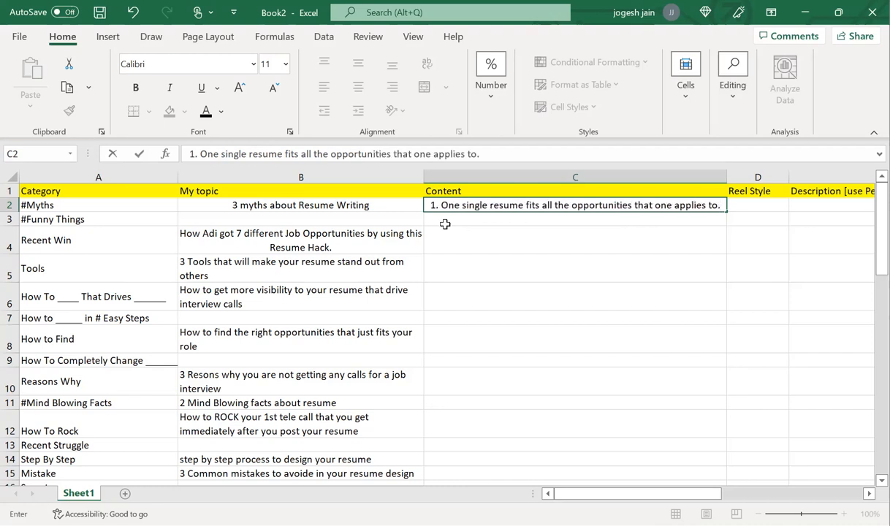
Step: Add myth 2 about one resume across platforms automatically working
{"action": "type", "text": "2."}
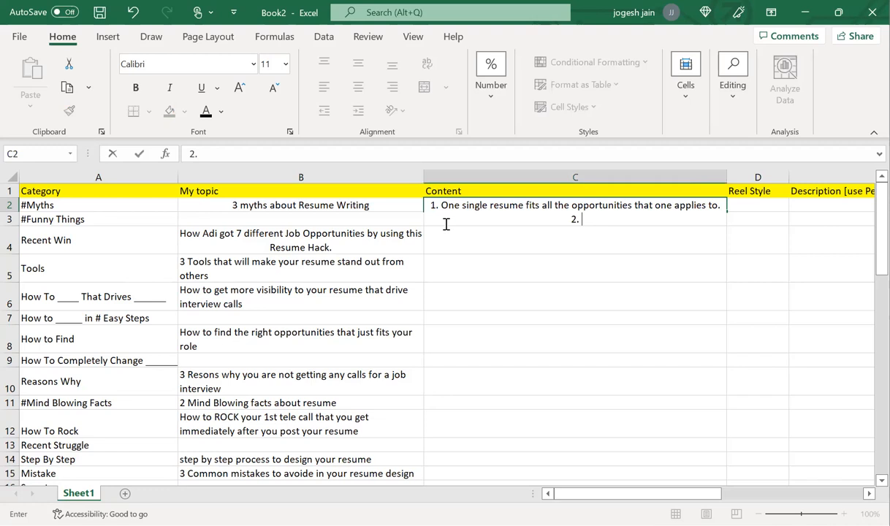
{"action": "type", "text": "One I"}
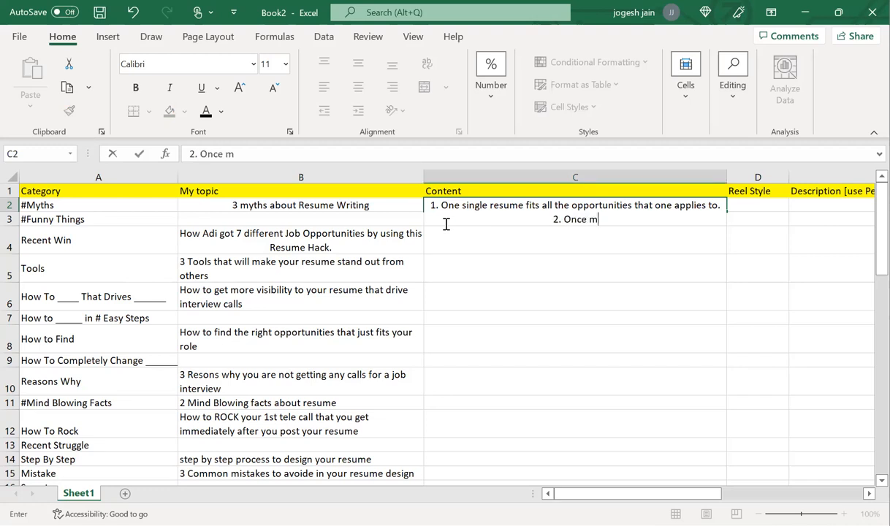
{"action": "type", "text": "y resume s"}
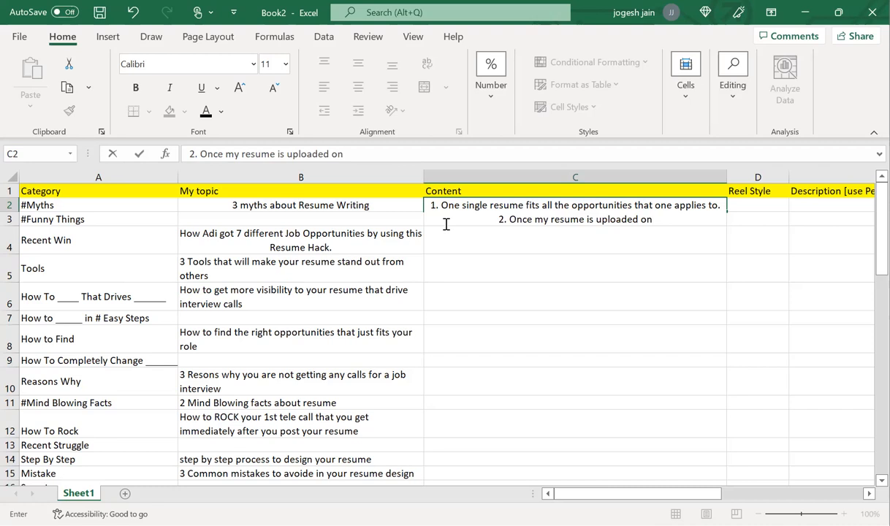
{"action": "type", "text": "p"}
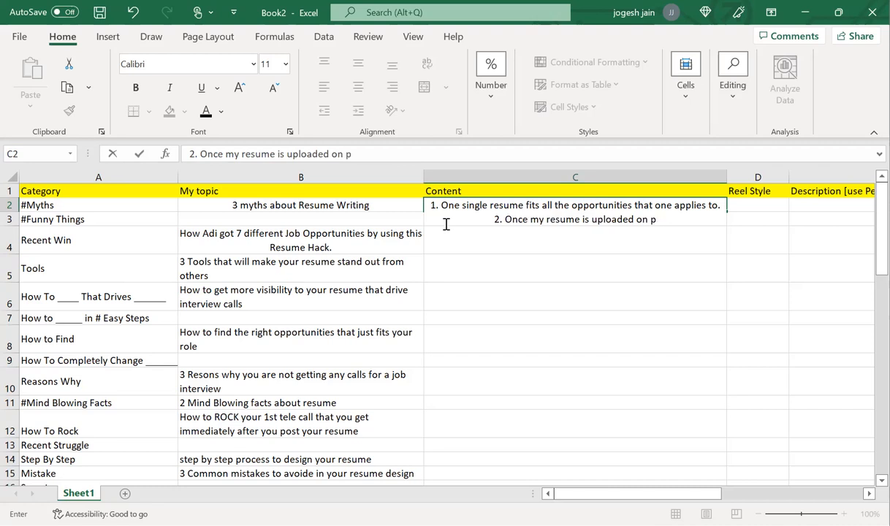
{"action": "type", "text": "latforms"}
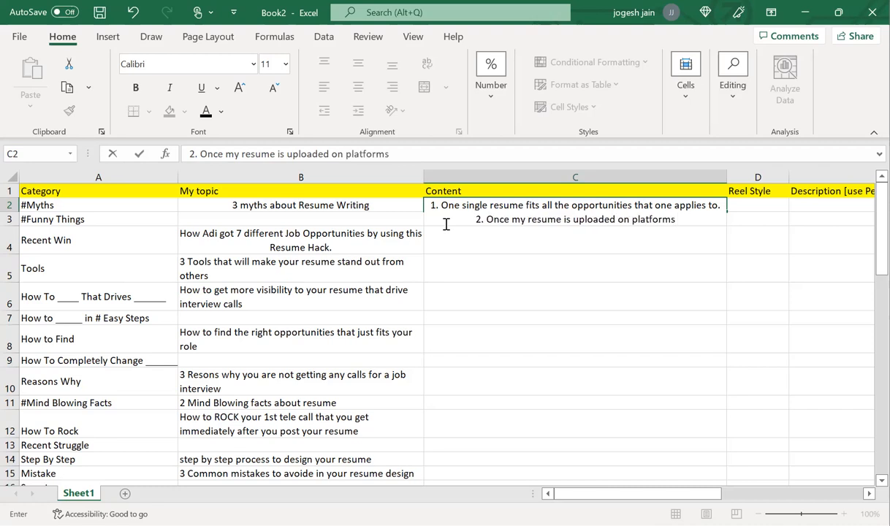
{"action": "type", "text": ", I will automatically get calls"}
{"action": "type", "text": "3."}
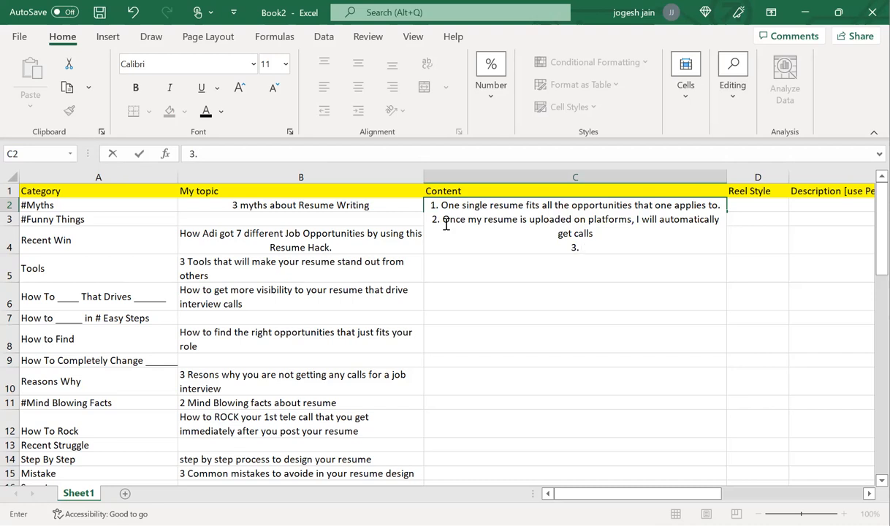
Step: Add myth 3: it is not ok to follow up with the recruiter time and again
{"action": "type", "text": "It is not ok"}
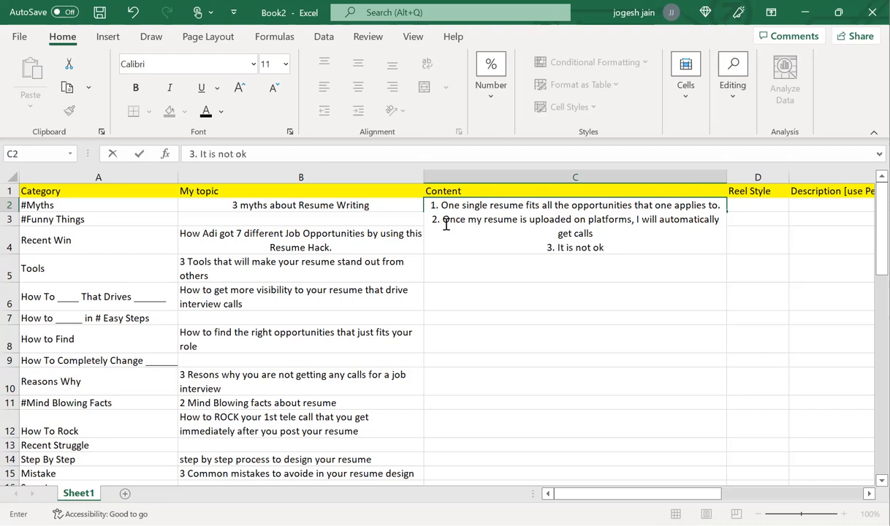
{"action": "type", "text": "to follow"}
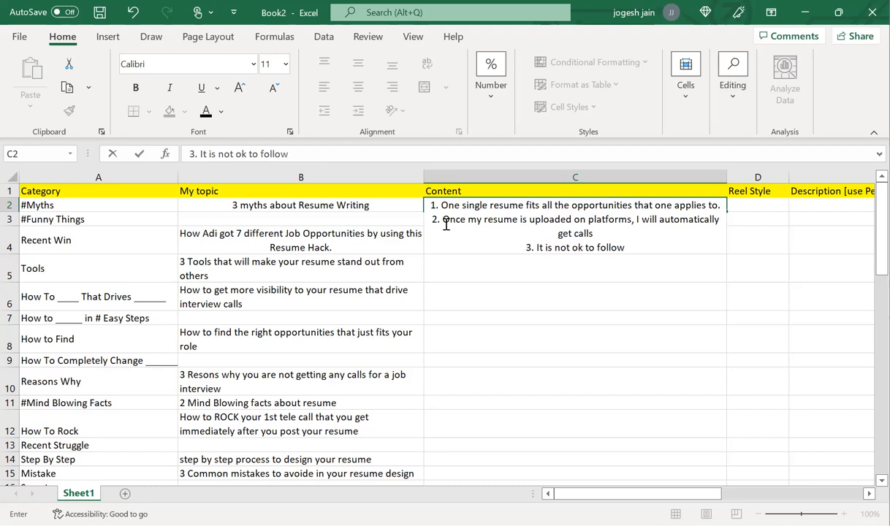
{"action": "type", "text": "up with the recruiter"}
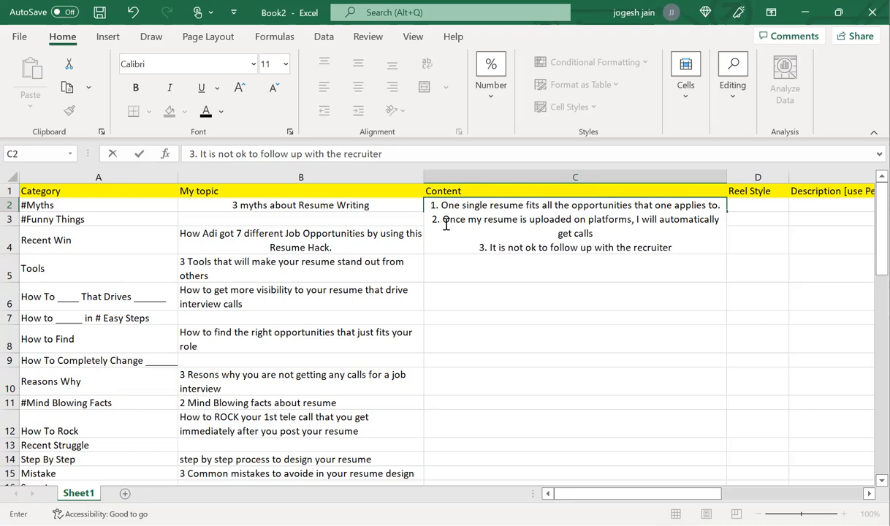
{"action": "type", "text": "time and again."}
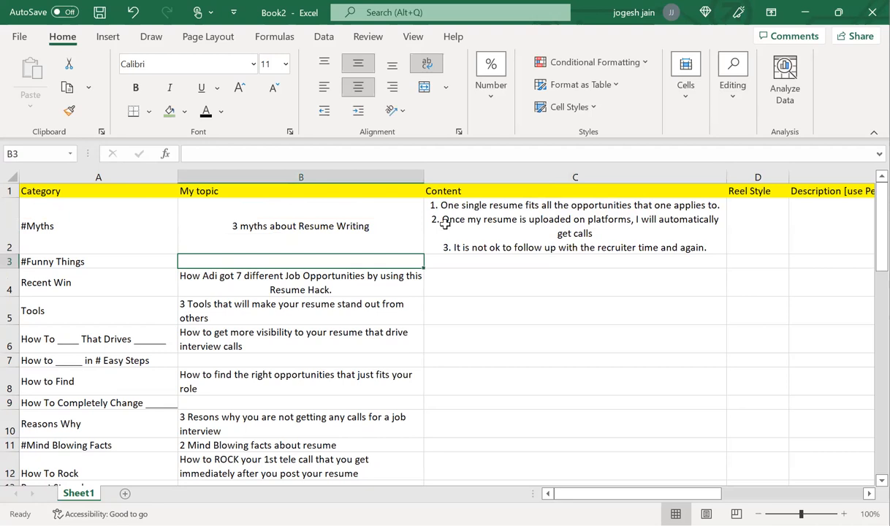
Step: Select the myths content cell C2 to left-align its numbered lines
{"action": "left_click", "coordinate": [576, 225]}
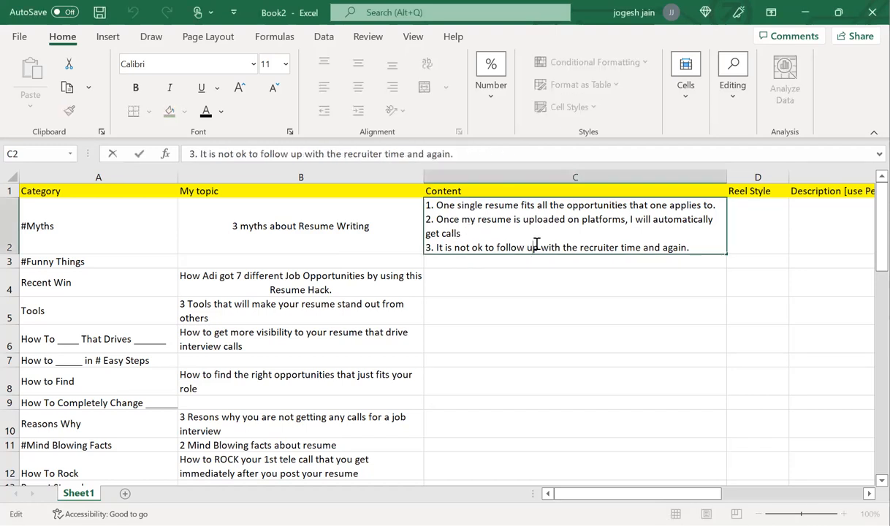
Step: Rewrite the third myth as 'One page resume is what is good.'
{"action": "triple_click", "coordinate": [558, 247]}
{"action": "type", "text": "3. One"}
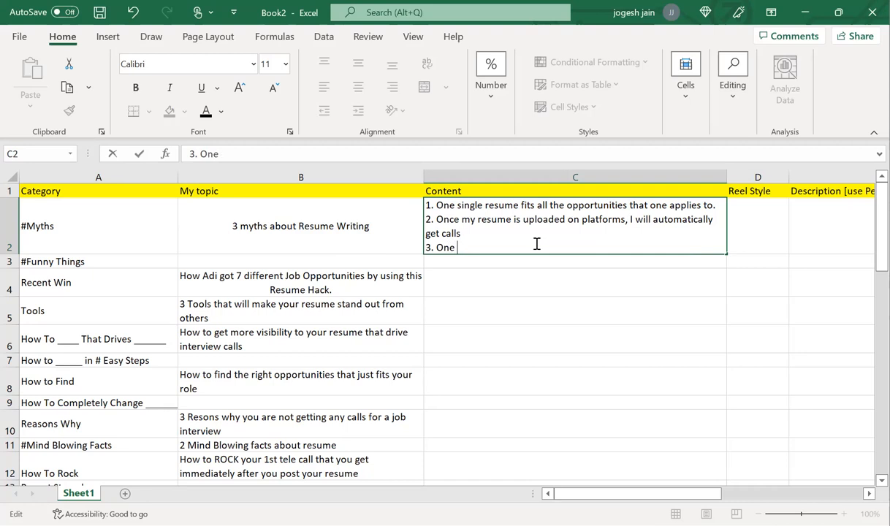
{"action": "type", "text": "page resume is"}
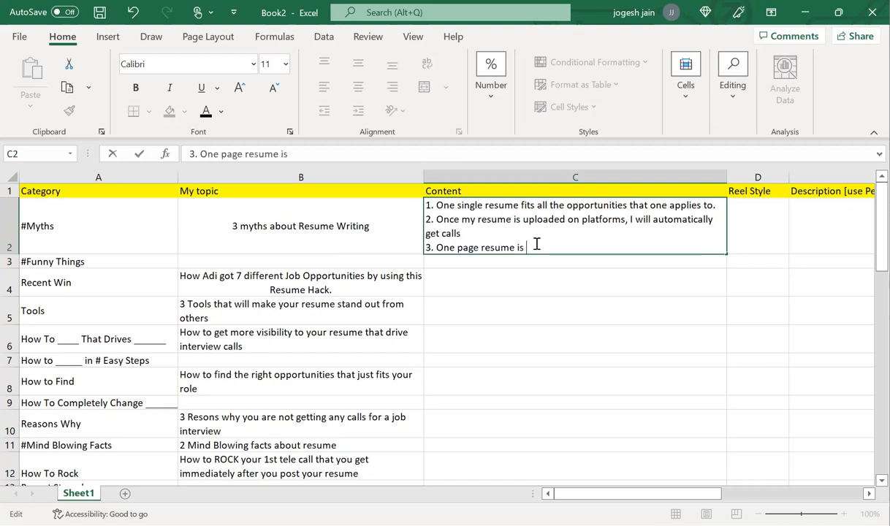
{"action": "type", "text": "what"}
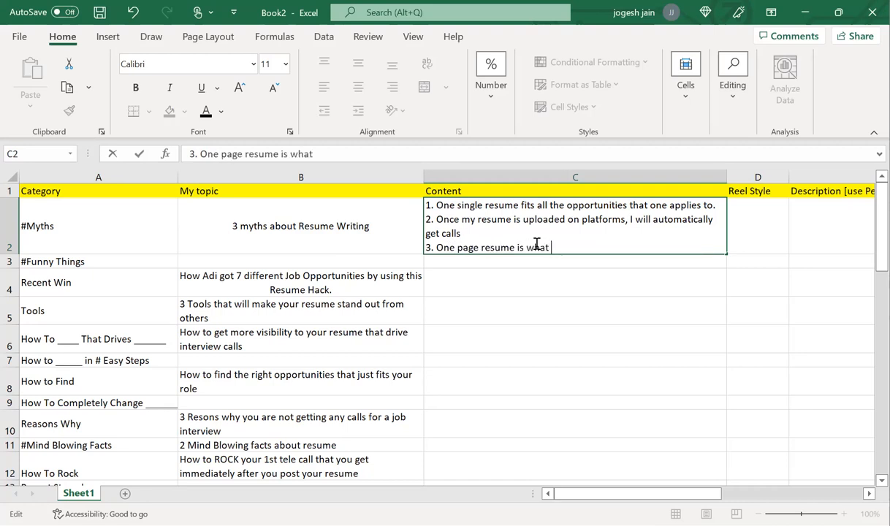
{"action": "type", "text": "is good."}
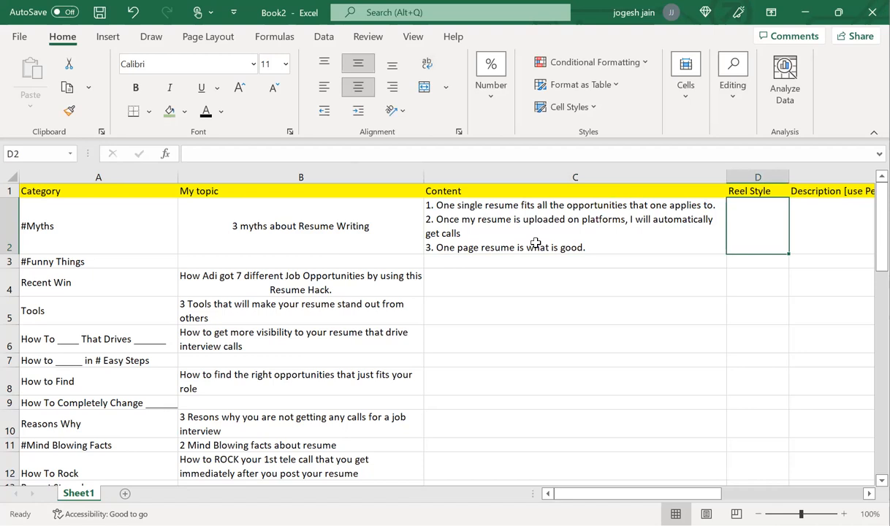
{"action": "scroll", "scroll_direction": "right", "scroll_amount": 3}
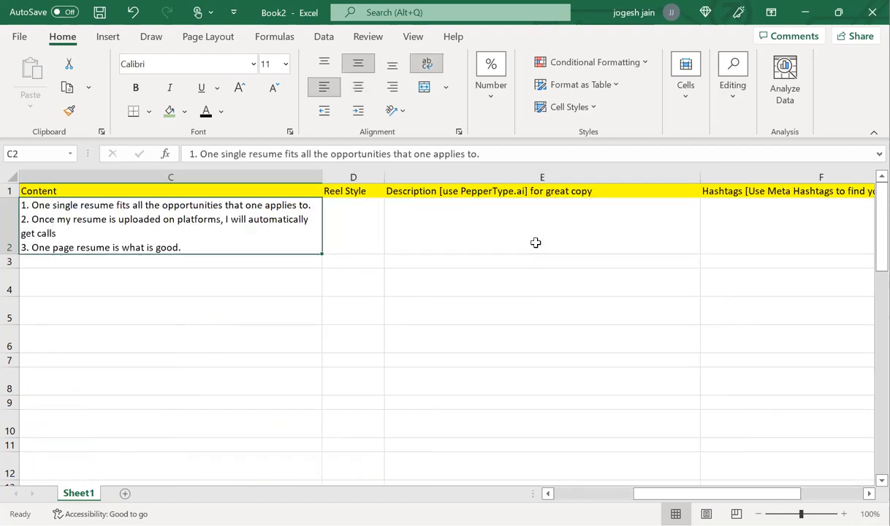
{"action": "left_click", "coordinate": [354, 225]}
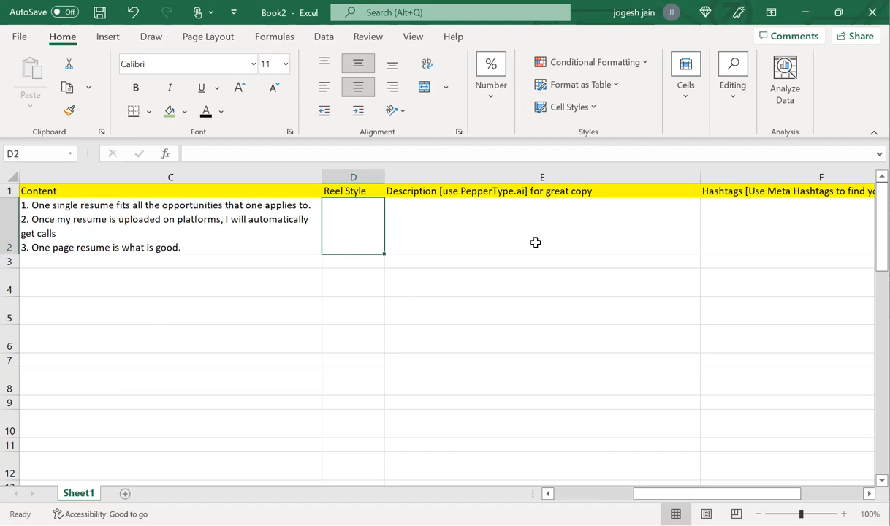
{"action": "left_click", "coordinate": [542, 225]}
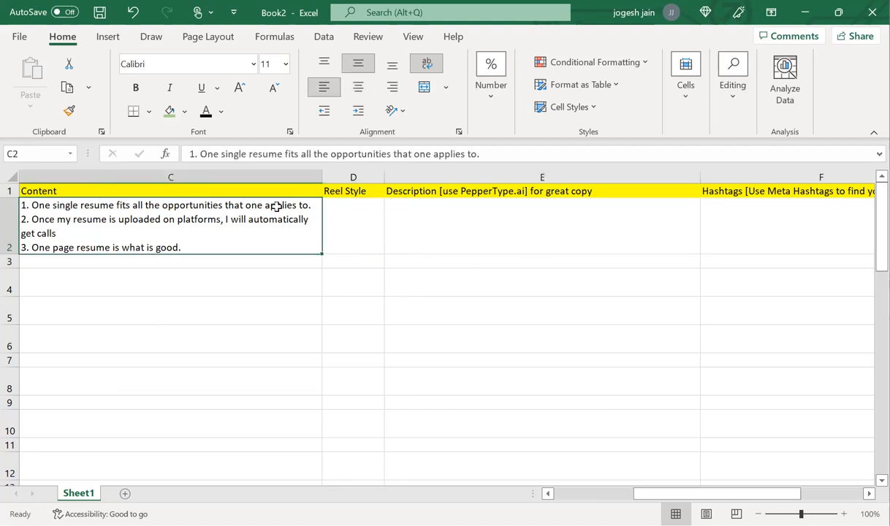
{"action": "left_click", "coordinate": [542, 226]}
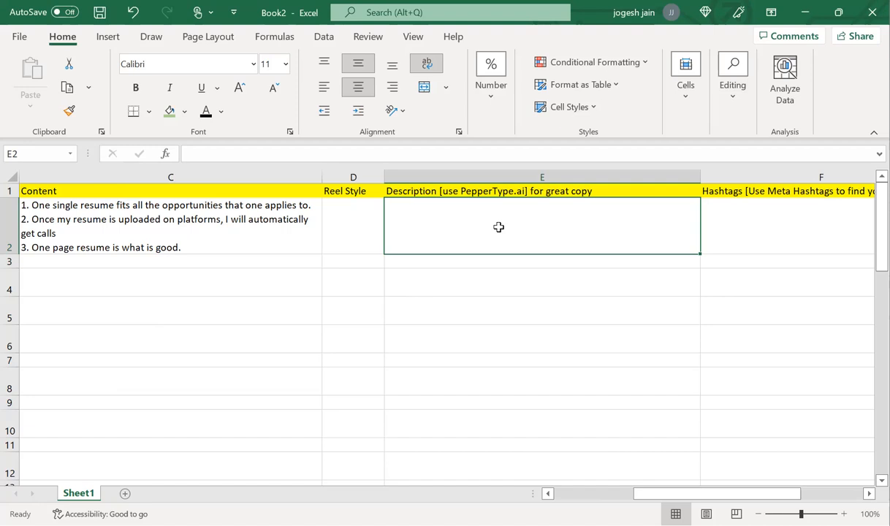
Step: Start E2 with the '3 tips' intro and the freshers-to-professionals with 20+ years of experience line
{"action": "type", "text": "3 t"}
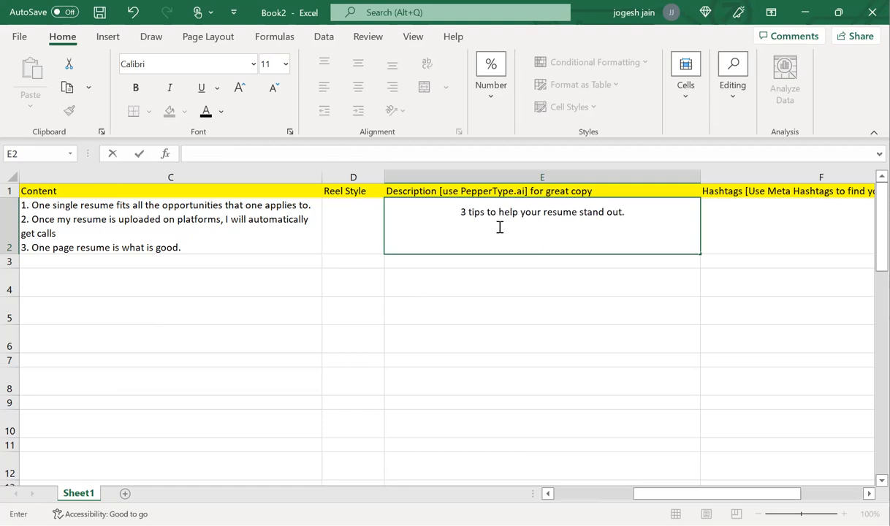
{"action": "type", "text": "I remember"}
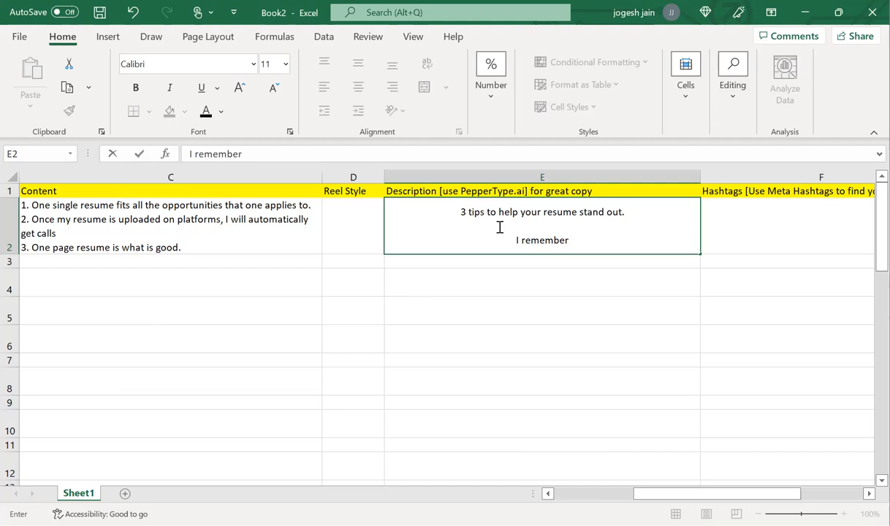
{"action": "type", "text": "interacting with"}
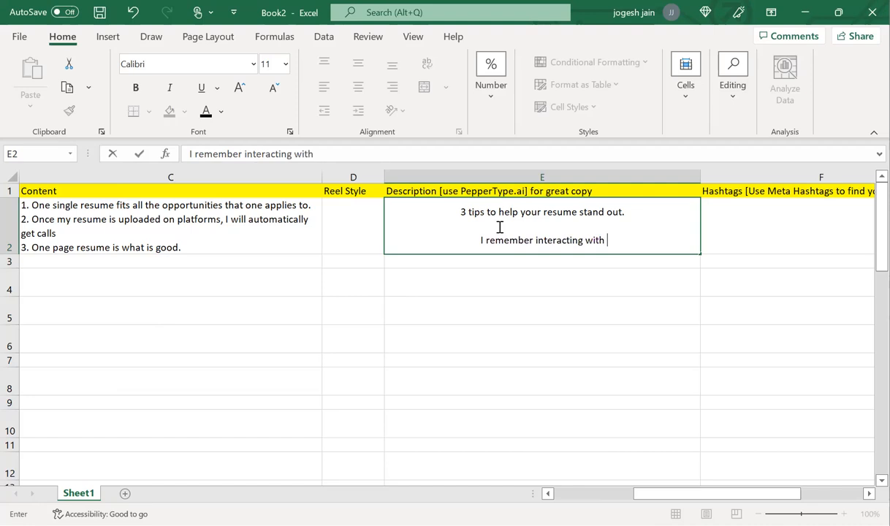
{"action": "type", "text": "fresh"}
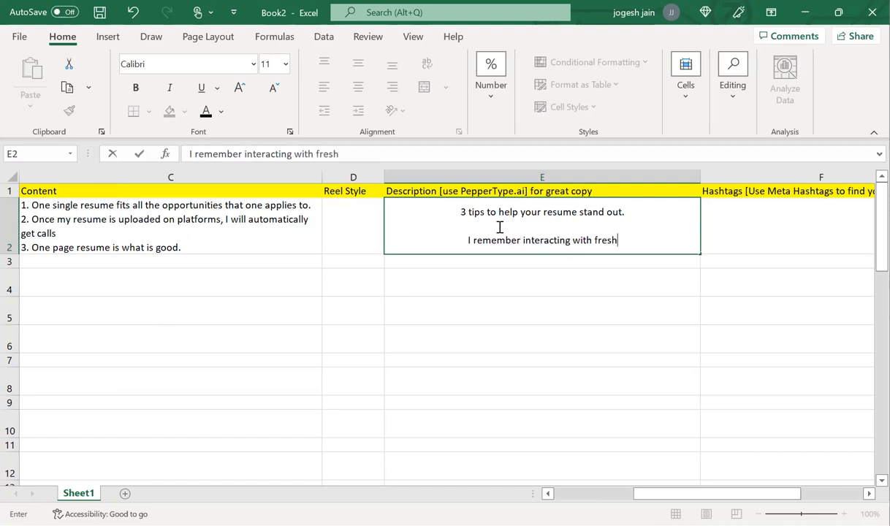
{"action": "type", "text": "ers to prof"}
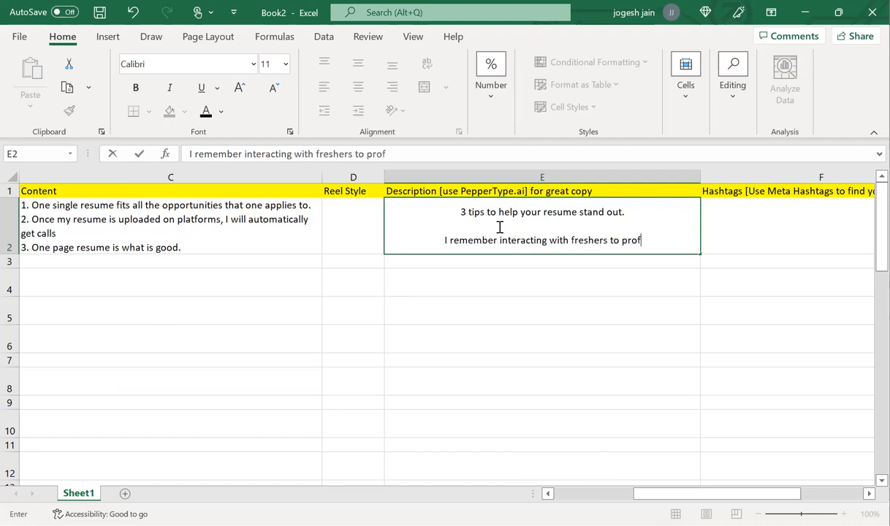
{"action": "type", "text": "essionals"}
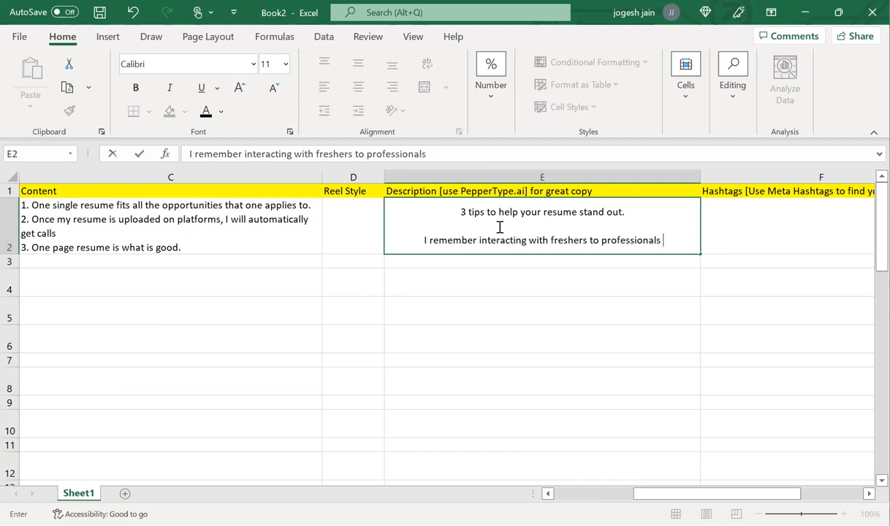
{"action": "type", "text": "carry"}
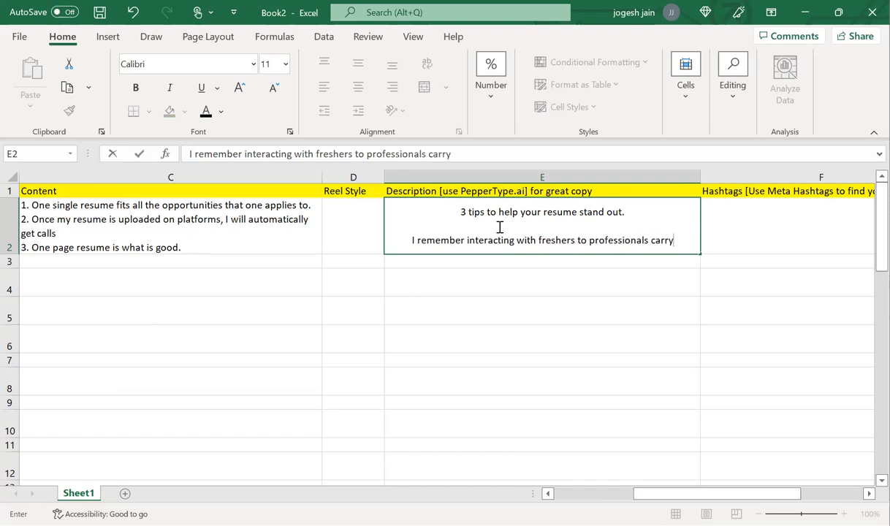
{"action": "type", "text": "2"}
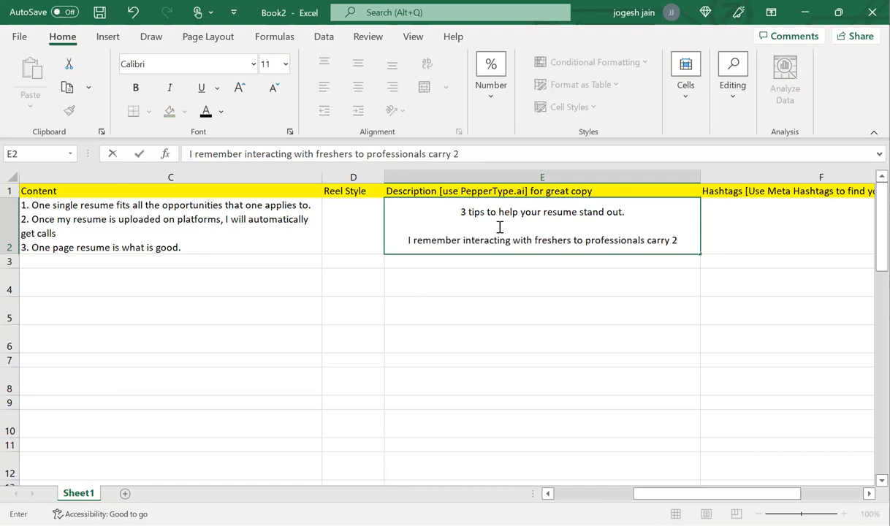
{"action": "type", "text": "0+ uears"}
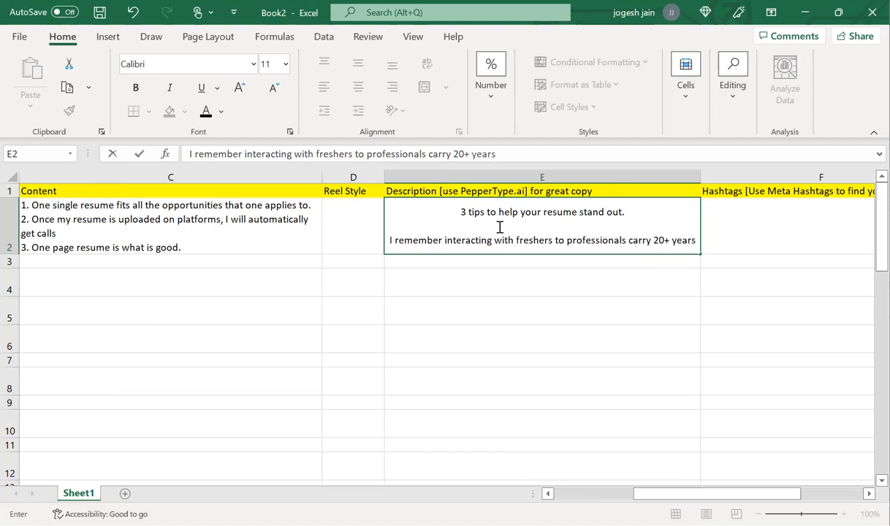
{"action": "type", "text": "of experience"}
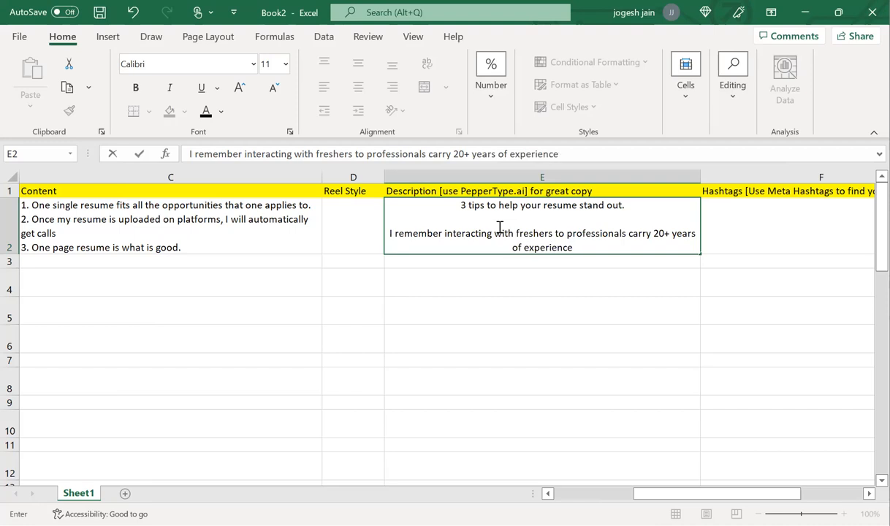
Step: Finish the line 'and exactly have same approach to resume writing.' and edit the words remember/interacting
{"action": "type", "text": "a"}
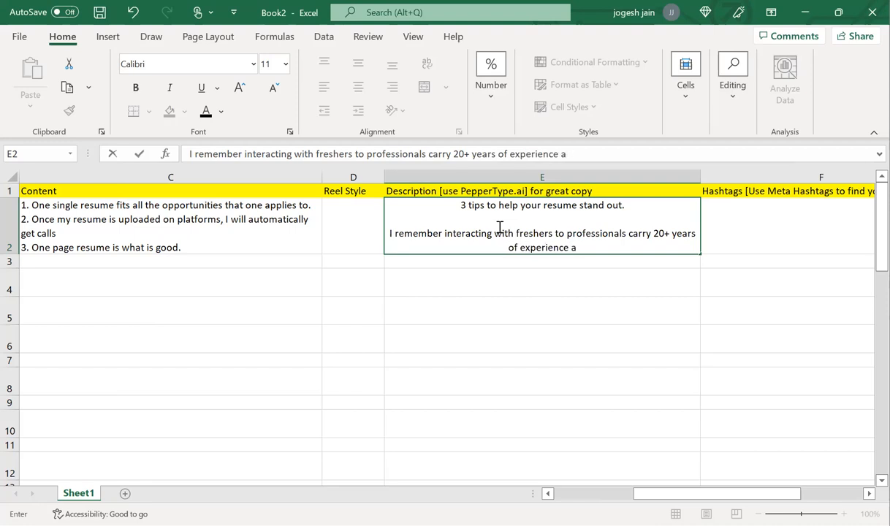
{"action": "type", "text": "nd exactly h"}
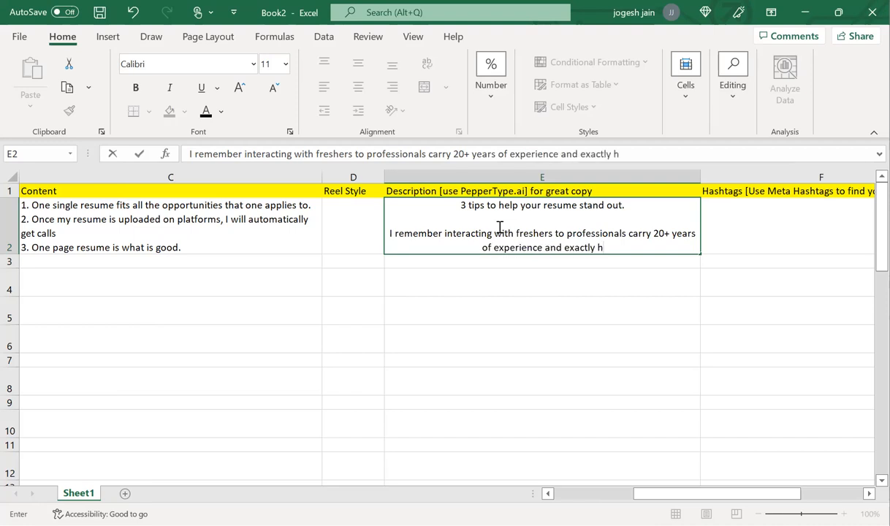
{"action": "type", "text": "ave same"}
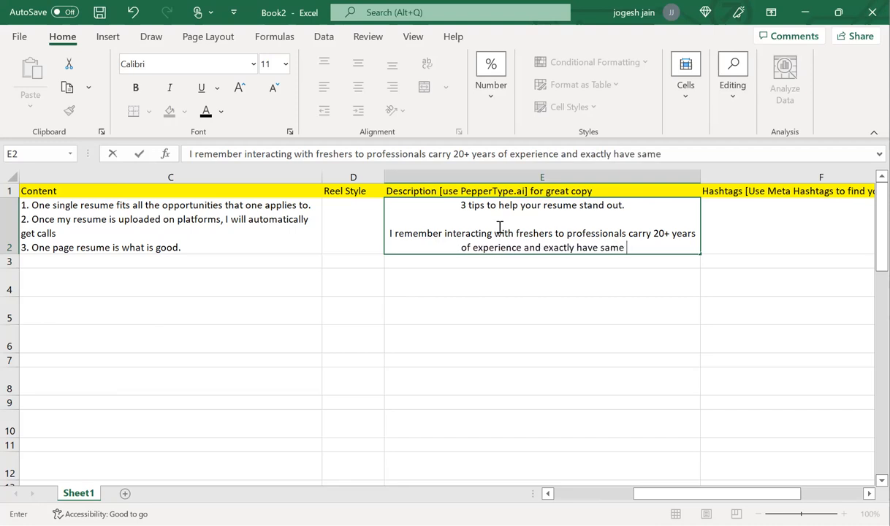
{"action": "type", "text": "approach to resu"}
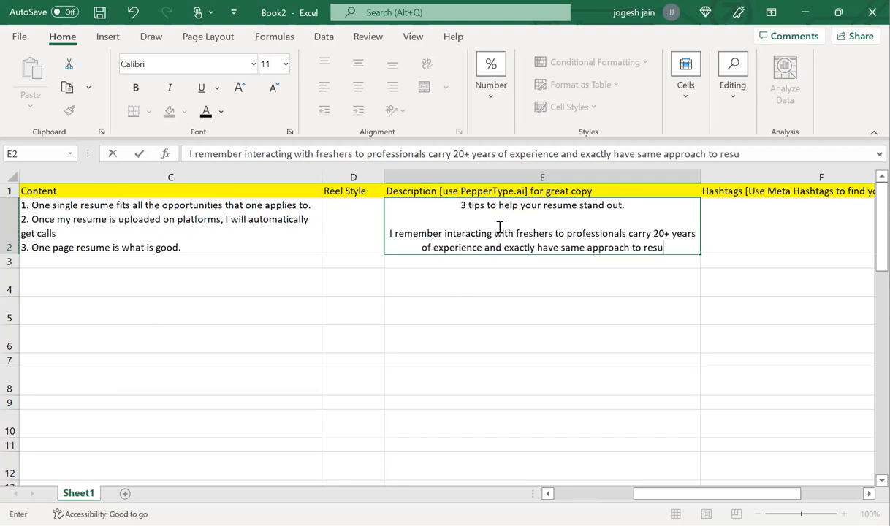
{"action": "type", "text": "me writing."}
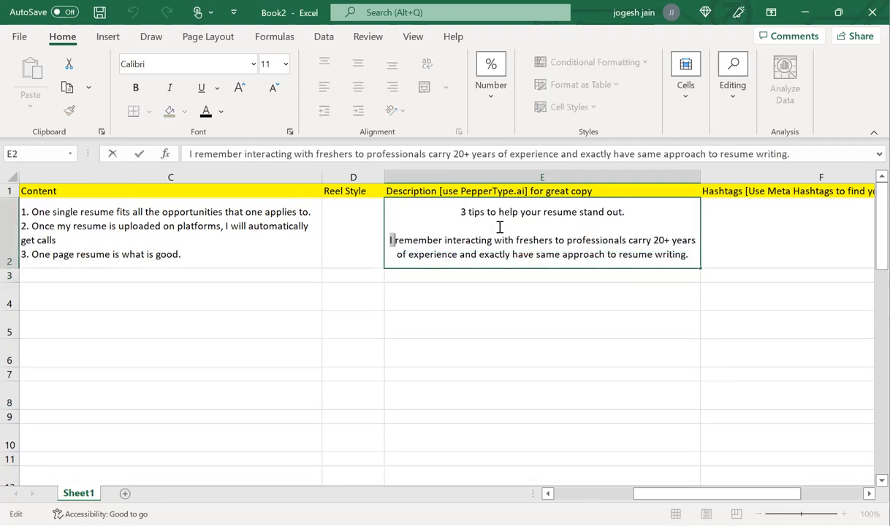
{"action": "double_click", "coordinate": [416, 239]}
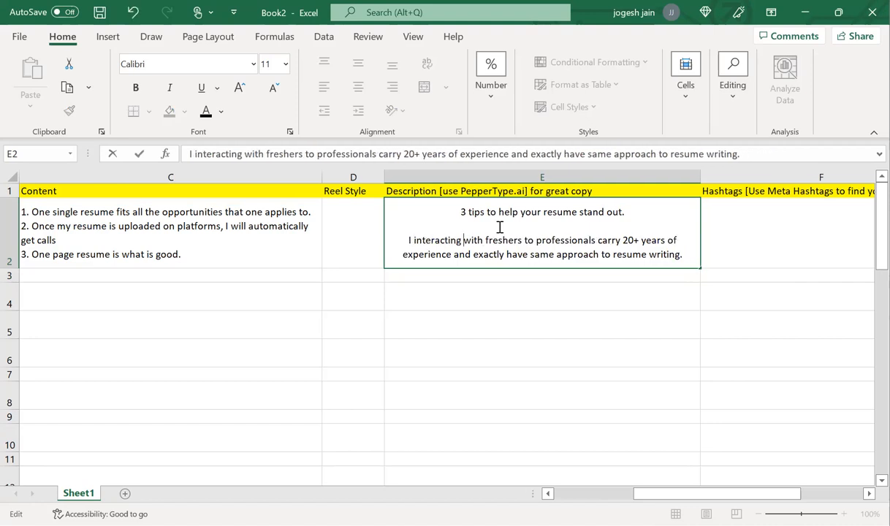
{"action": "double_click", "coordinate": [444, 240]}
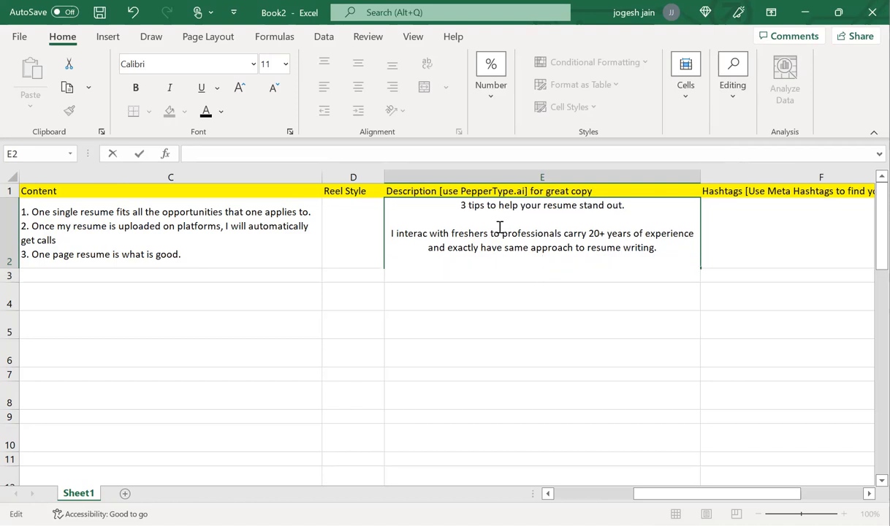
Step: Add the line 'The simple, take a format from a friend, make basic edits and my resume is ready.'
{"action": "type", "text": "The approach i"}
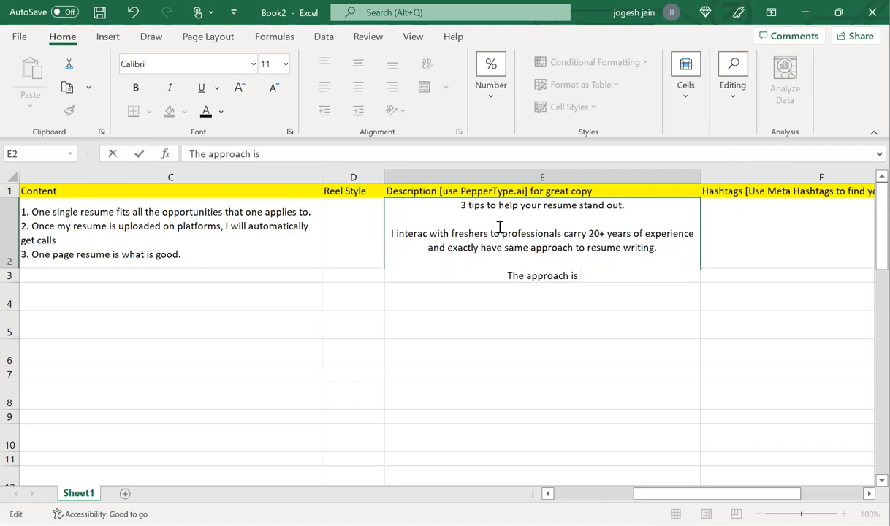
{"action": "type", "text": "simple"}
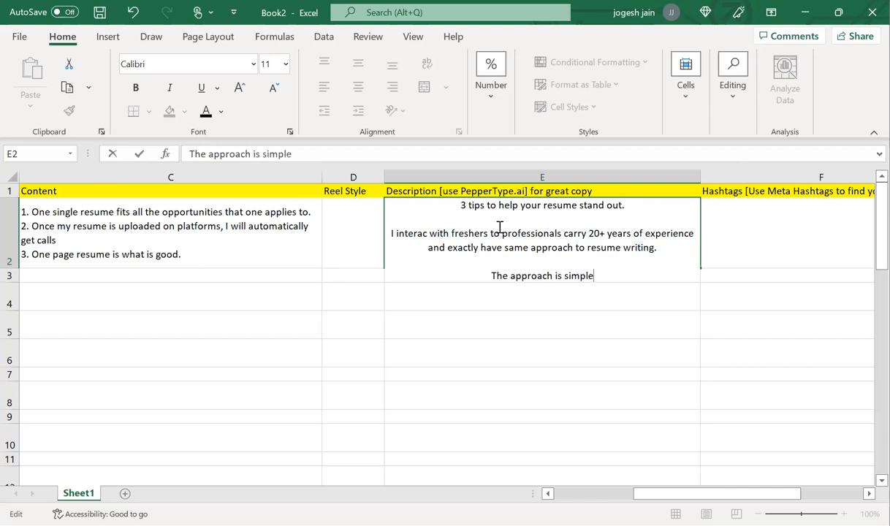
{"action": "type", "text": ", take a for"}
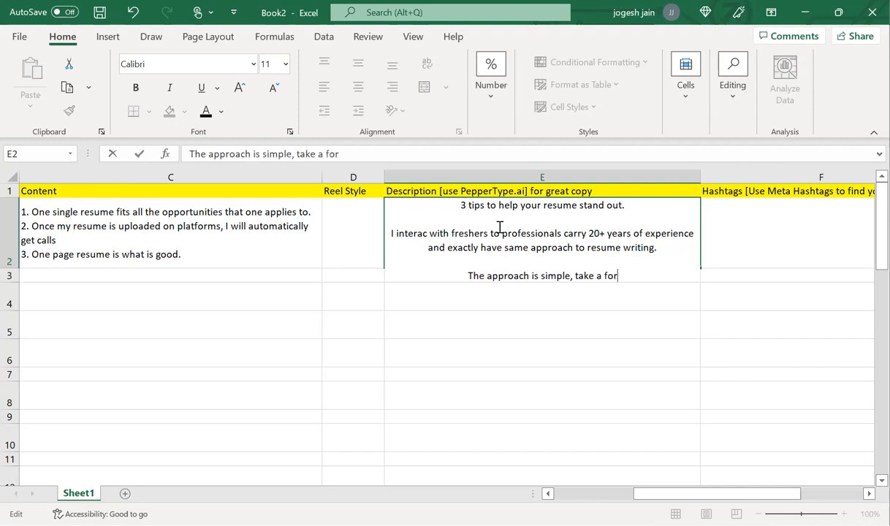
{"action": "type", "text": "mat from a friend or a colleague ae"}
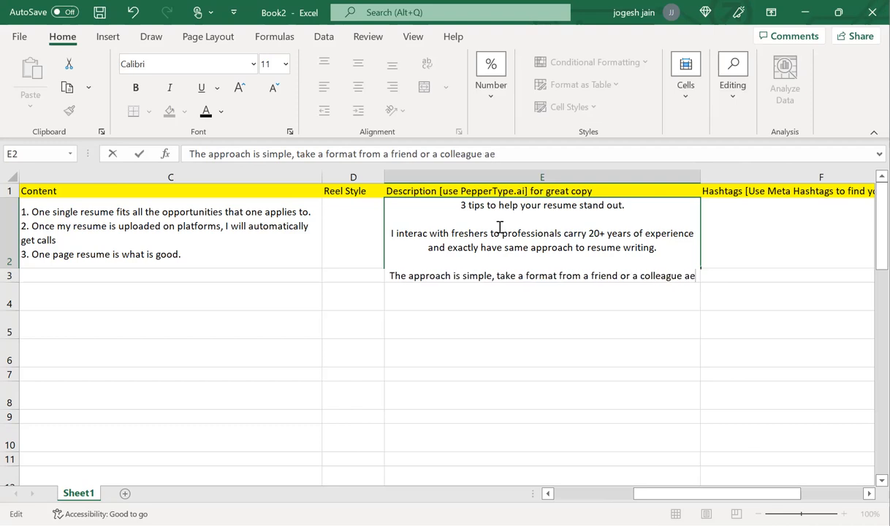
{"action": "type", "text": "make basc"}
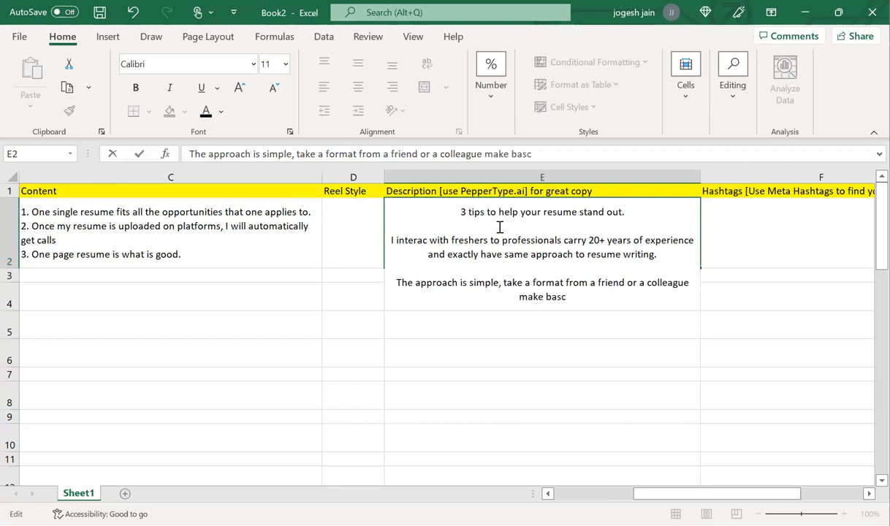
{"action": "type", "text": "edits"}
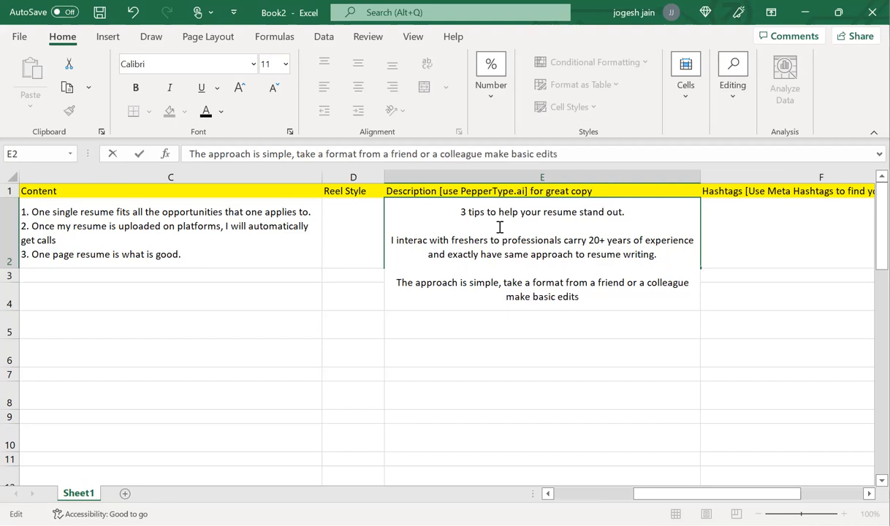
{"action": "type", "text": "and my"}
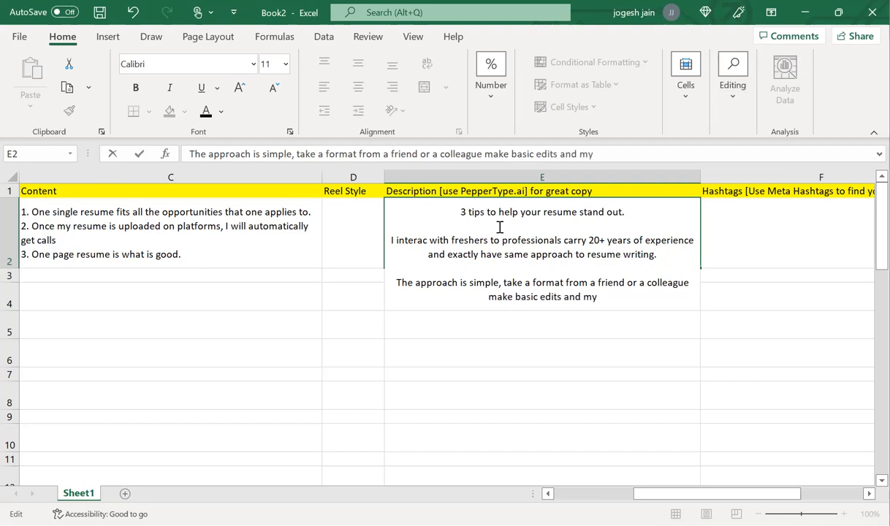
{"action": "type", "text": "resume is ready."}
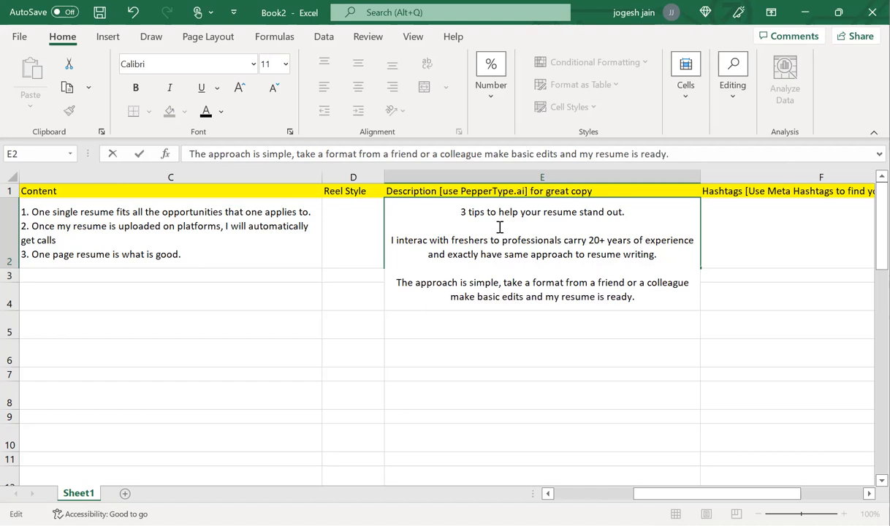
{"action": "type", "text": "Let's pause for a"}
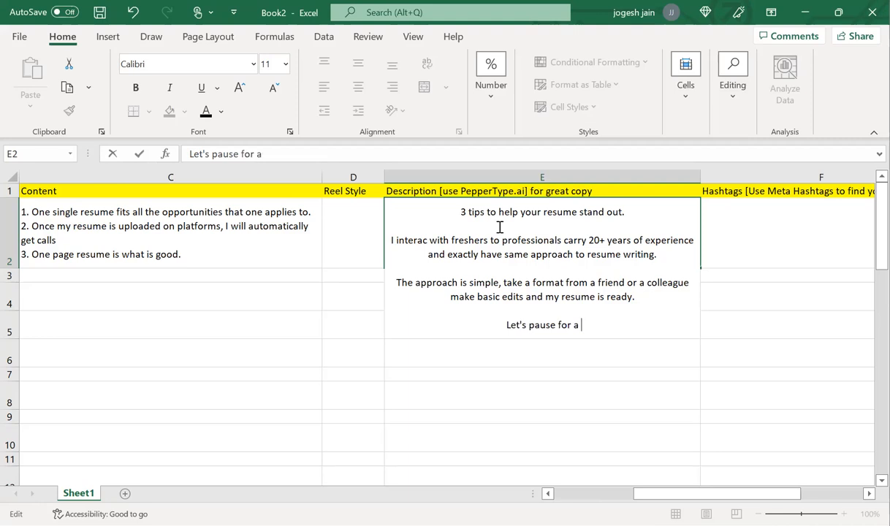
Step: Complete 'Let's pause for a sec and ask if we are doing enough justice to our experience'
{"action": "type", "text": "sec and"}
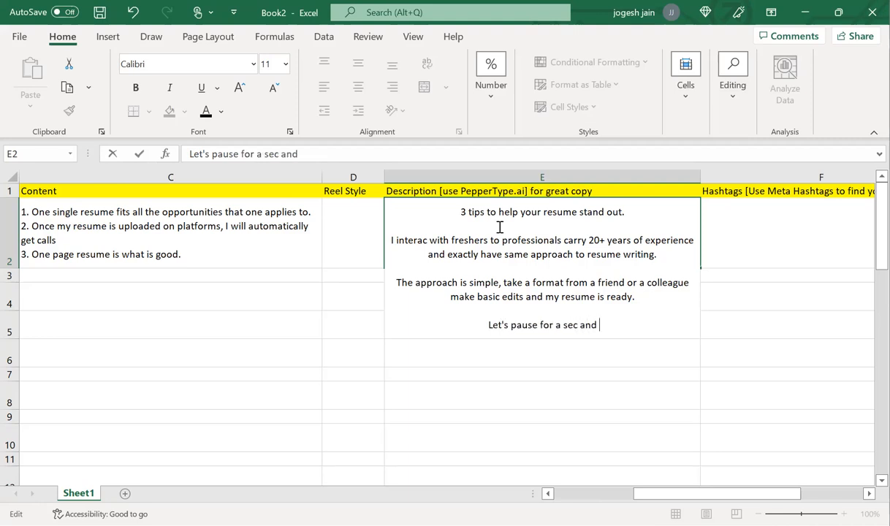
{"action": "type", "text": "ask if"}
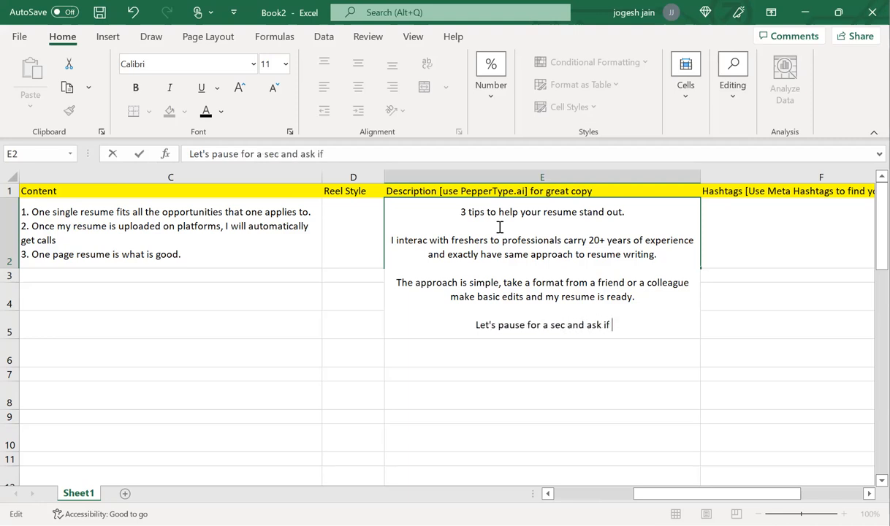
{"action": "type", "text": "we are"}
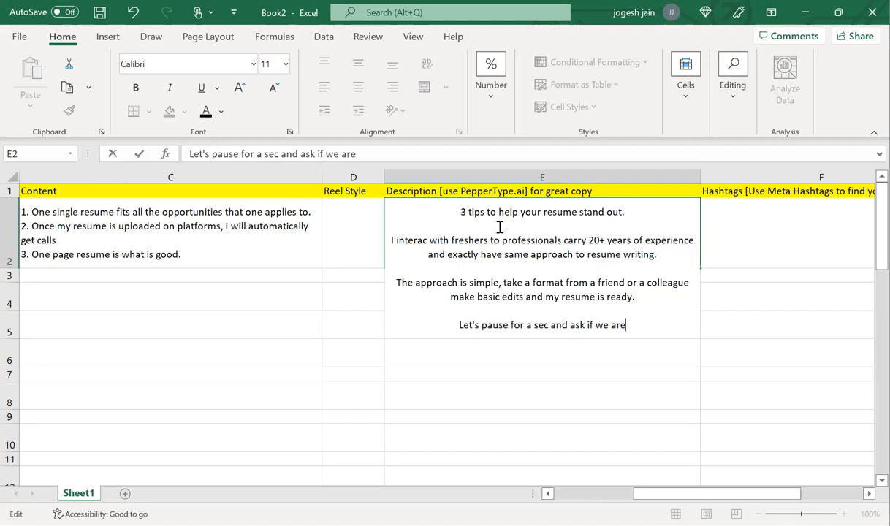
{"action": "type", "text": "doing enough"}
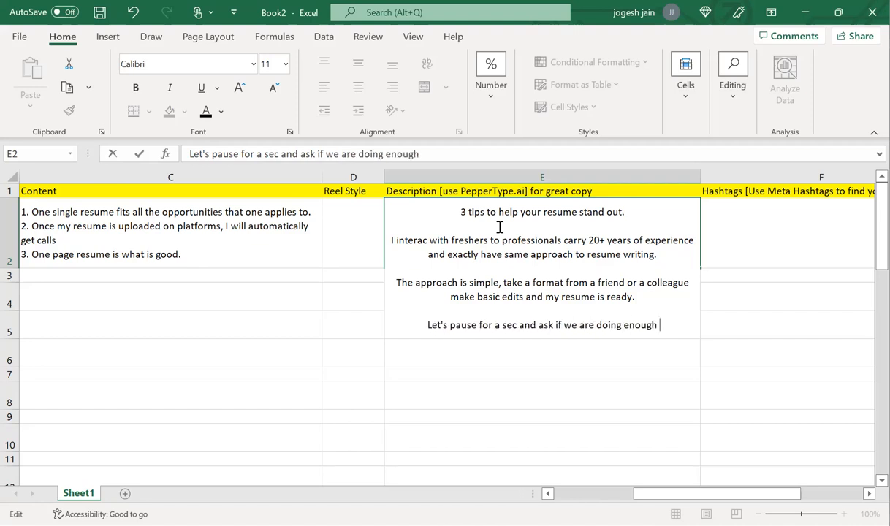
{"action": "type", "text": "justice to the experience that we have."}
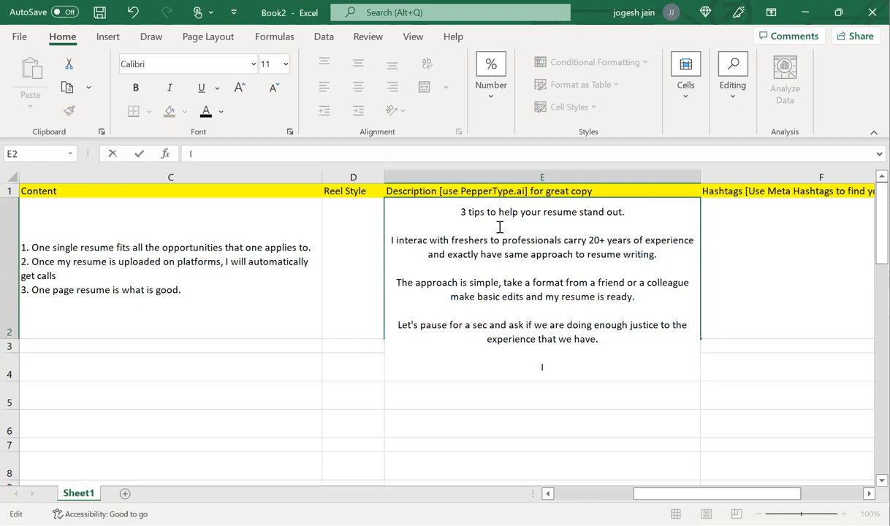
Step: Write the sentence: simple formula — 10 years of experience means spending at least 10 hrs designing your resume
{"action": "type", "text": "I use simple for"}
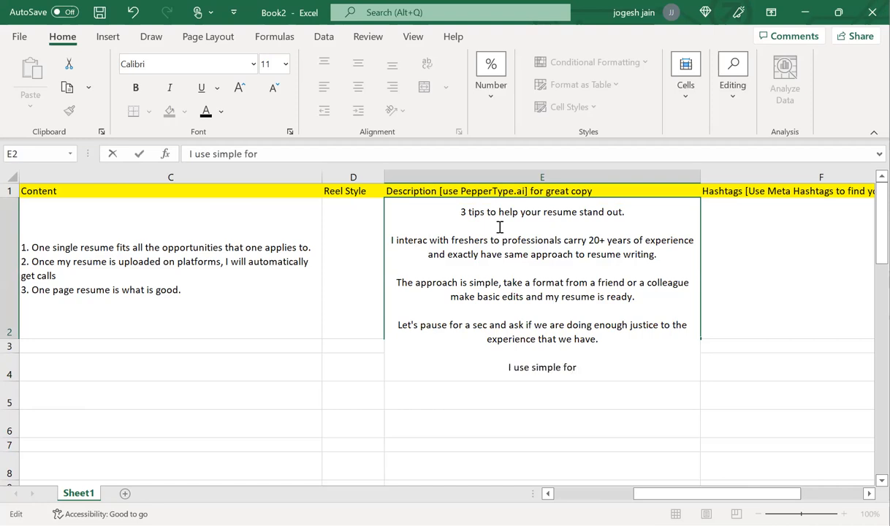
{"action": "type", "text": "formula to"}
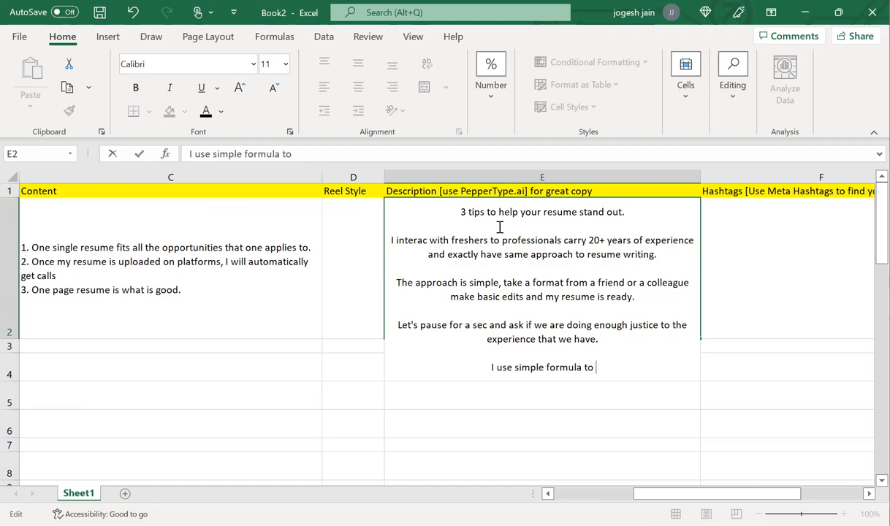
{"action": "type", "text": "say"}
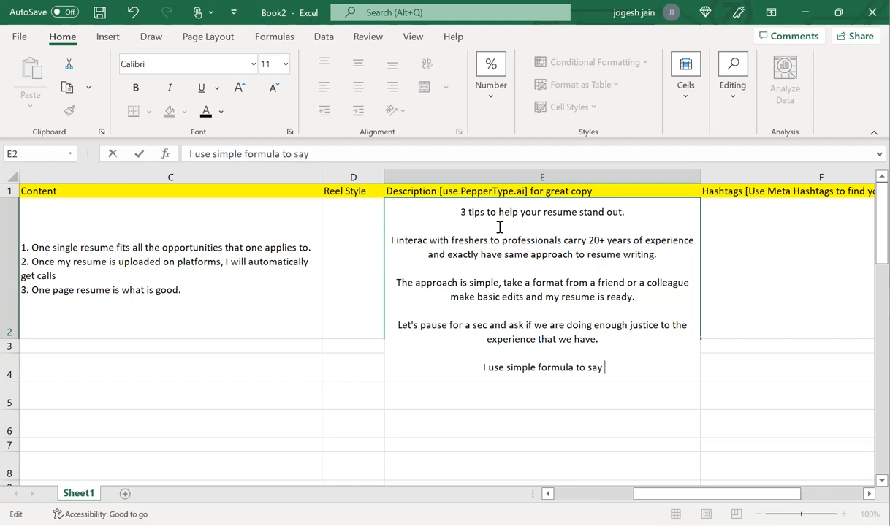
{"action": "type", "text": "if you have"}
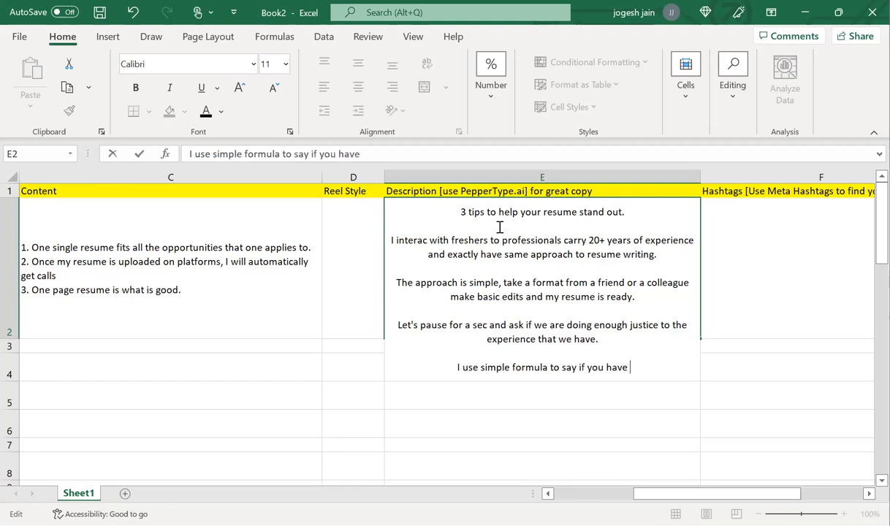
{"action": "type", "text": "10 years of experience y"}
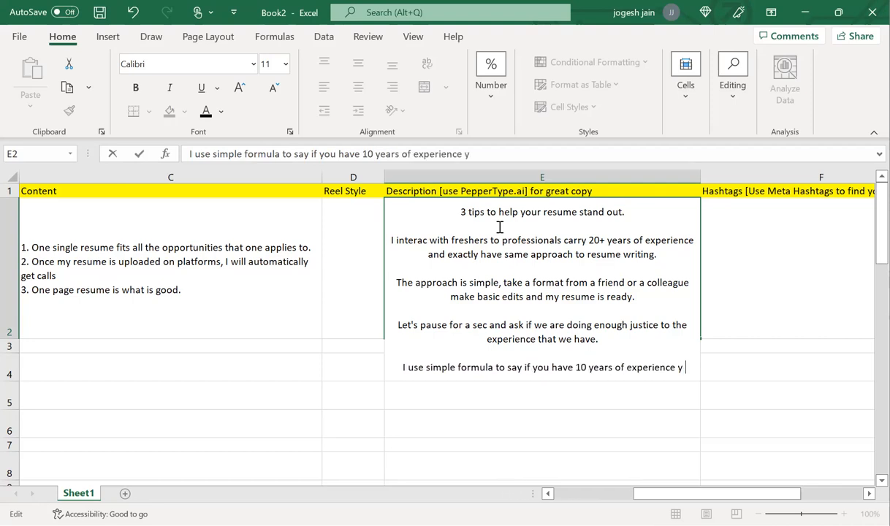
{"action": "type", "text": "ou got to spend"}
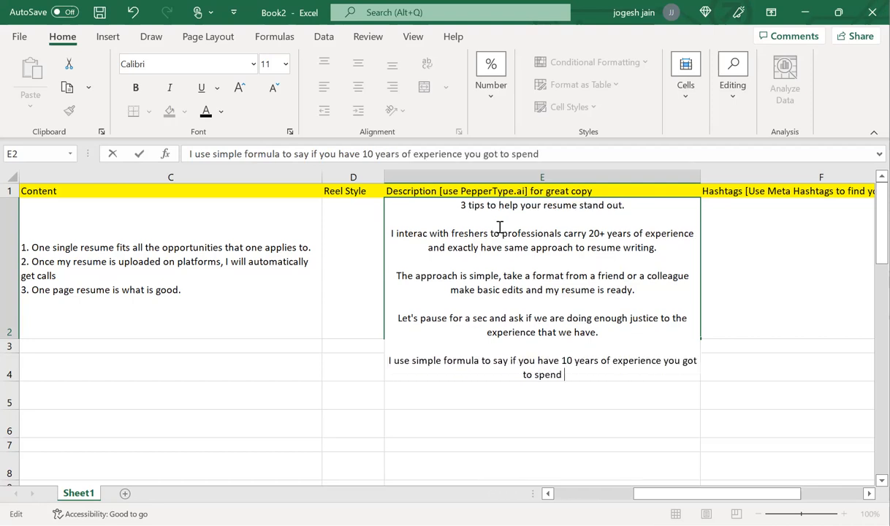
{"action": "type", "text": "10 hrs"}
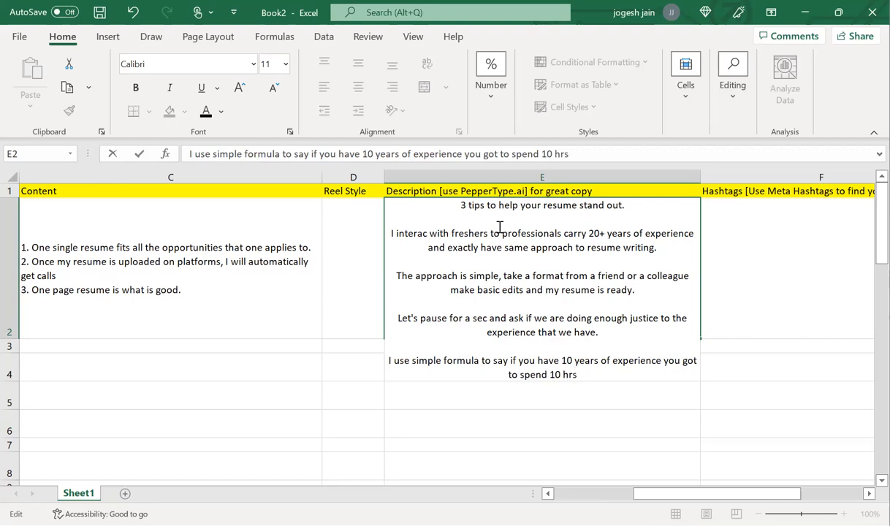
{"action": "type", "text": "atlesa"}
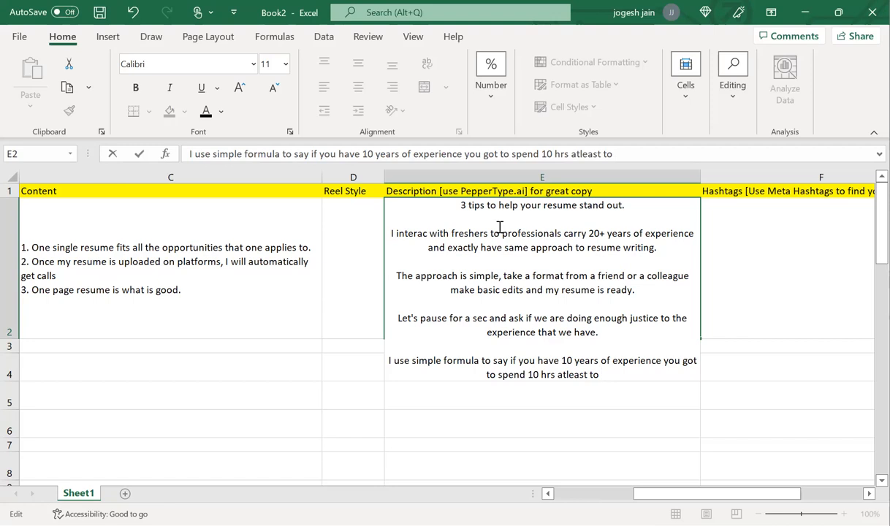
{"action": "type", "text": "desgi"}
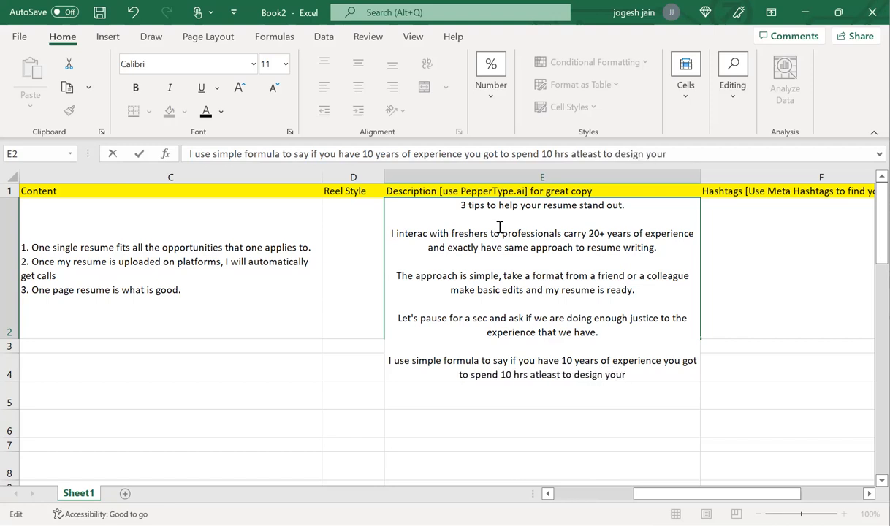
{"action": "type", "text": "resume. A s"}
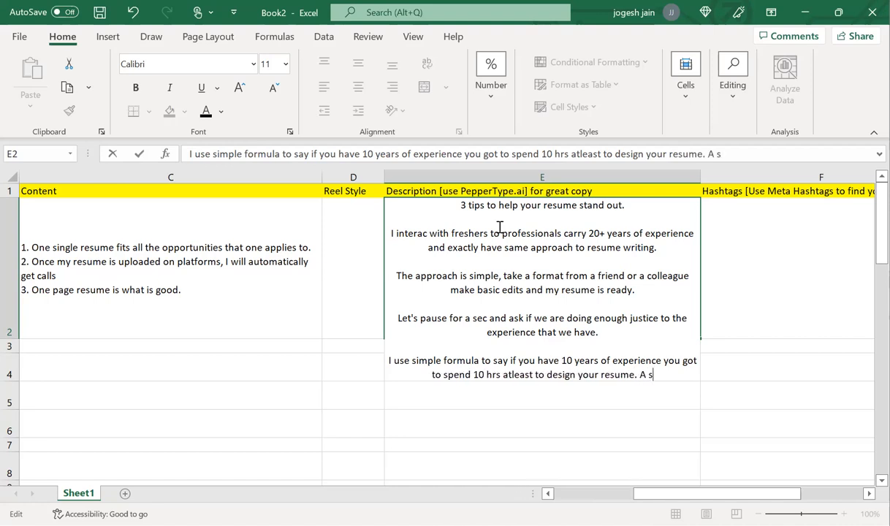
Step: Finish with "it's simple." and begin the next sentence "I also"
{"action": "type", "text": "Ti"}
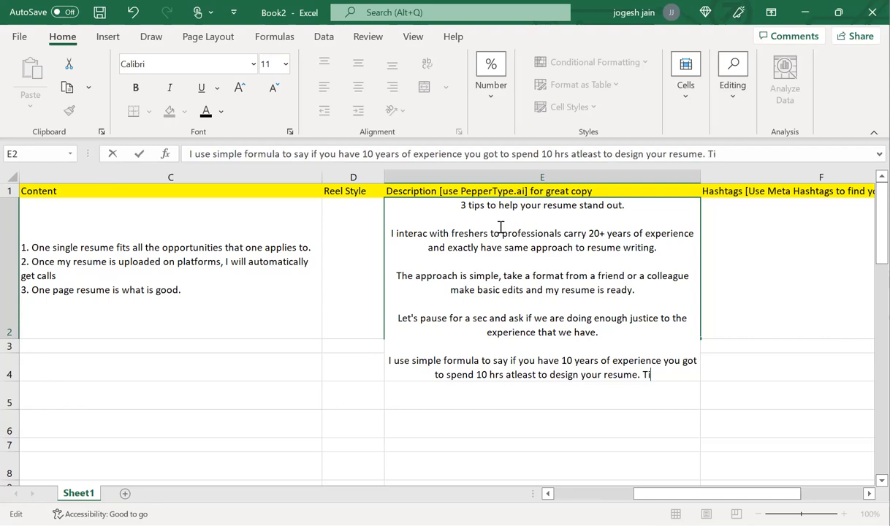
{"action": "type", "text": "it's"}
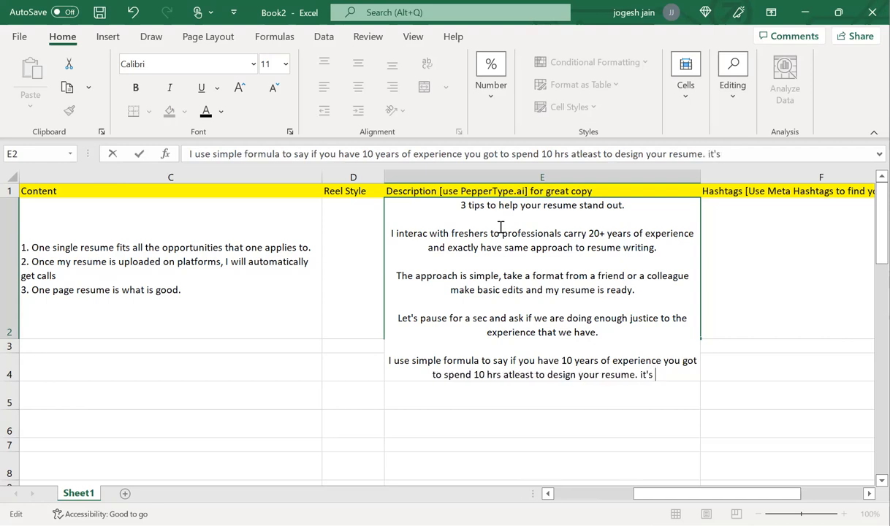
{"action": "type", "text": "sim"}
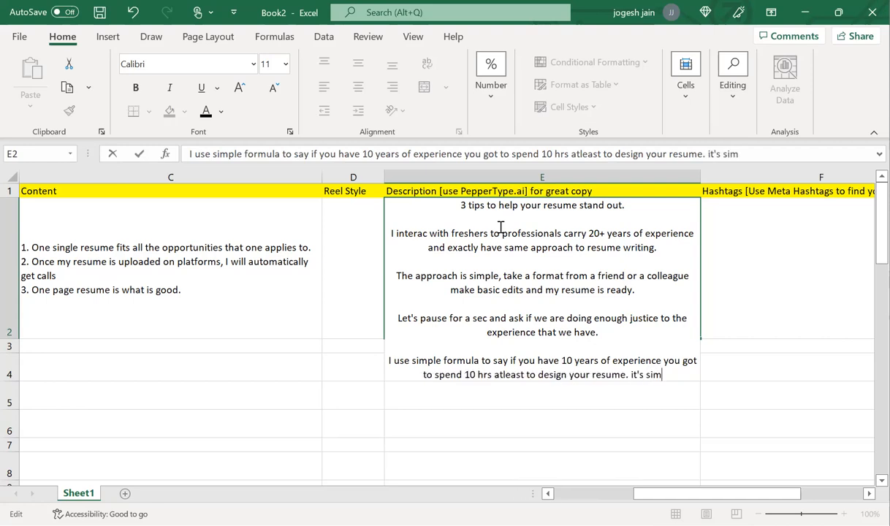
{"action": "type", "text": "ple."}
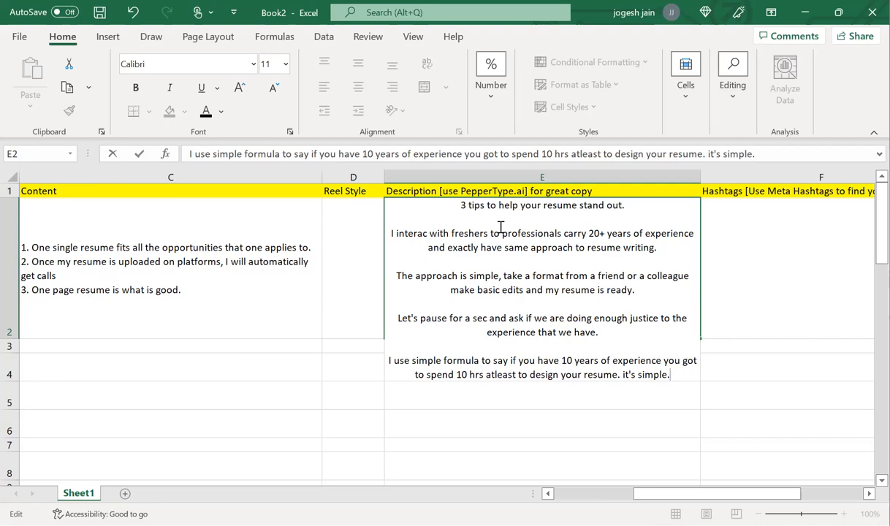
{"action": "type", "text": "I also"}
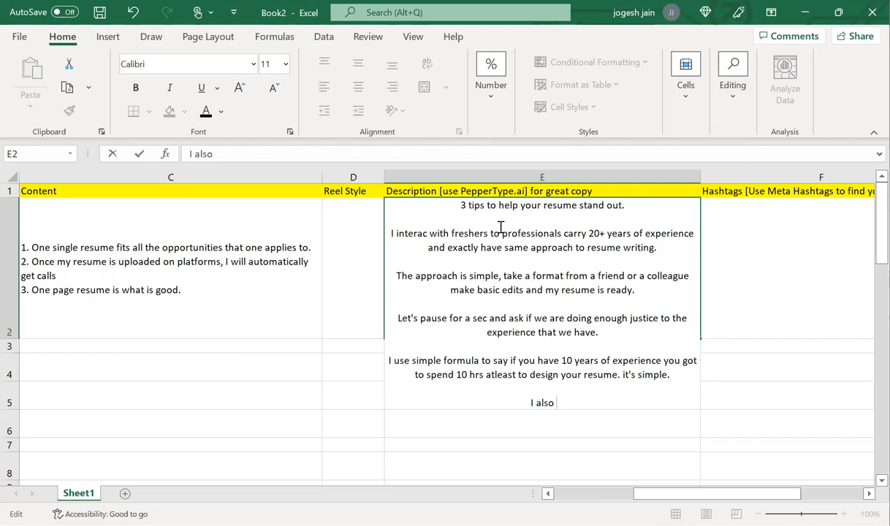
{"action": "type", "text": "believe that"}
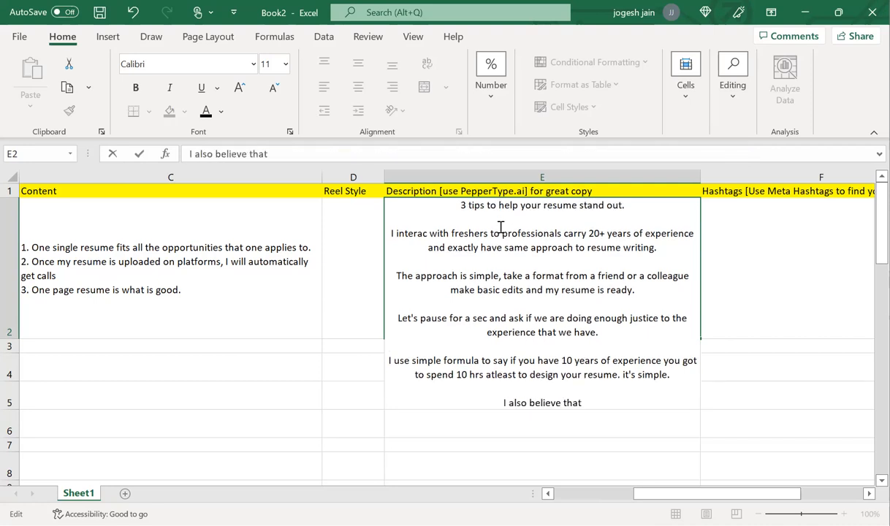
{"action": "type", "text": "no resume writer"}
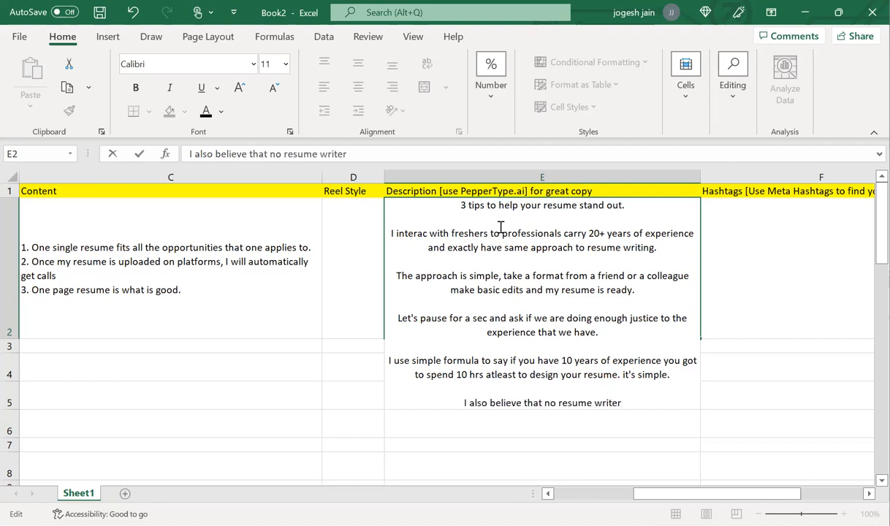
{"action": "type", "text": "can do en"}
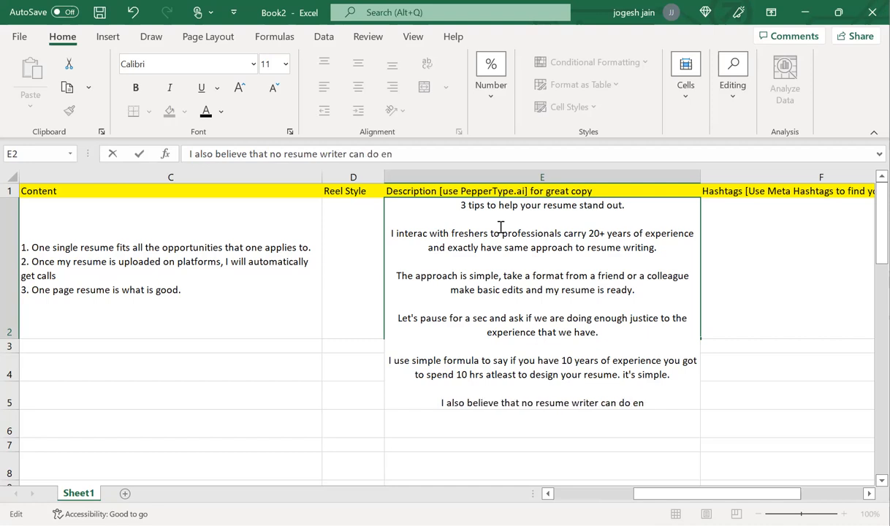
{"action": "type", "text": "ough j"}
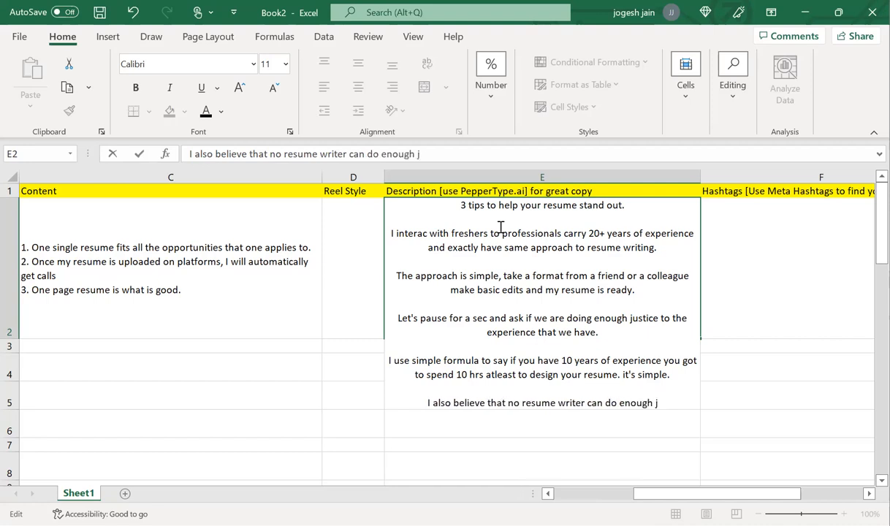
{"action": "type", "text": "ustice to your"}
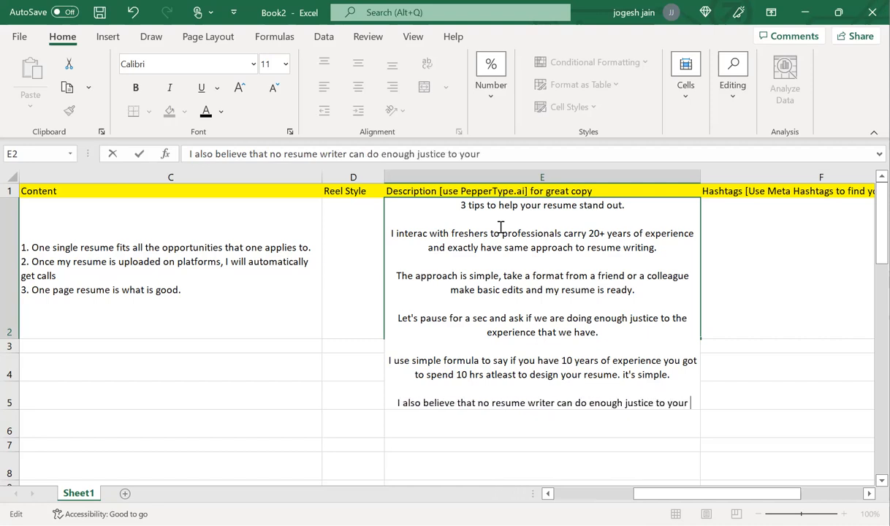
{"action": "type", "text": "p"}
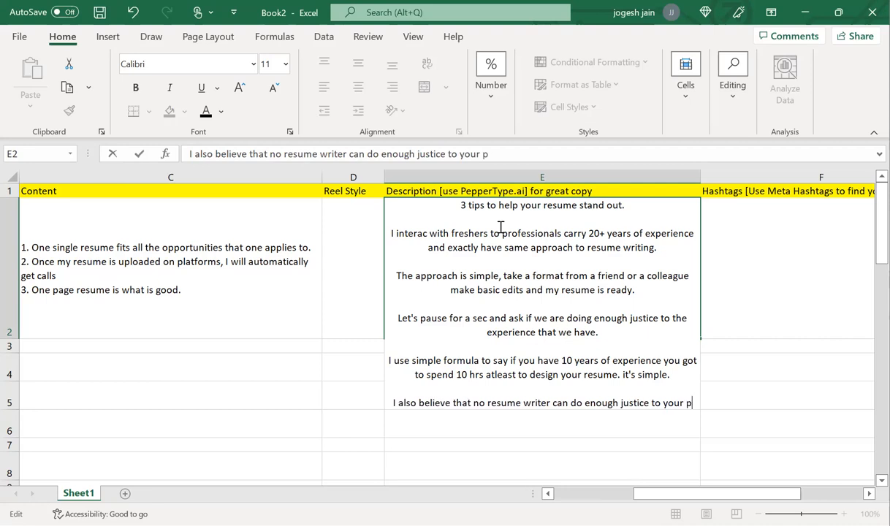
{"action": "type", "text": "rofile."}
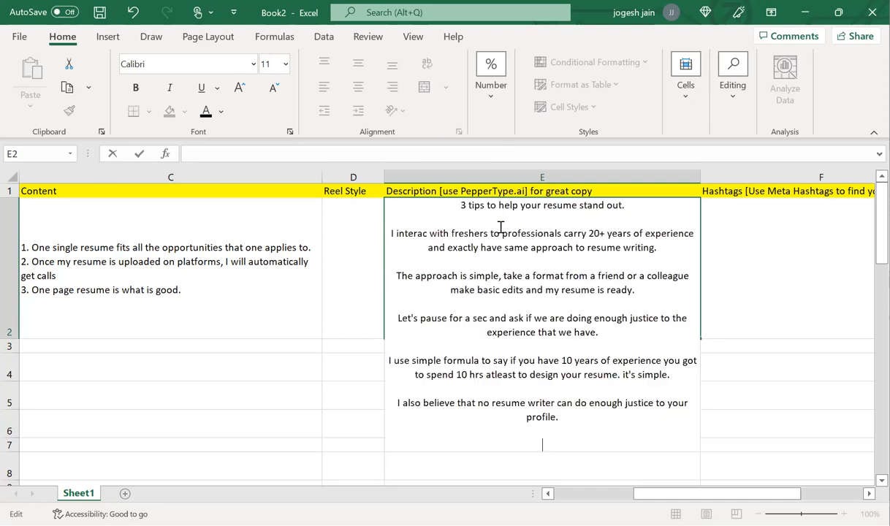
{"action": "type", "text": "Agree?"}
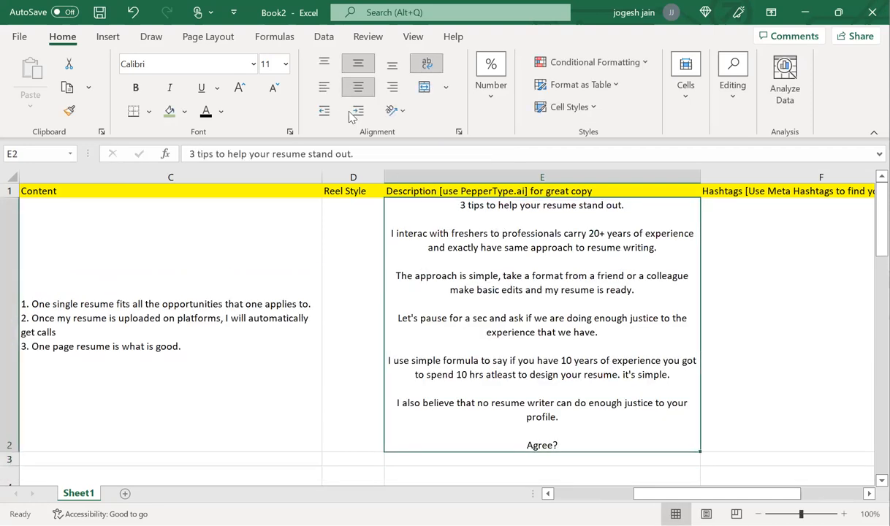
{"action": "left_click", "coordinate": [324, 88]}
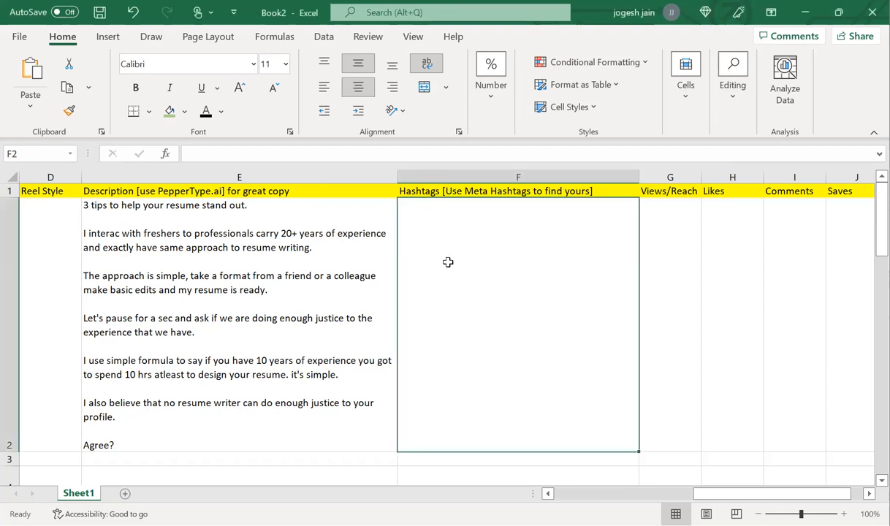
{"action": "mouse_move", "coordinate": [450, 268]}
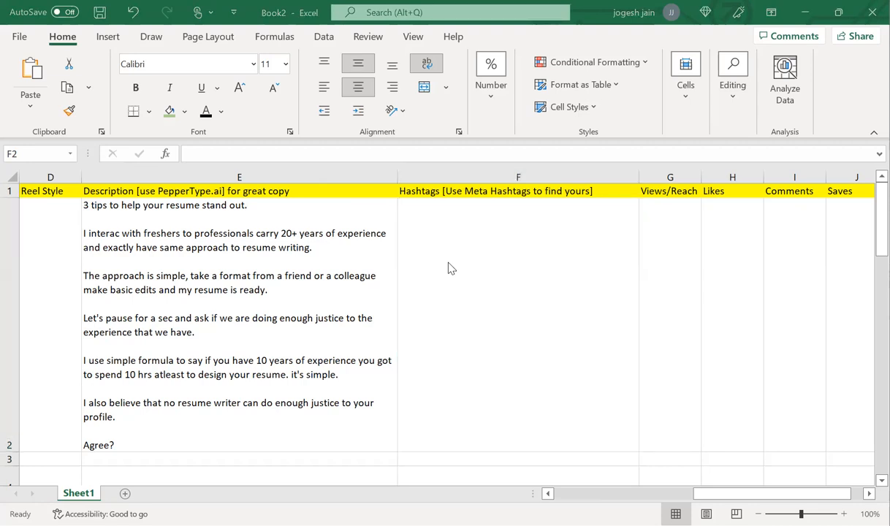
{"action": "mouse_move", "coordinate": [222, 236]}
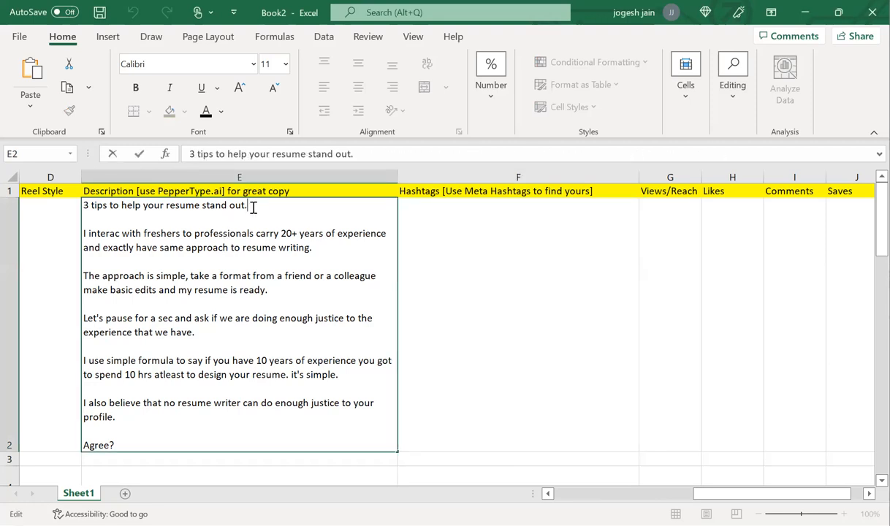
Step: Replace the opening line with "Do you know that resumes that stand out win 65% more interviews?" and check E2
{"action": "type", "text": "Do you know that resumes that stand out win 65% more interviews?"}
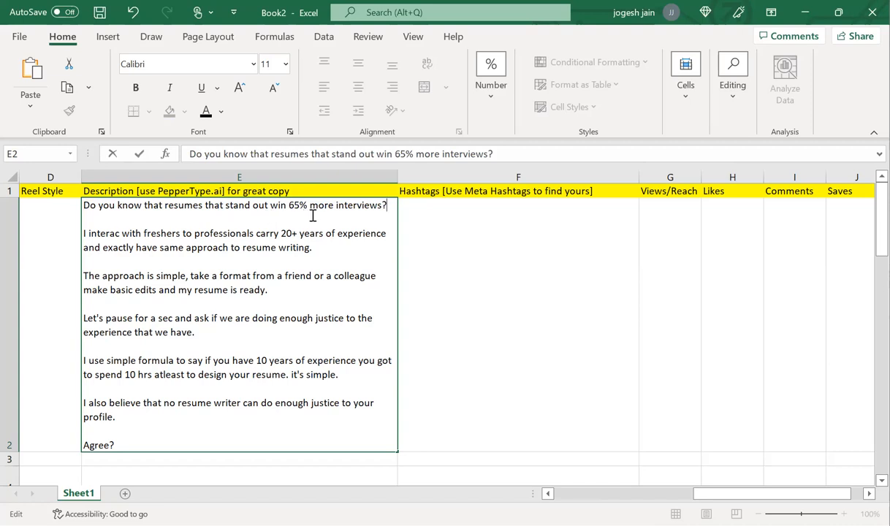
{"action": "mouse_move", "coordinate": [349, 226]}
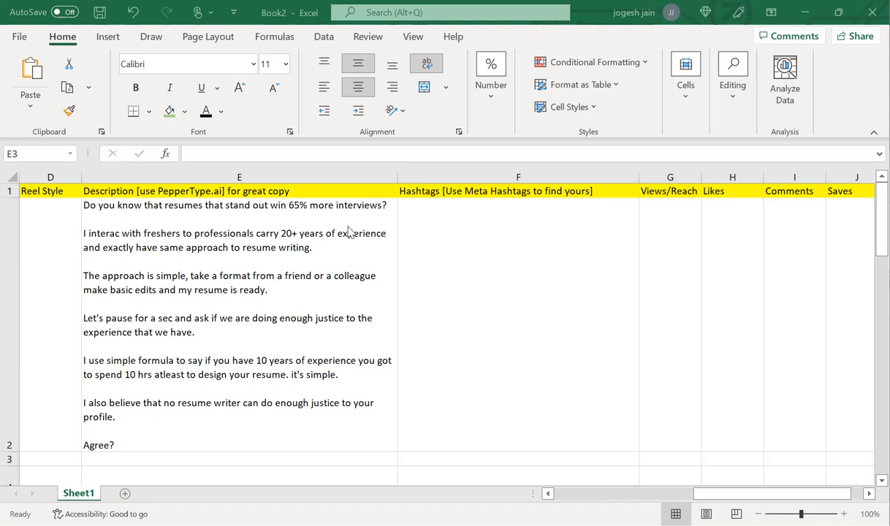
{"action": "left_click", "coordinate": [239, 212]}
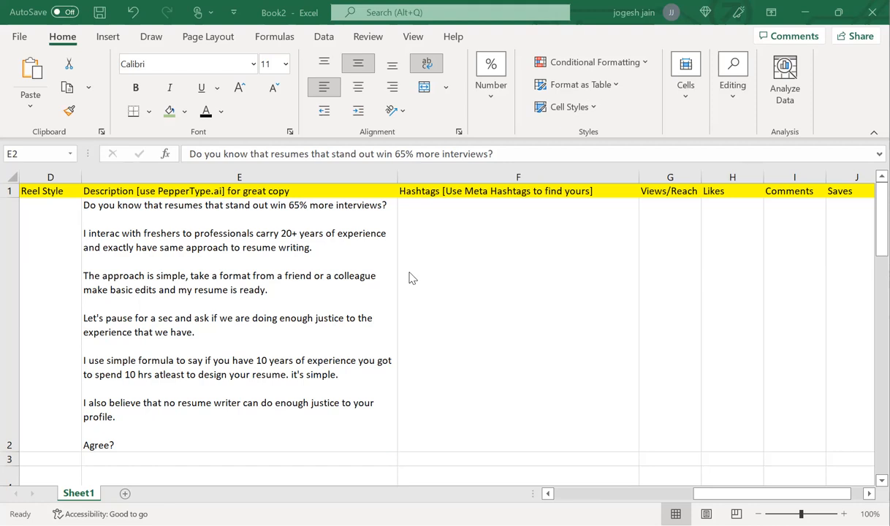
{"action": "scroll", "scroll_direction": "left", "scroll_amount": 3}
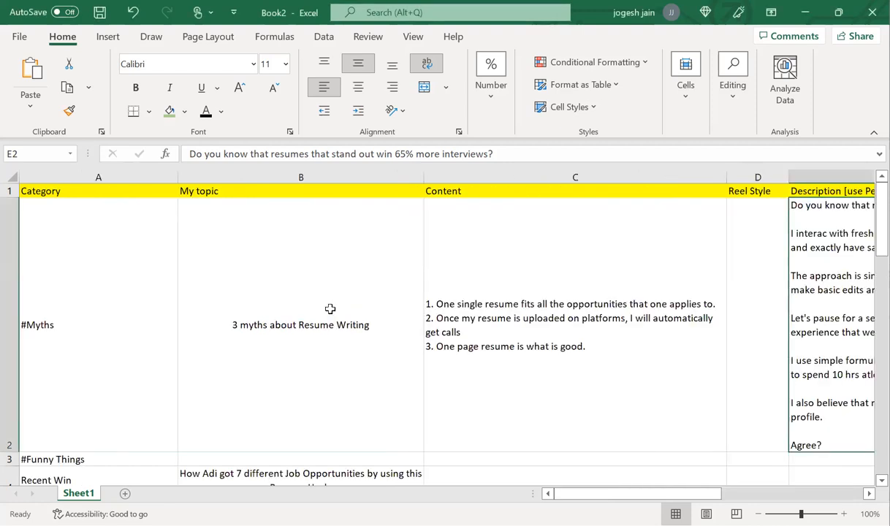
{"action": "double_click", "coordinate": [299, 324]}
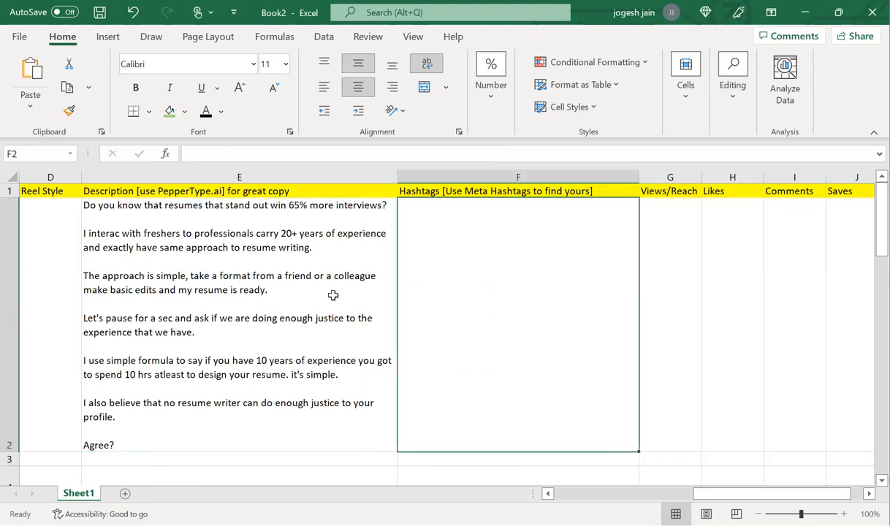
{"action": "mouse_move", "coordinate": [337, 301]}
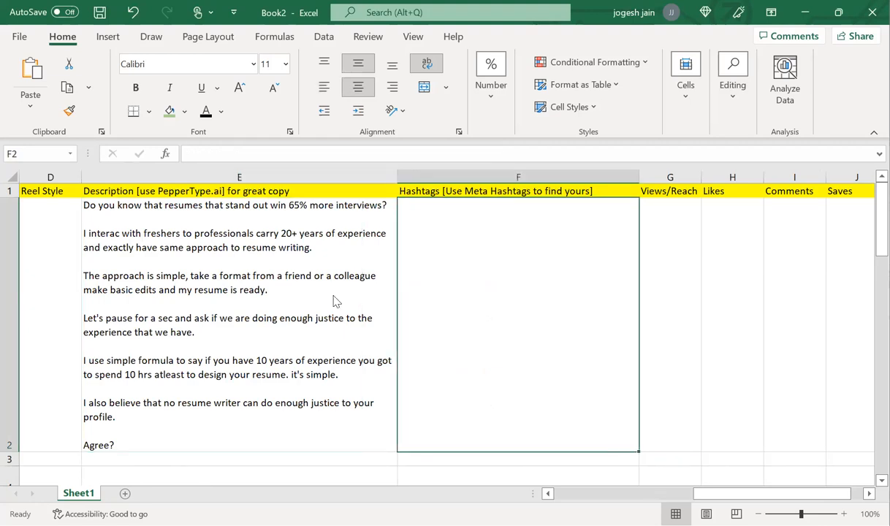
{"action": "mouse_move", "coordinate": [333, 296]}
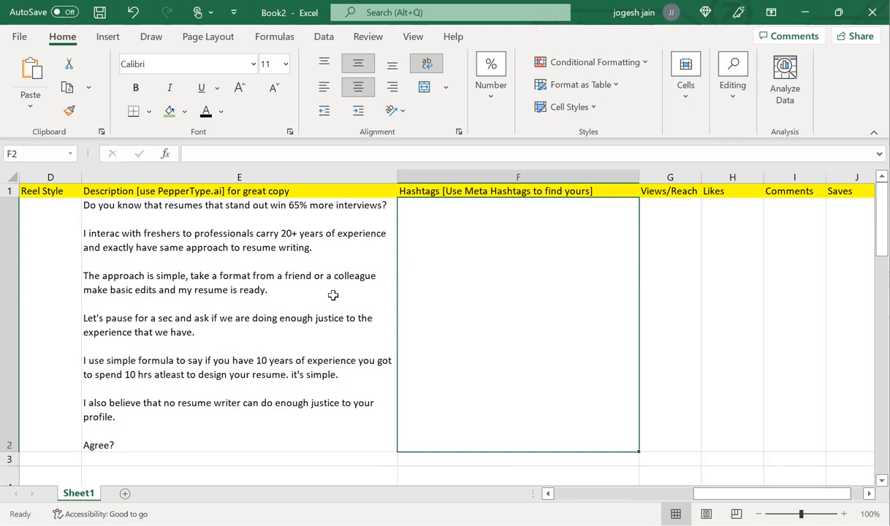
{"action": "mouse_move", "coordinate": [477, 301]}
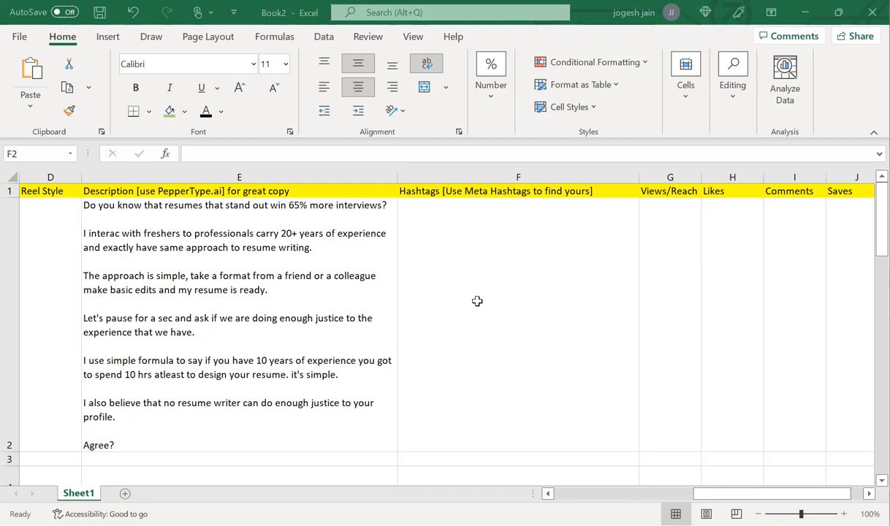
{"action": "mouse_move", "coordinate": [158, 228]}
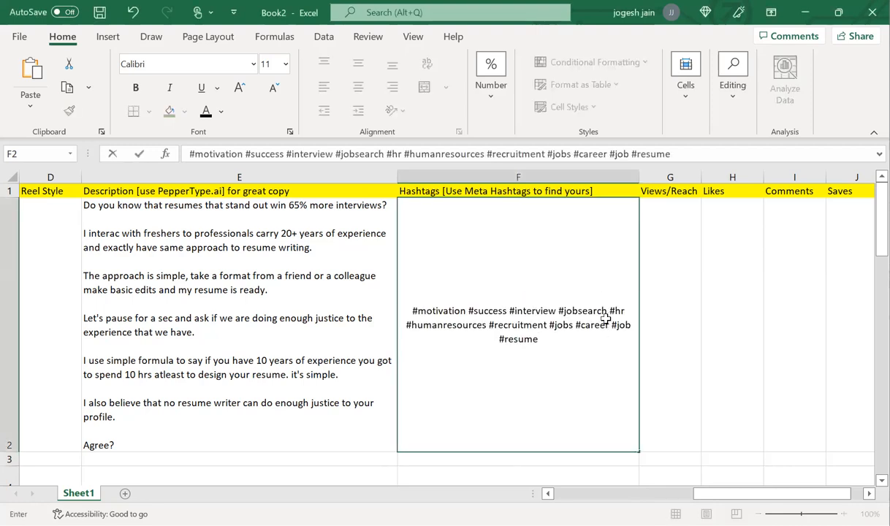
{"action": "type", "text": " #"}
{"action": "key", "text": "enter"}
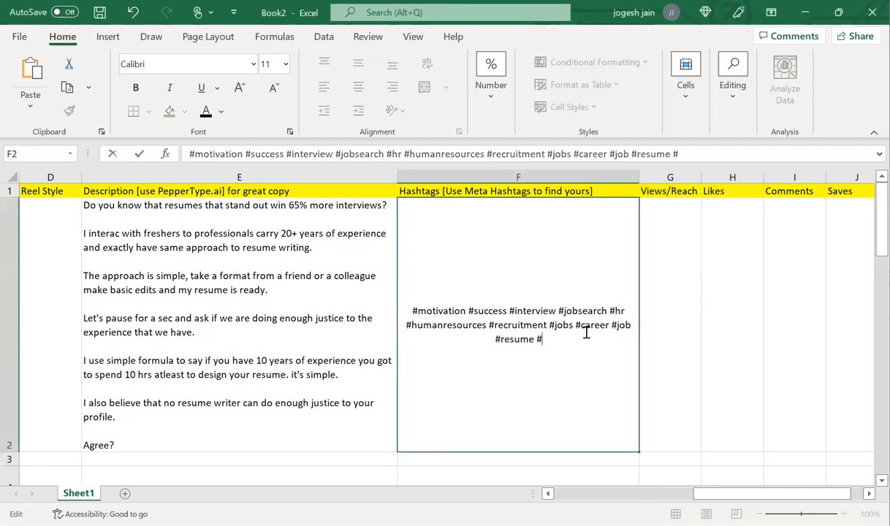
Step: Add #resumewriting to F2 and begin the next tag as #resumewrit
{"action": "type", "text": "resumewrit"}
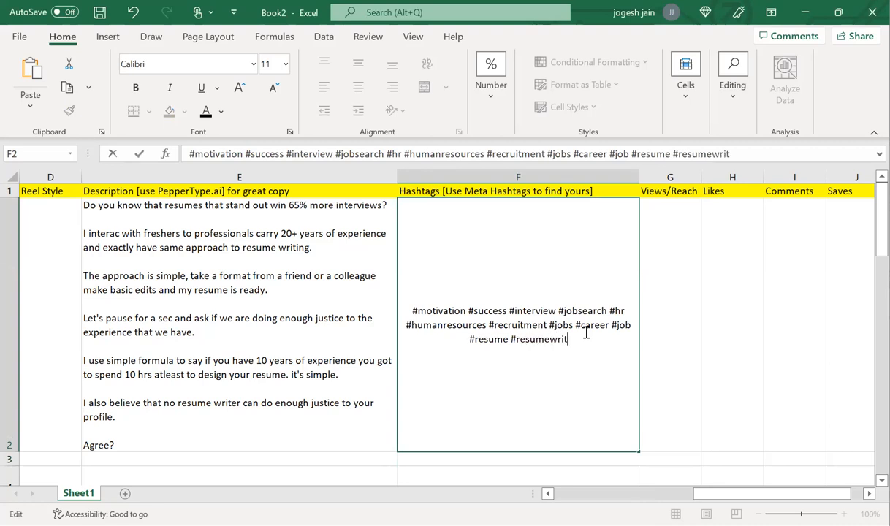
{"action": "type", "text": "ing"}
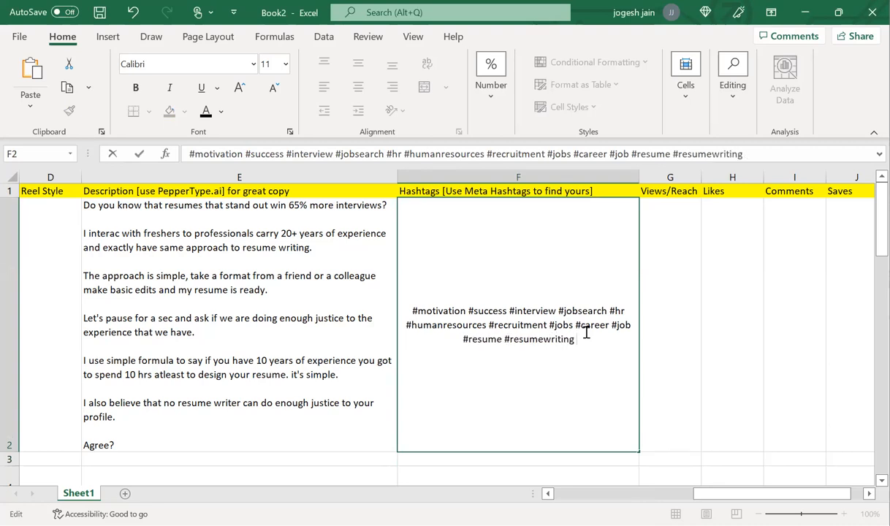
{"action": "type", "text": "#resume"}
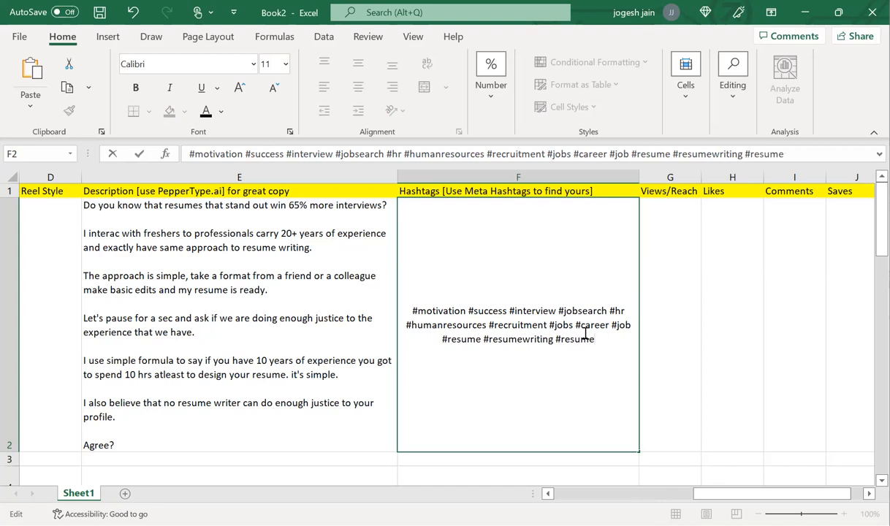
{"action": "type", "text": "writer"}
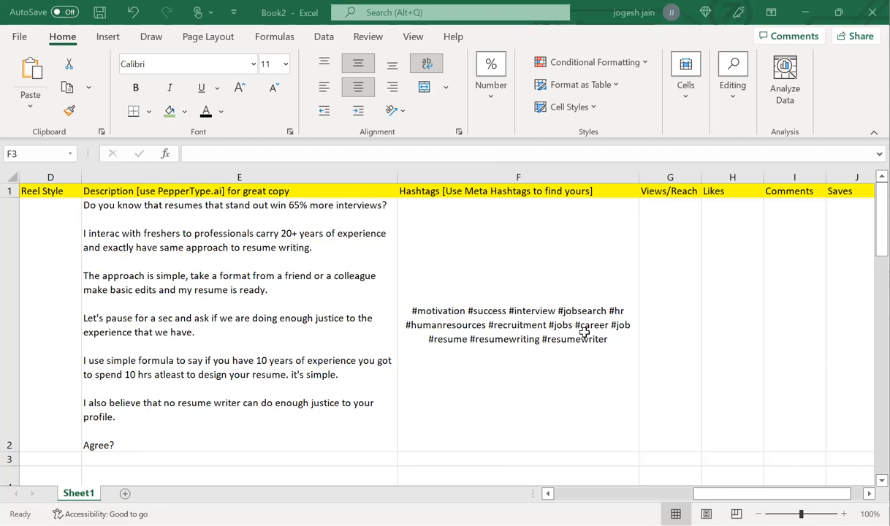
{"action": "mouse_move", "coordinate": [38, 281]}
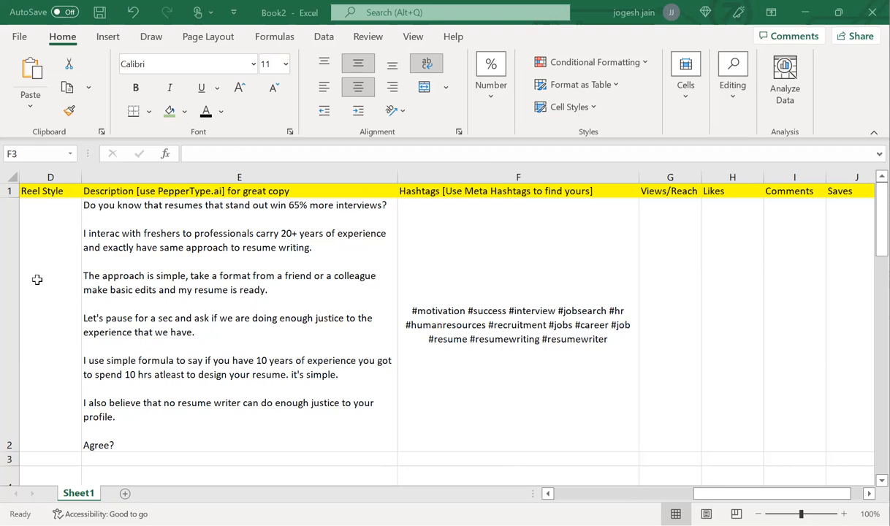
Step: Reopen F2 and start a #Ca career tag after #resumewriter
{"action": "left_click", "coordinate": [517, 325]}
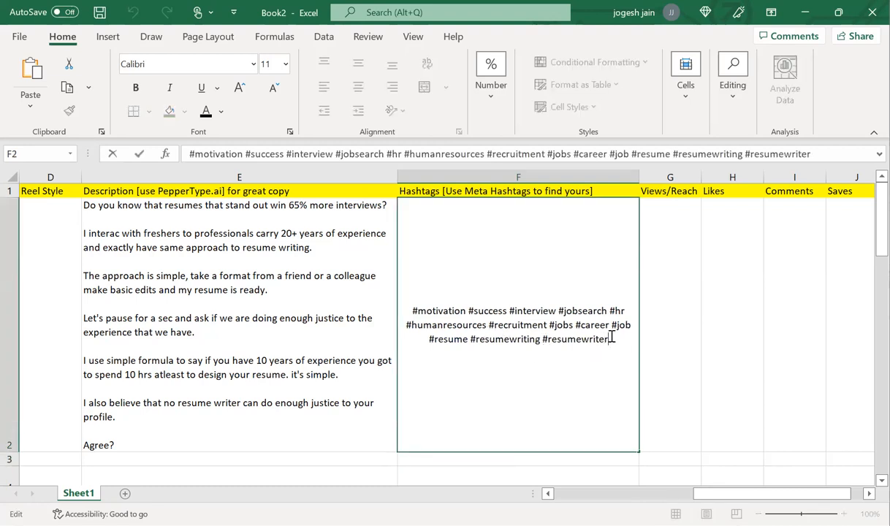
{"action": "type", "text": "Career"}
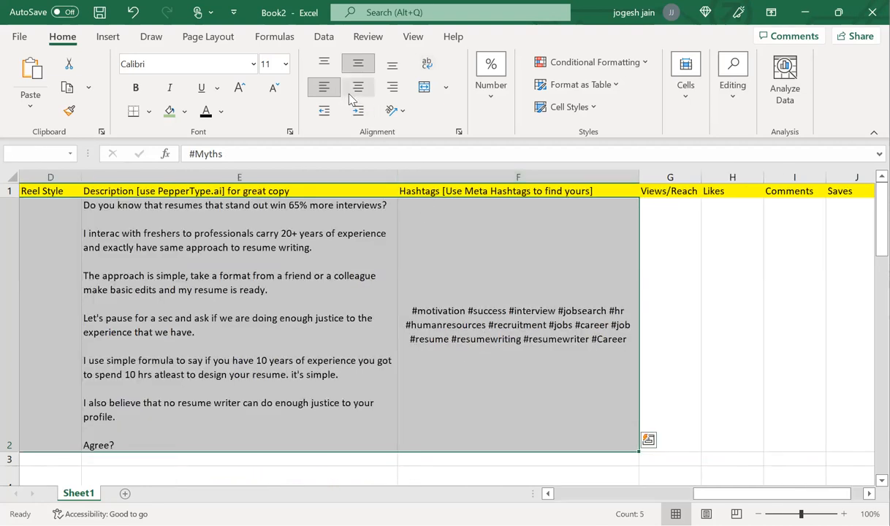
{"action": "mouse_move", "coordinate": [357, 87]}
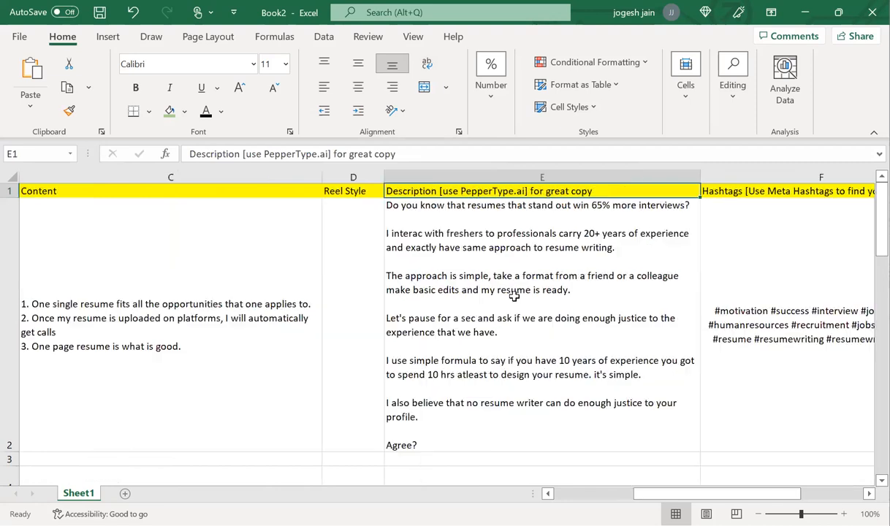
{"action": "mouse_move", "coordinate": [515, 310]}
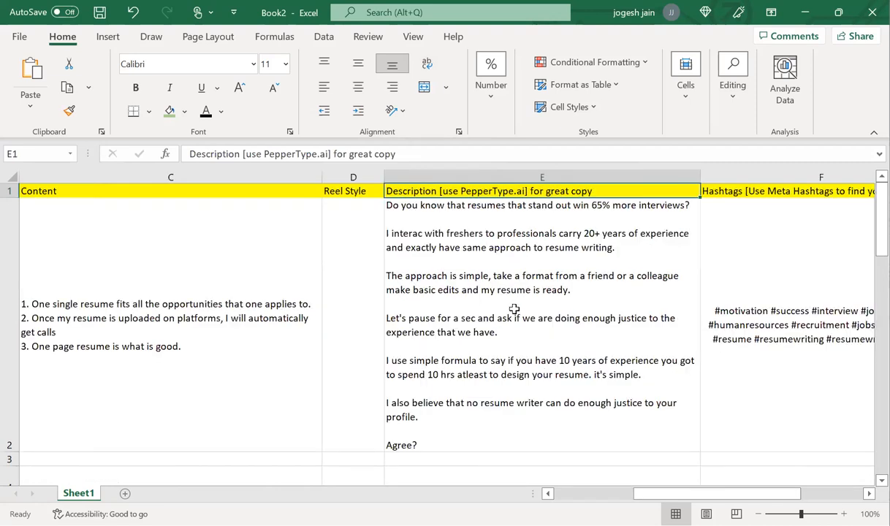
{"action": "mouse_move", "coordinate": [483, 211]}
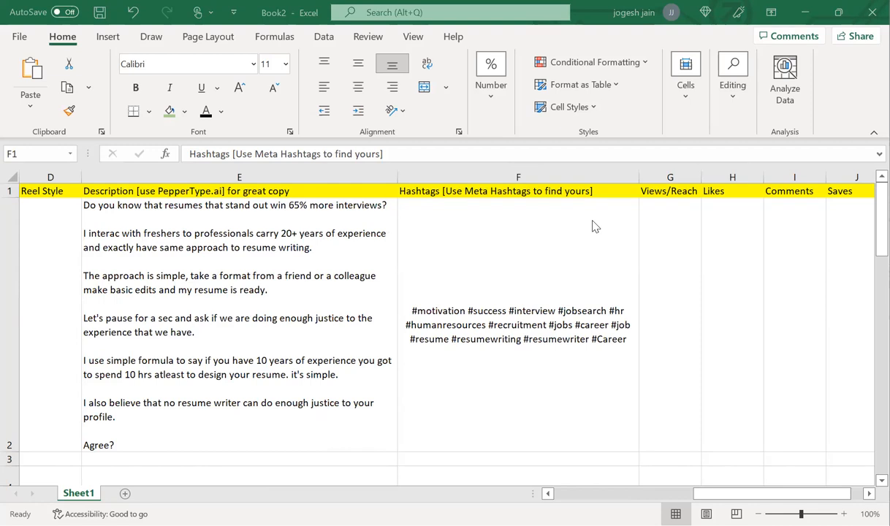
Step: Scroll down column A's post-idea list to "Story Telling / Vlog"
{"action": "scroll", "scroll_direction": "down", "scroll_amount": 3}
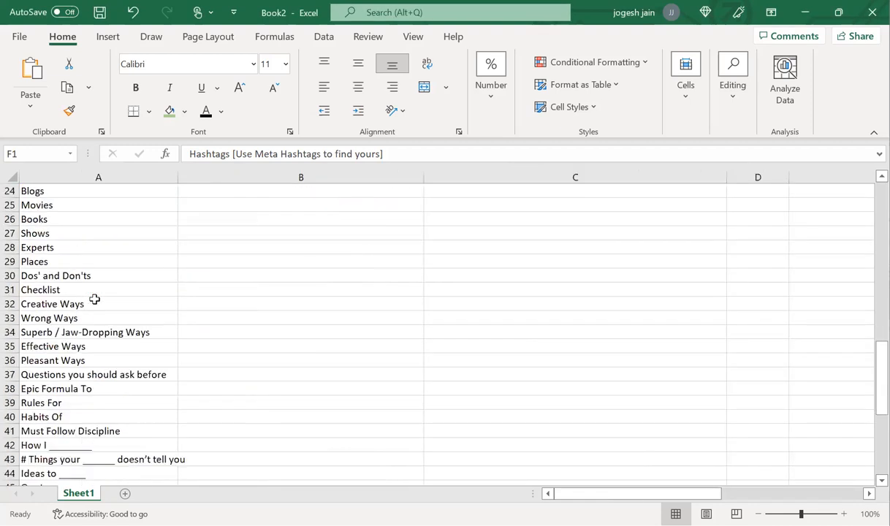
{"action": "scroll", "scroll_direction": "down", "scroll_amount": 3}
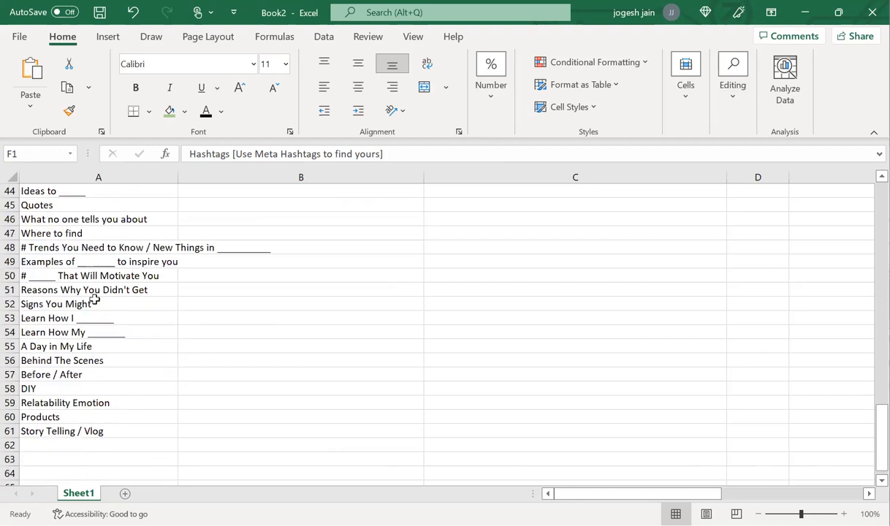